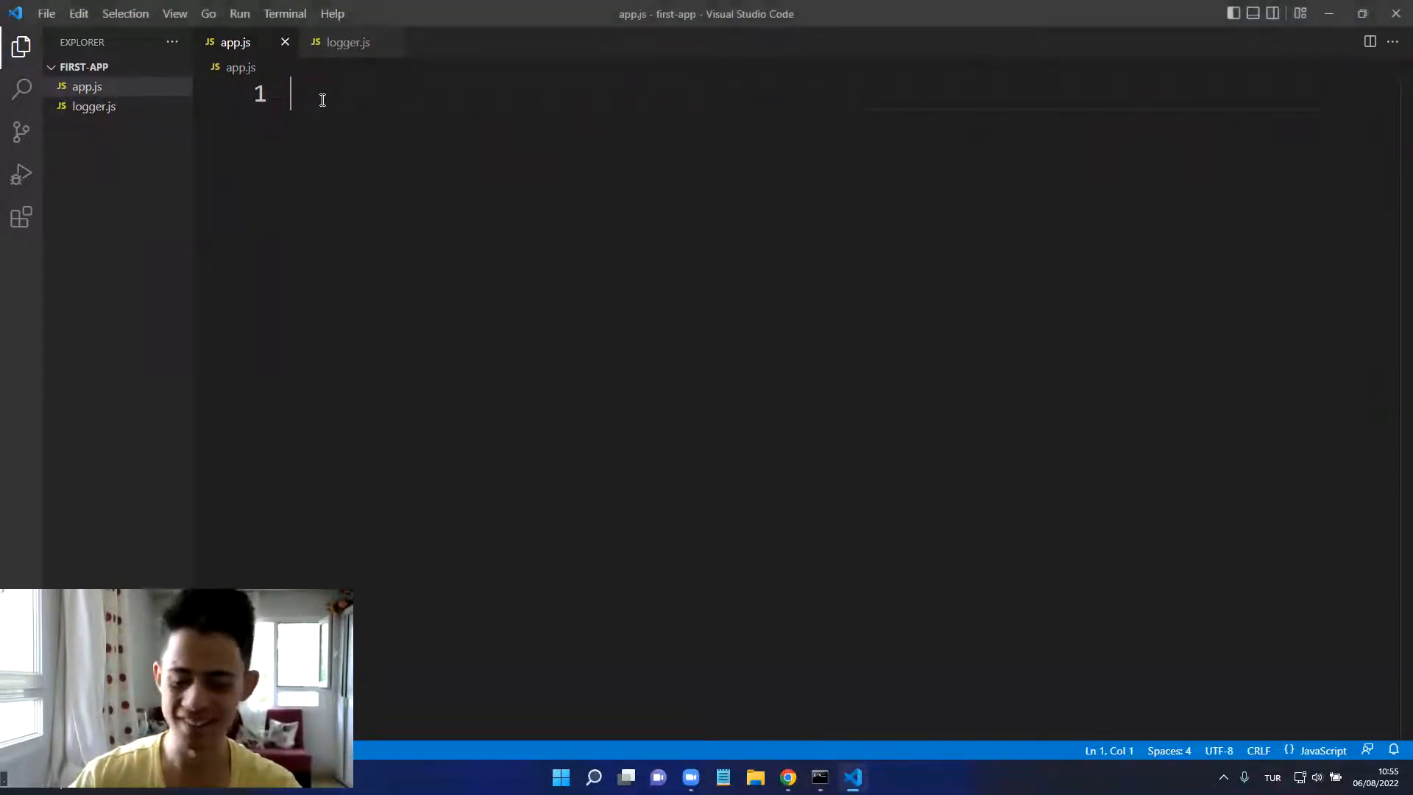
Step: Add const http = require("http"); on line 1 and begin the createServer call
text(require()
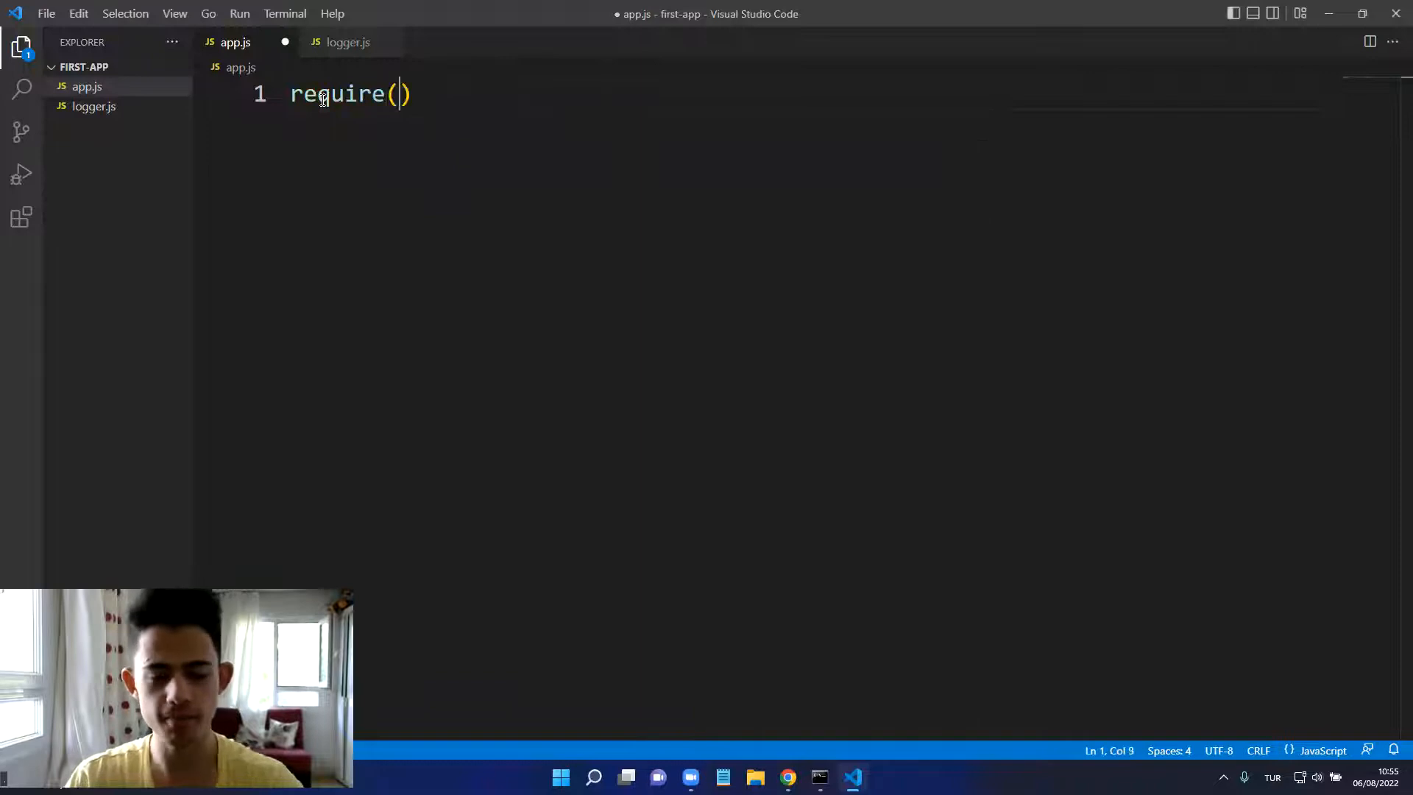
text("")
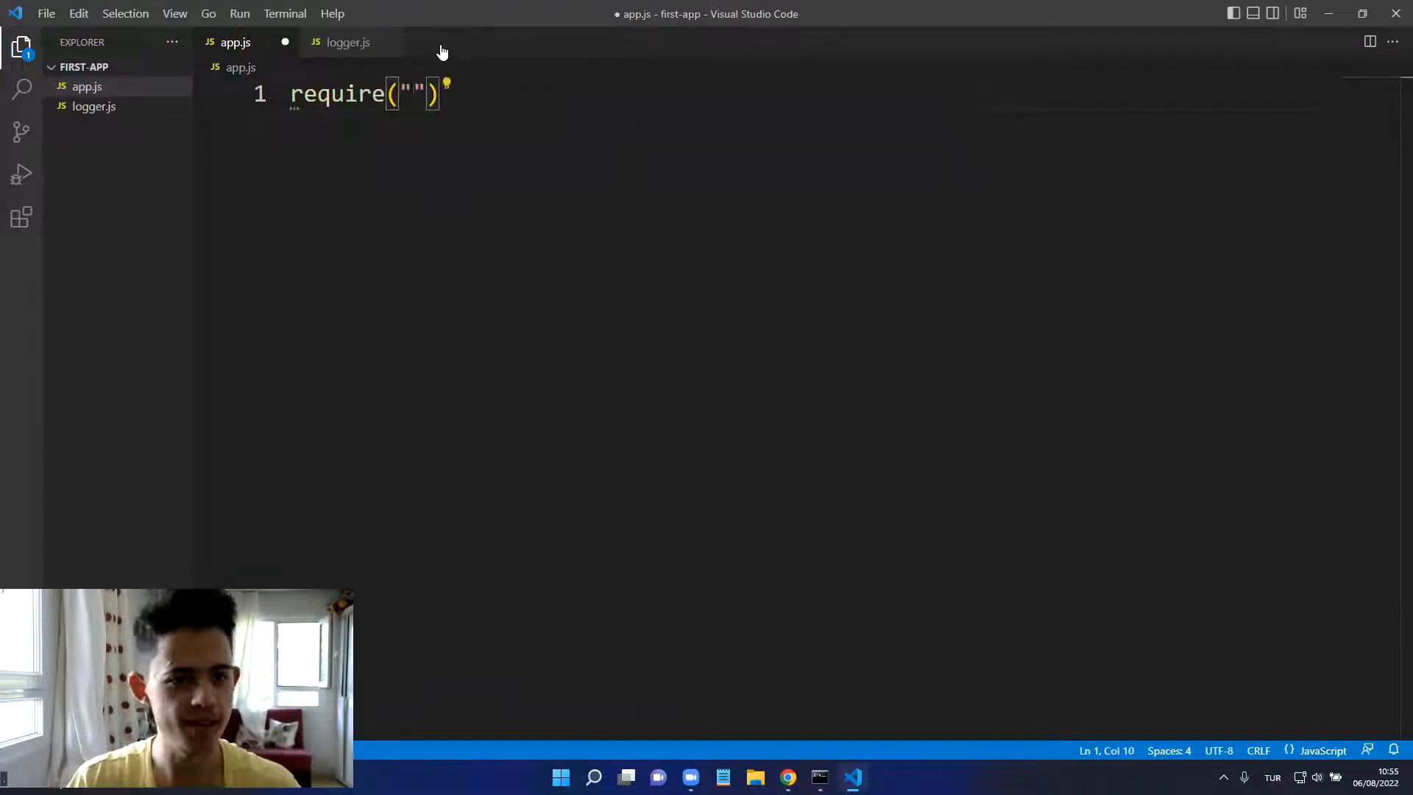
text(htt)
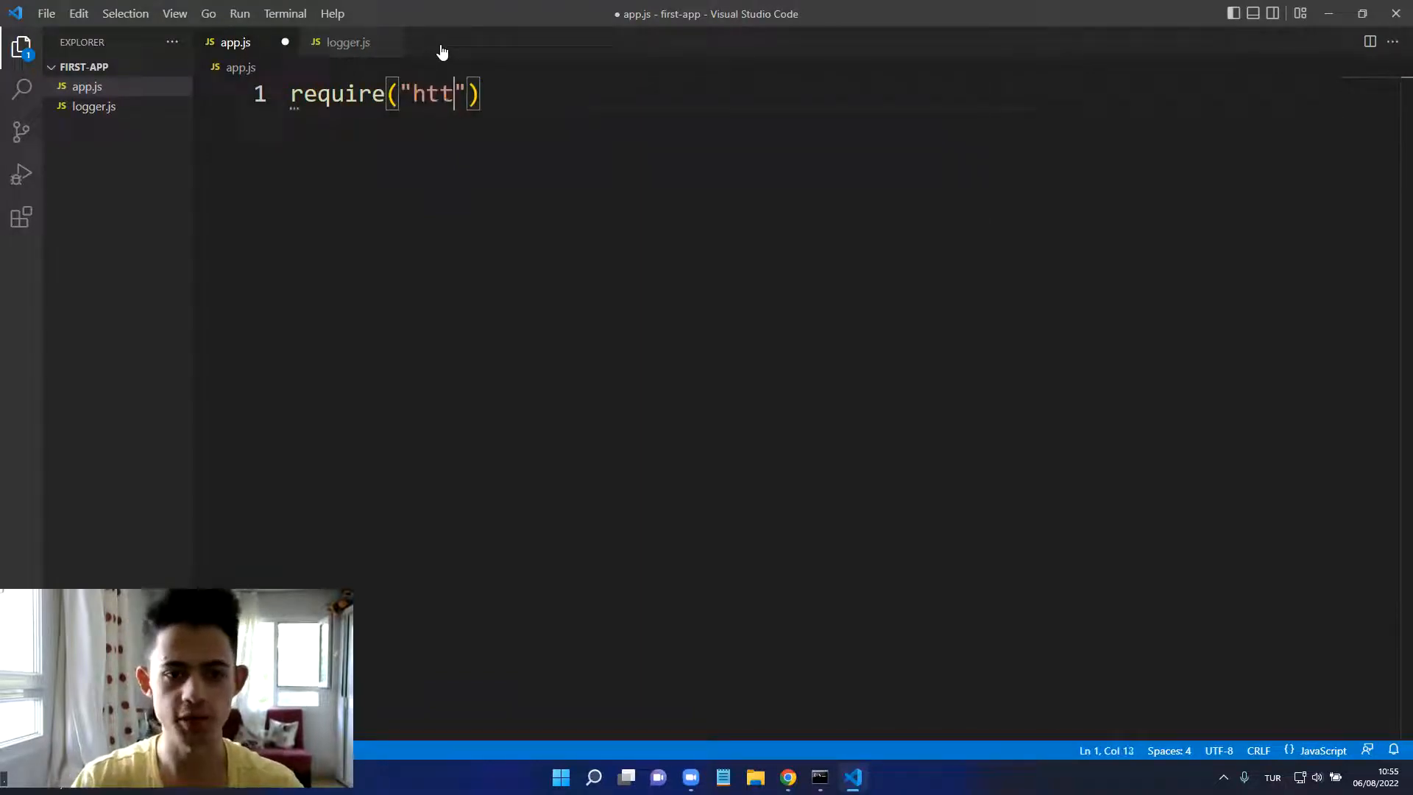
text(const h)
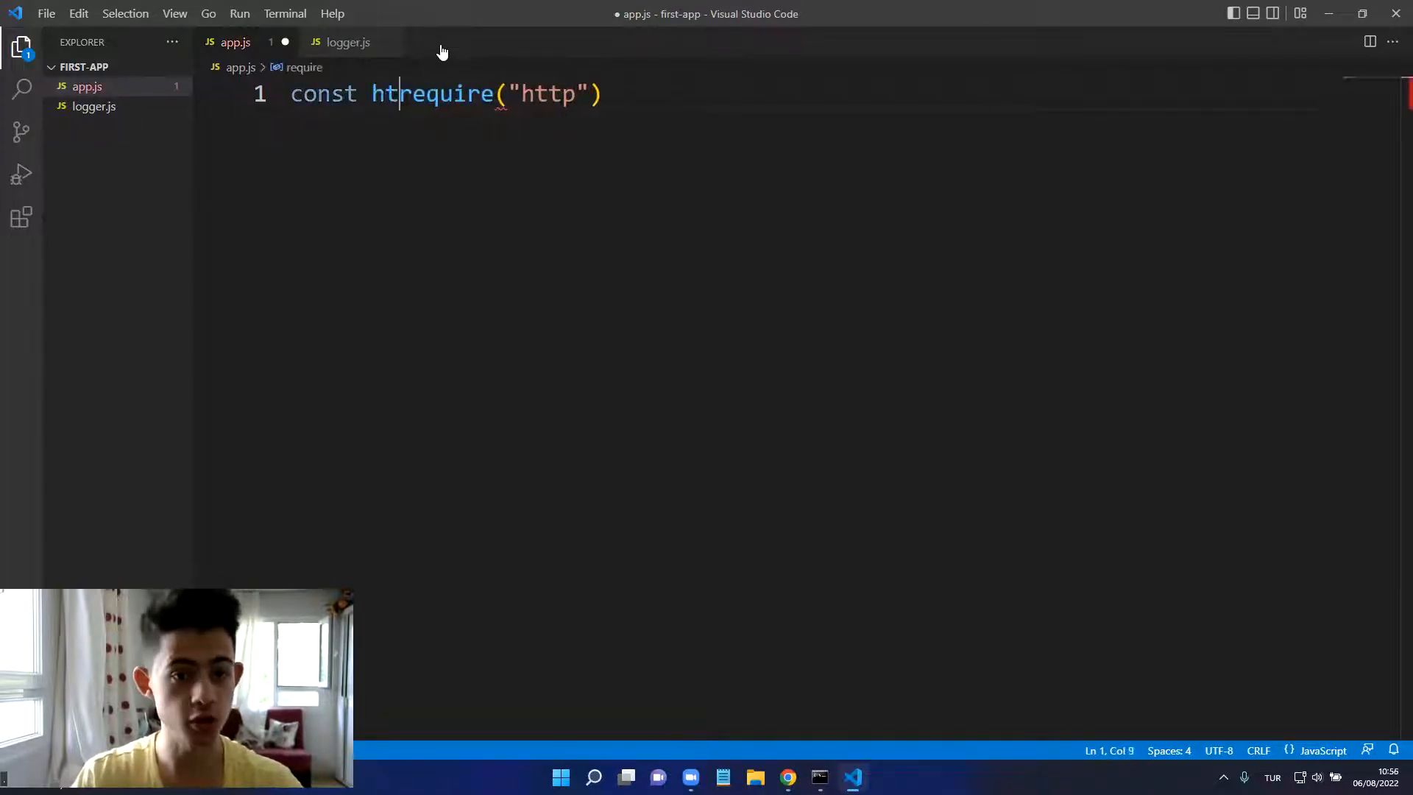
text(t0)
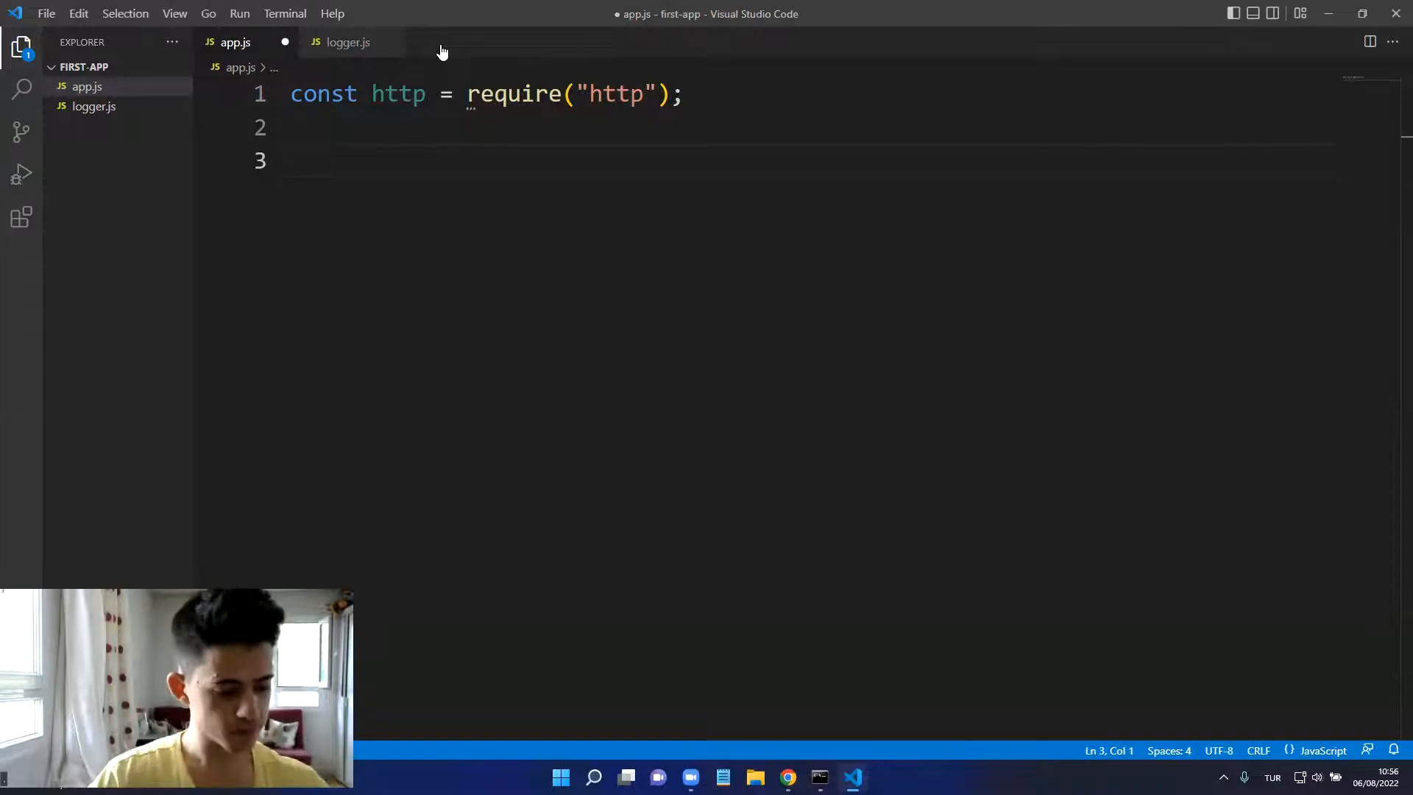
text(http.createServer)
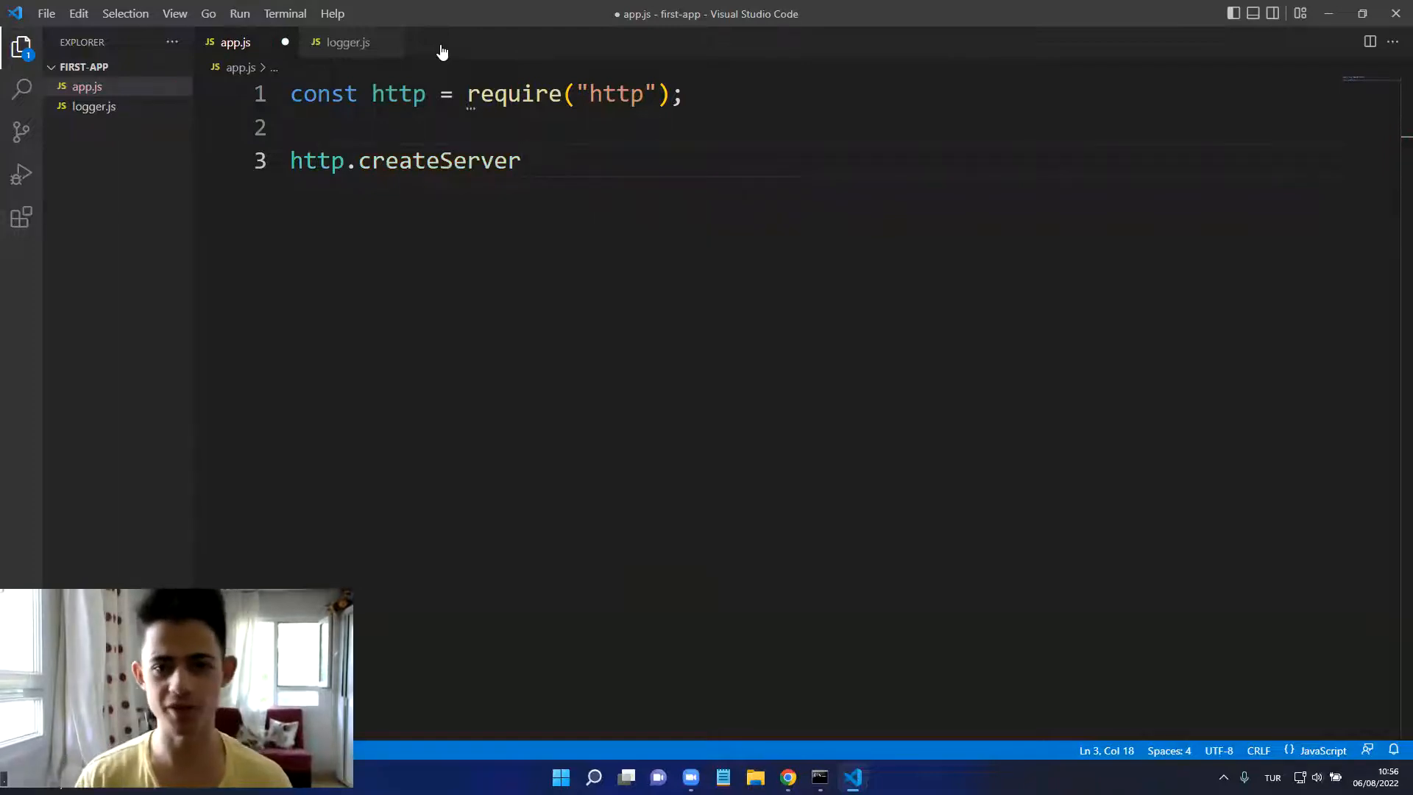
Step: Write the http.createServer arrow callback taking req and res parameters
text(())
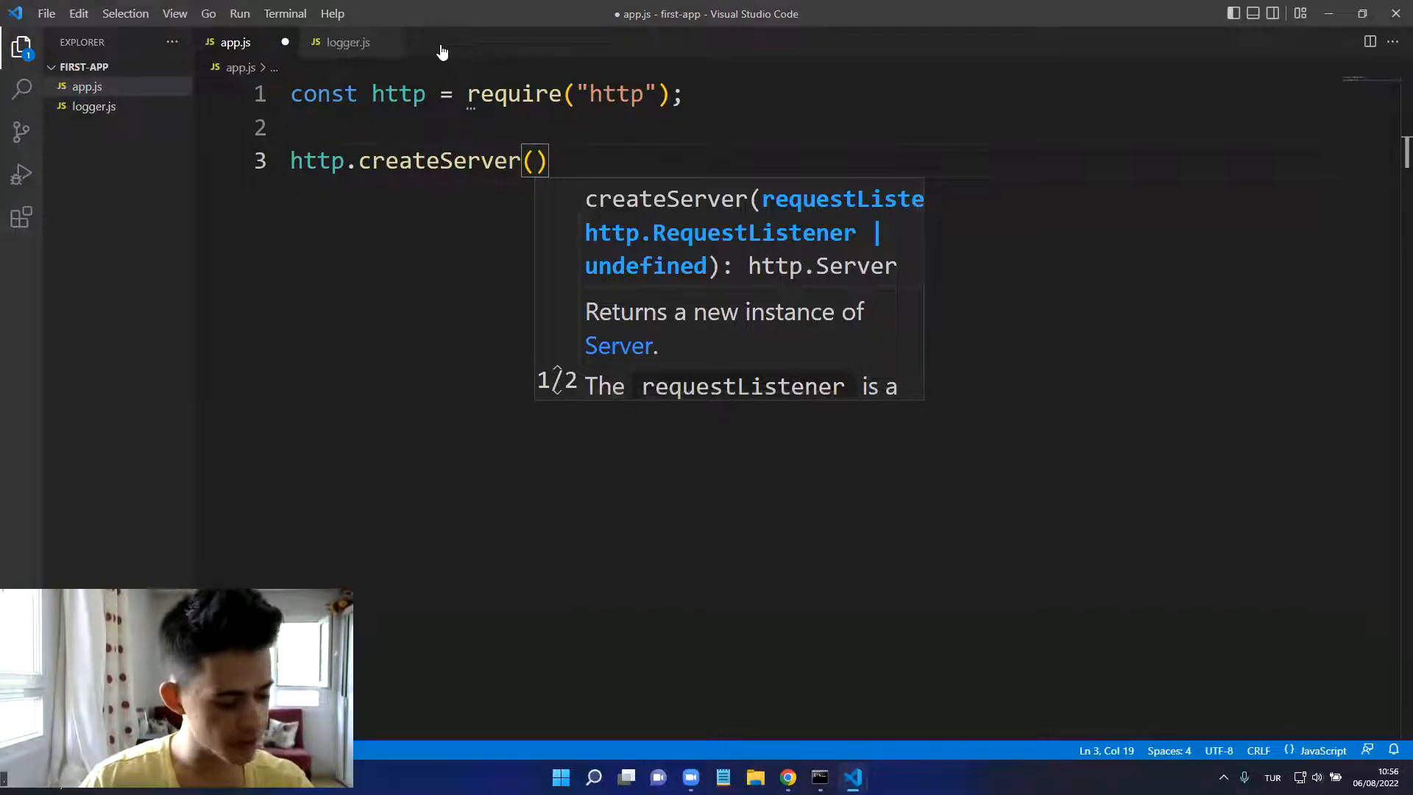
text(())
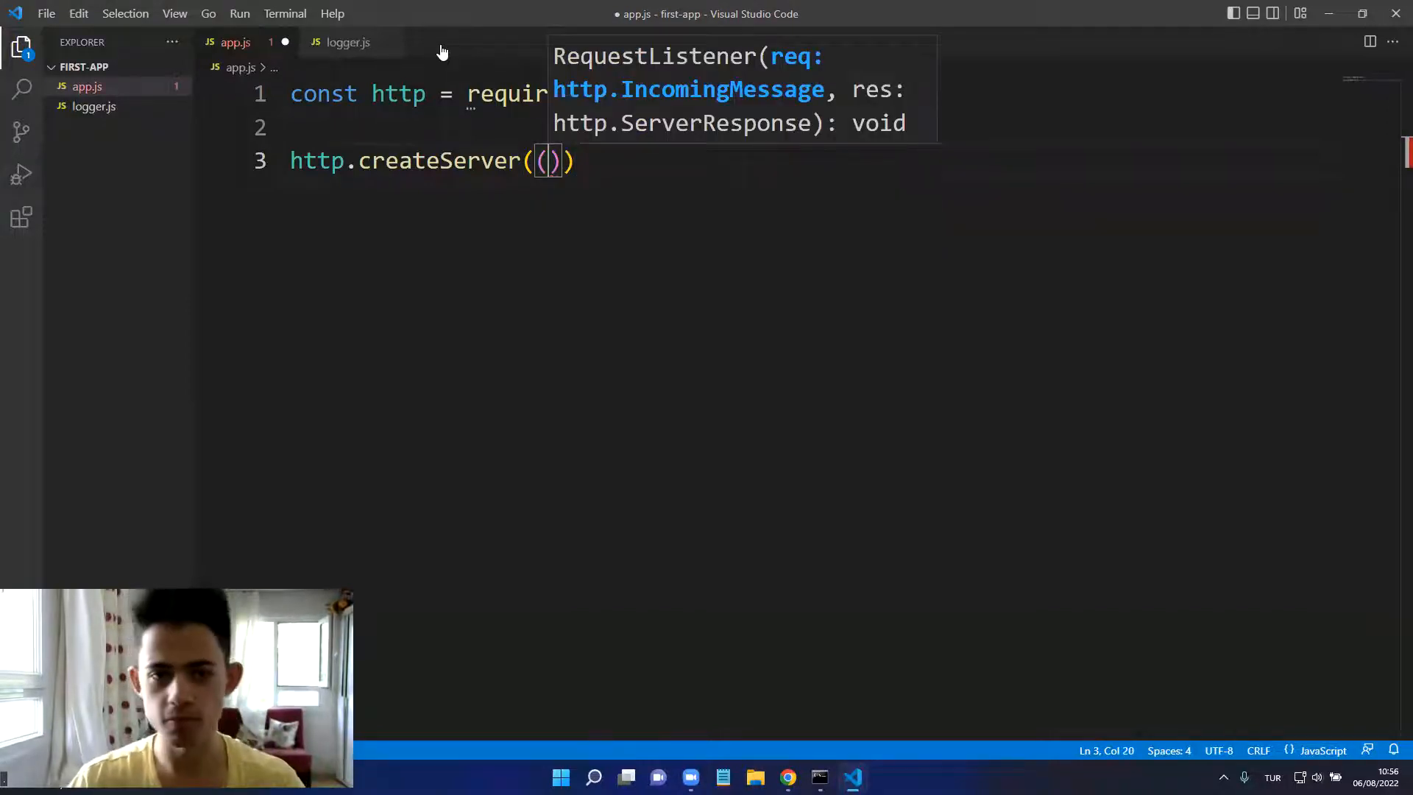
text(re)
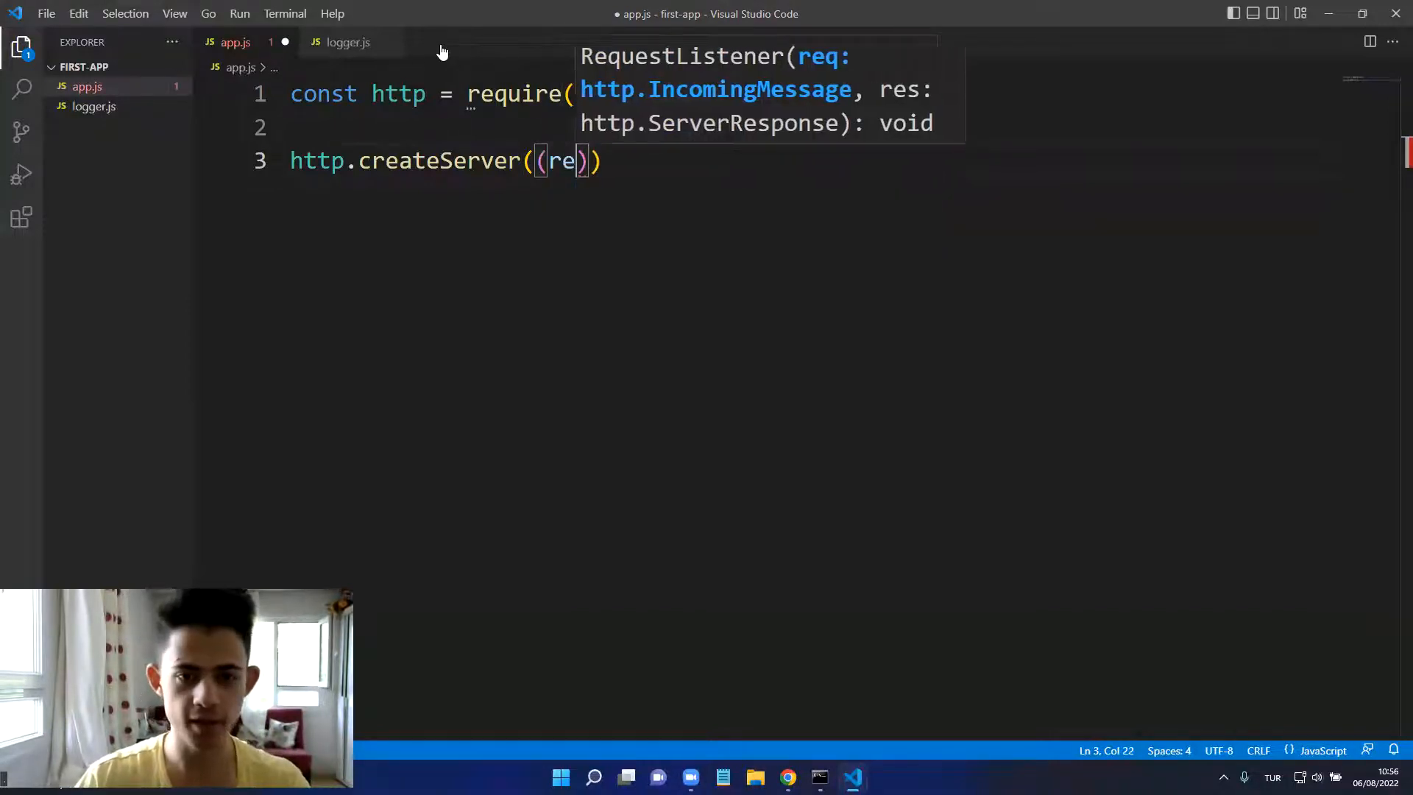
key(Backspace)
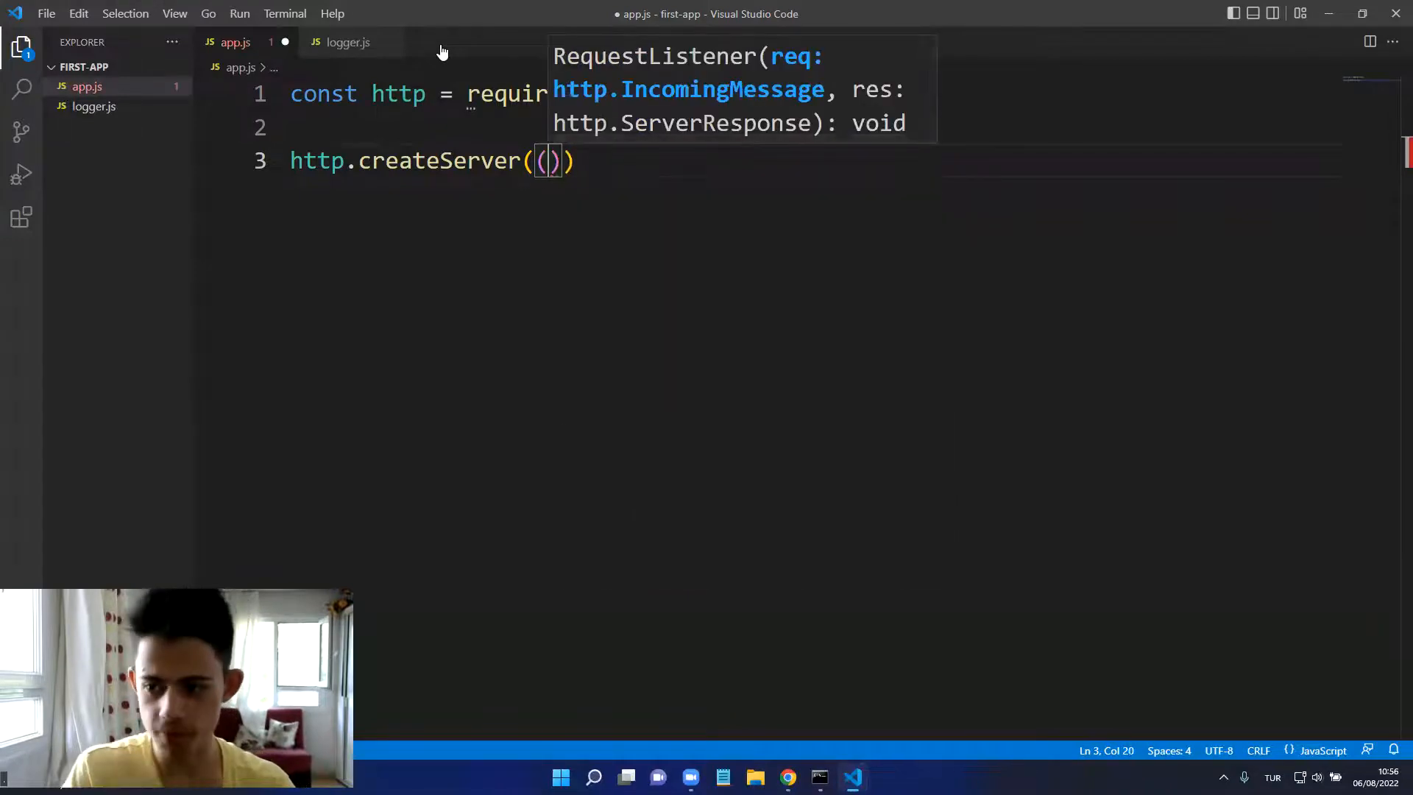
text(re)
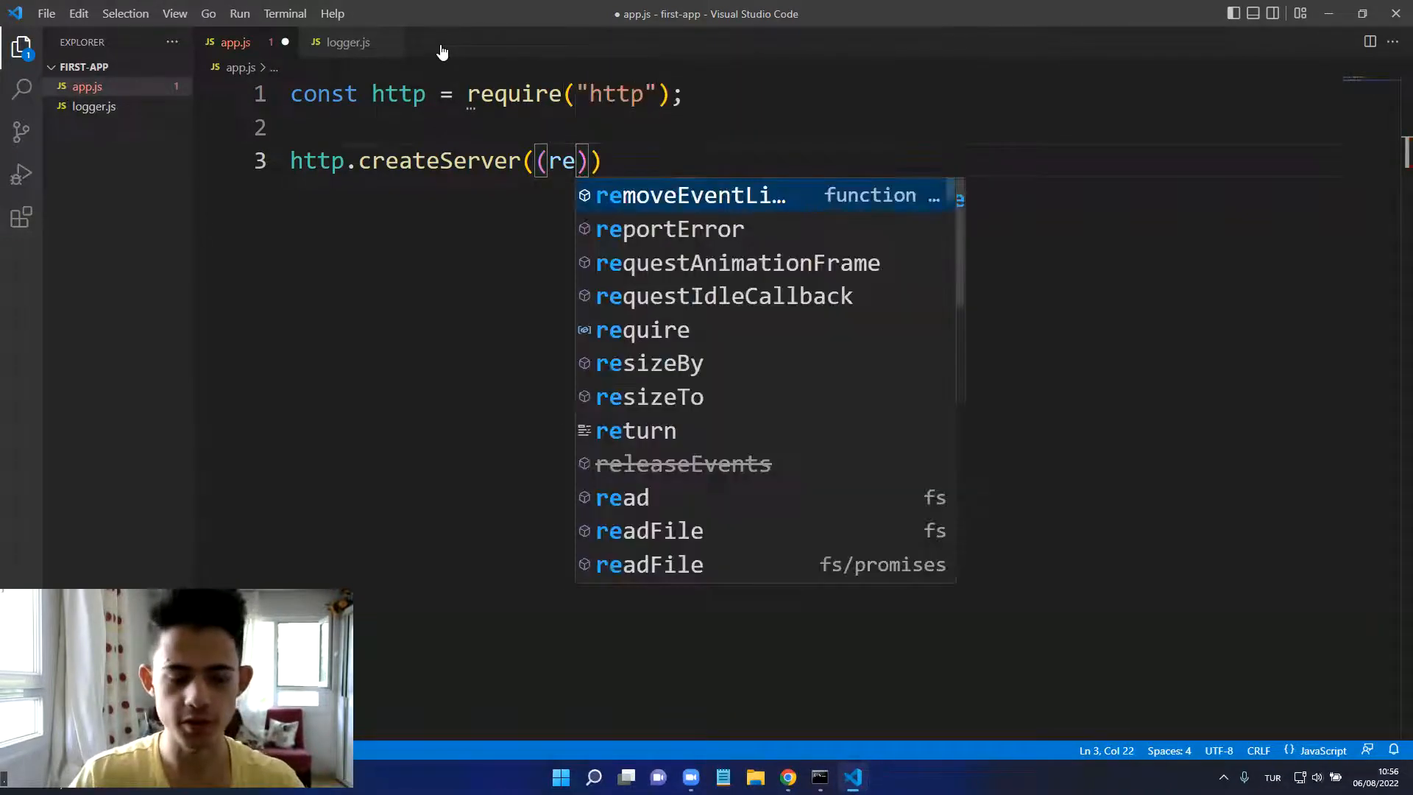
text(q, res)
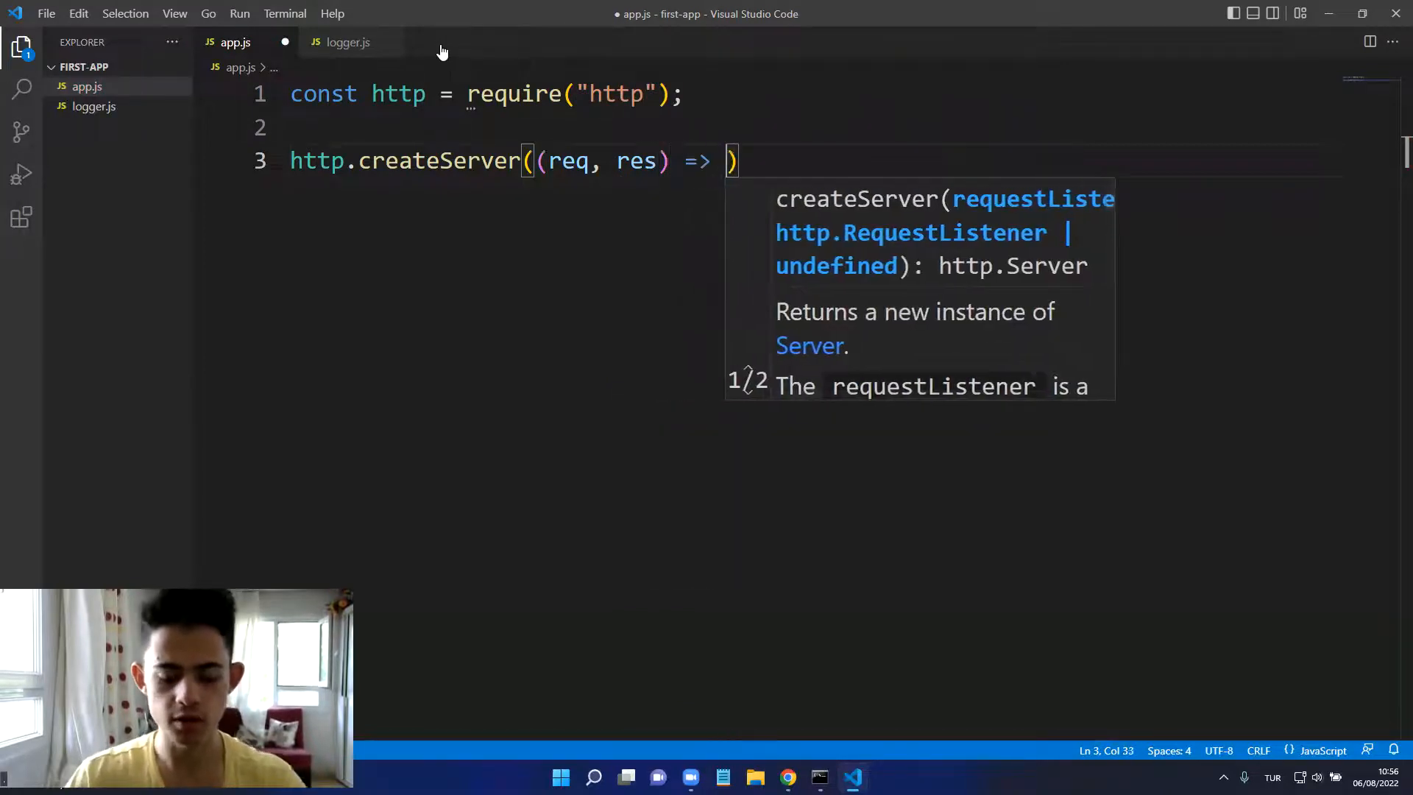
text({)
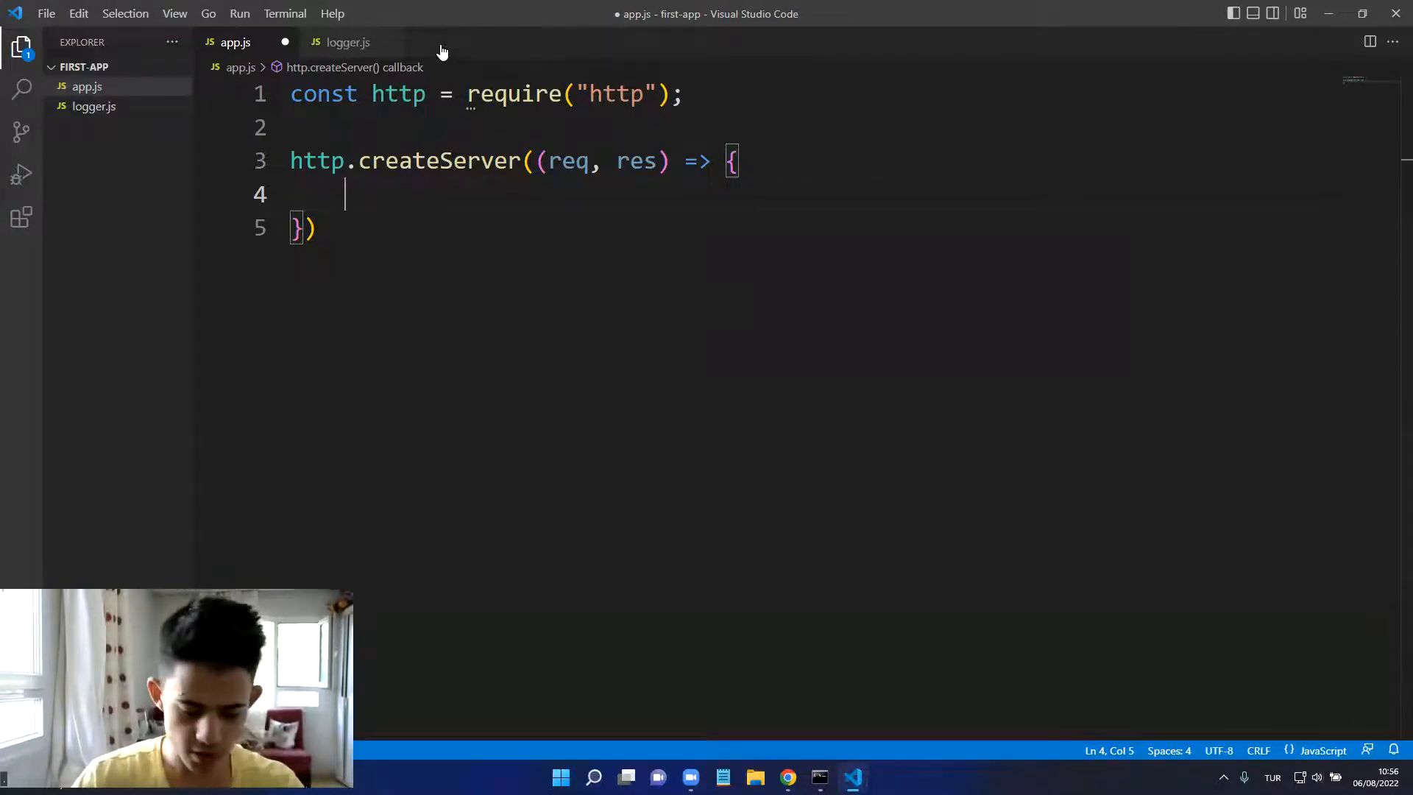
Step: Add an if block for req.url === "/" that writes "Hi World" to the response
text(if(re)
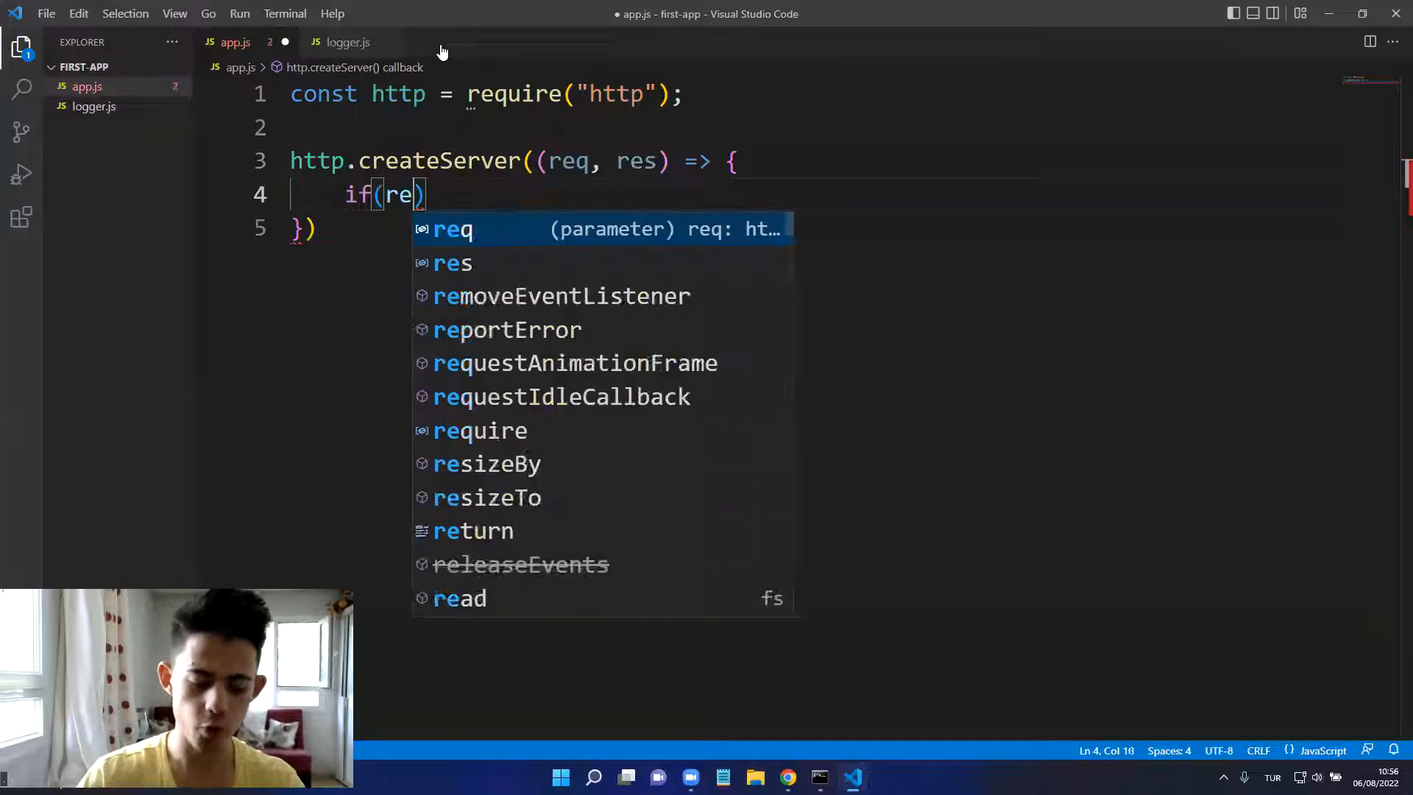
text(q.url)
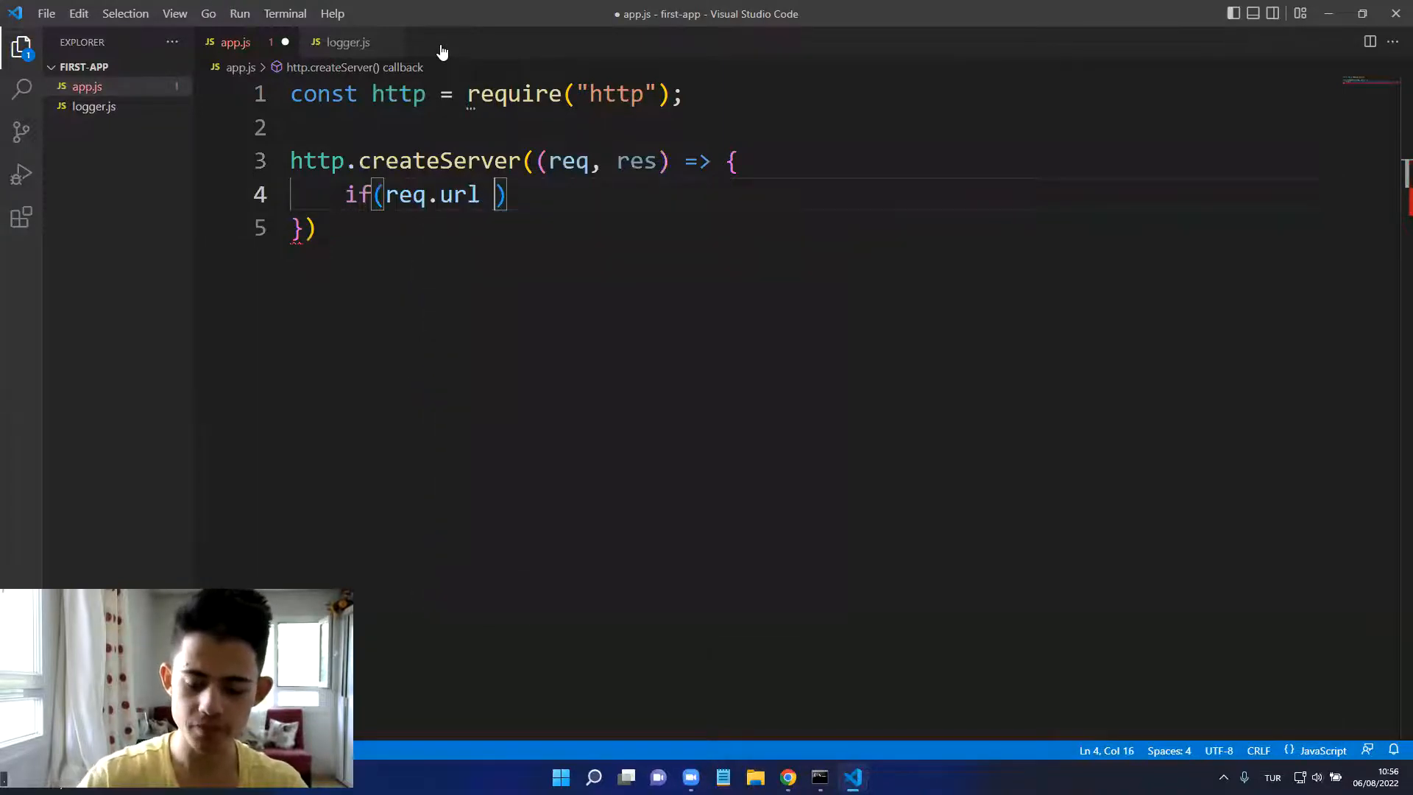
text(=== "")
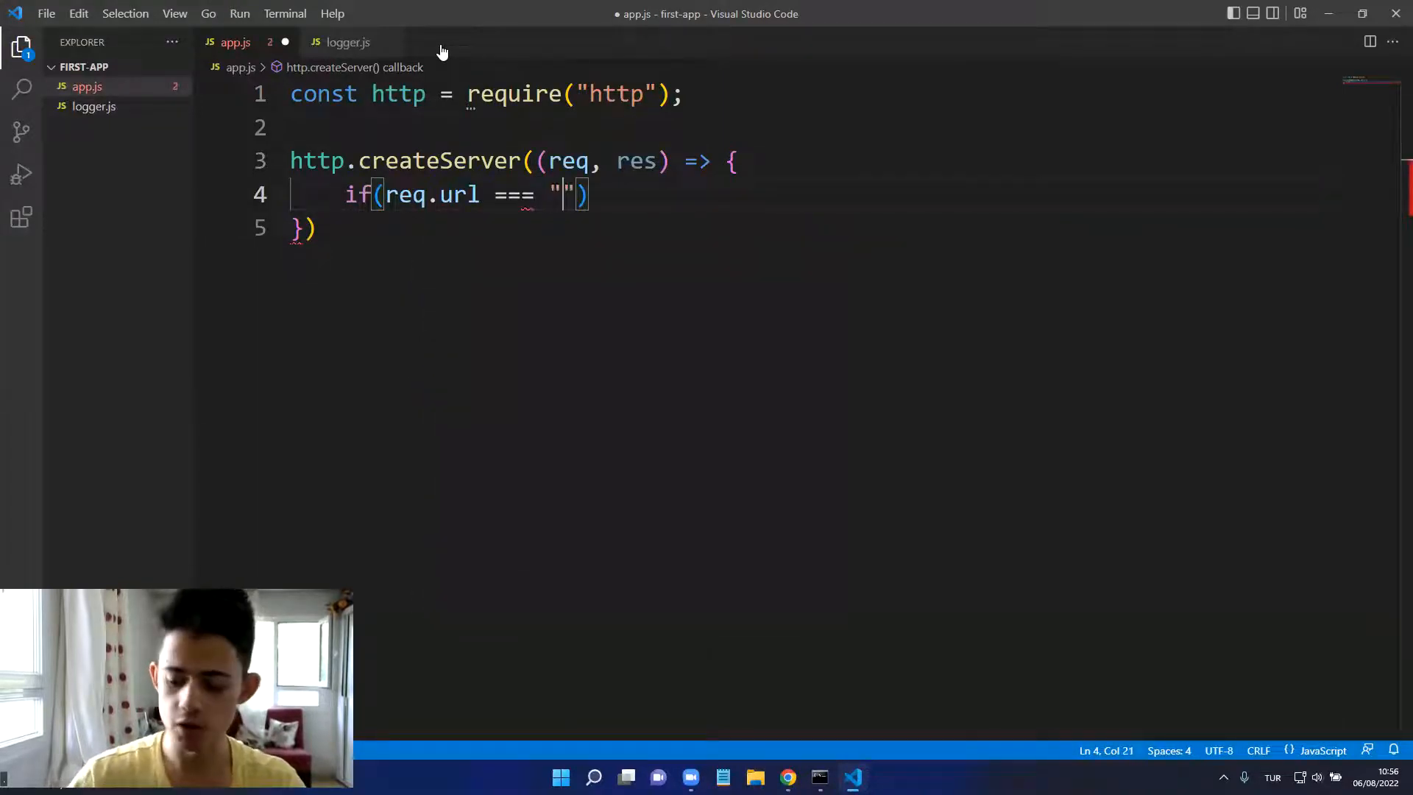
text(/)
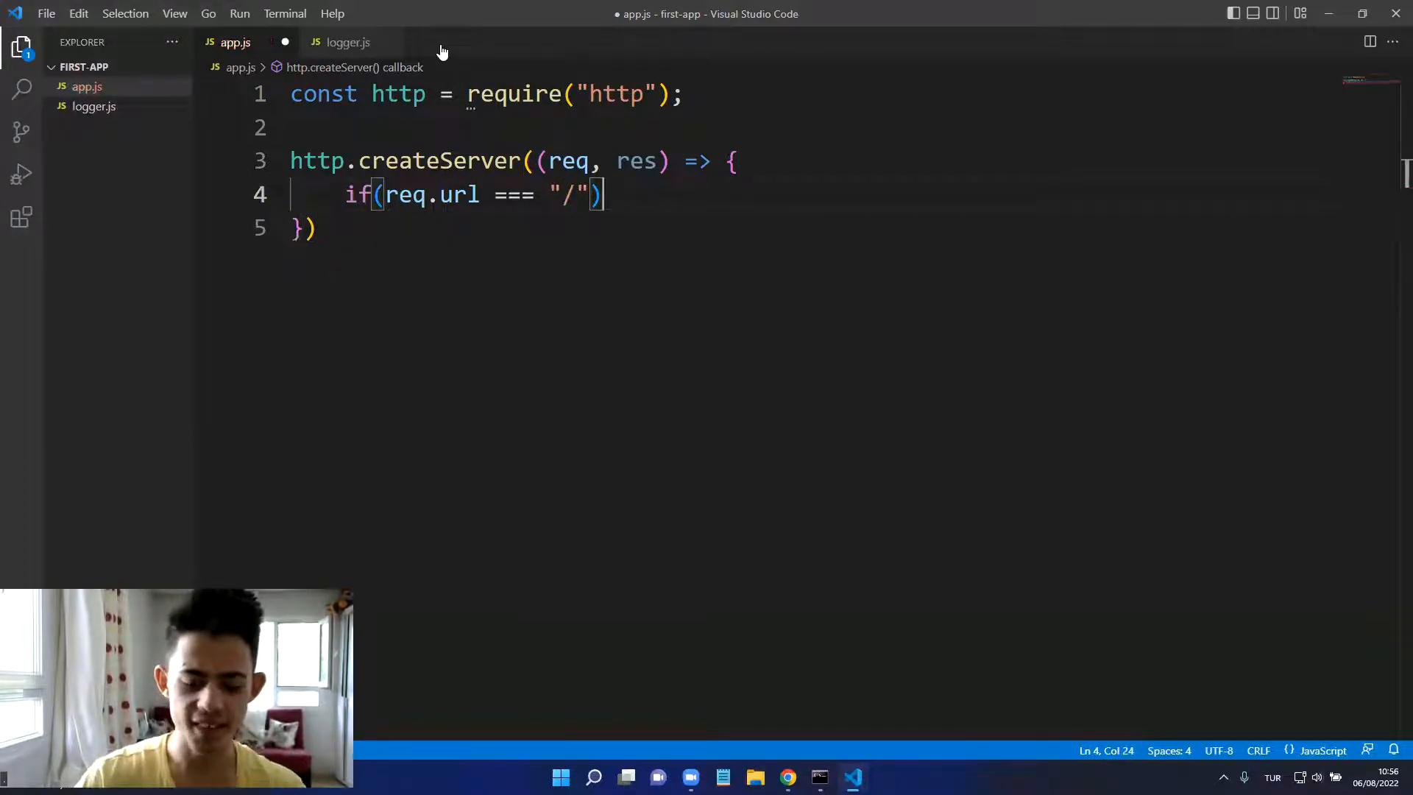
text({)
text(res.write("He)
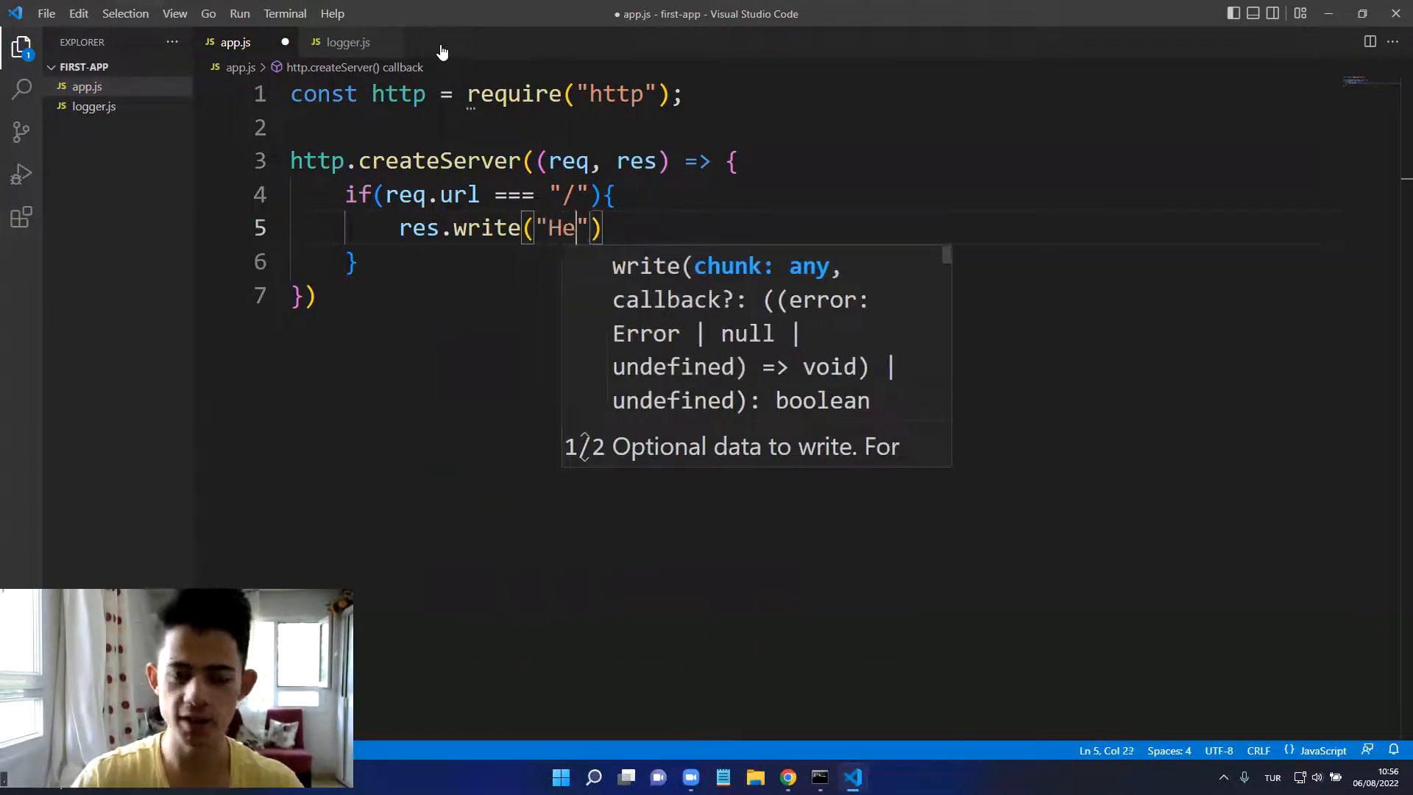
text(llo Wo)
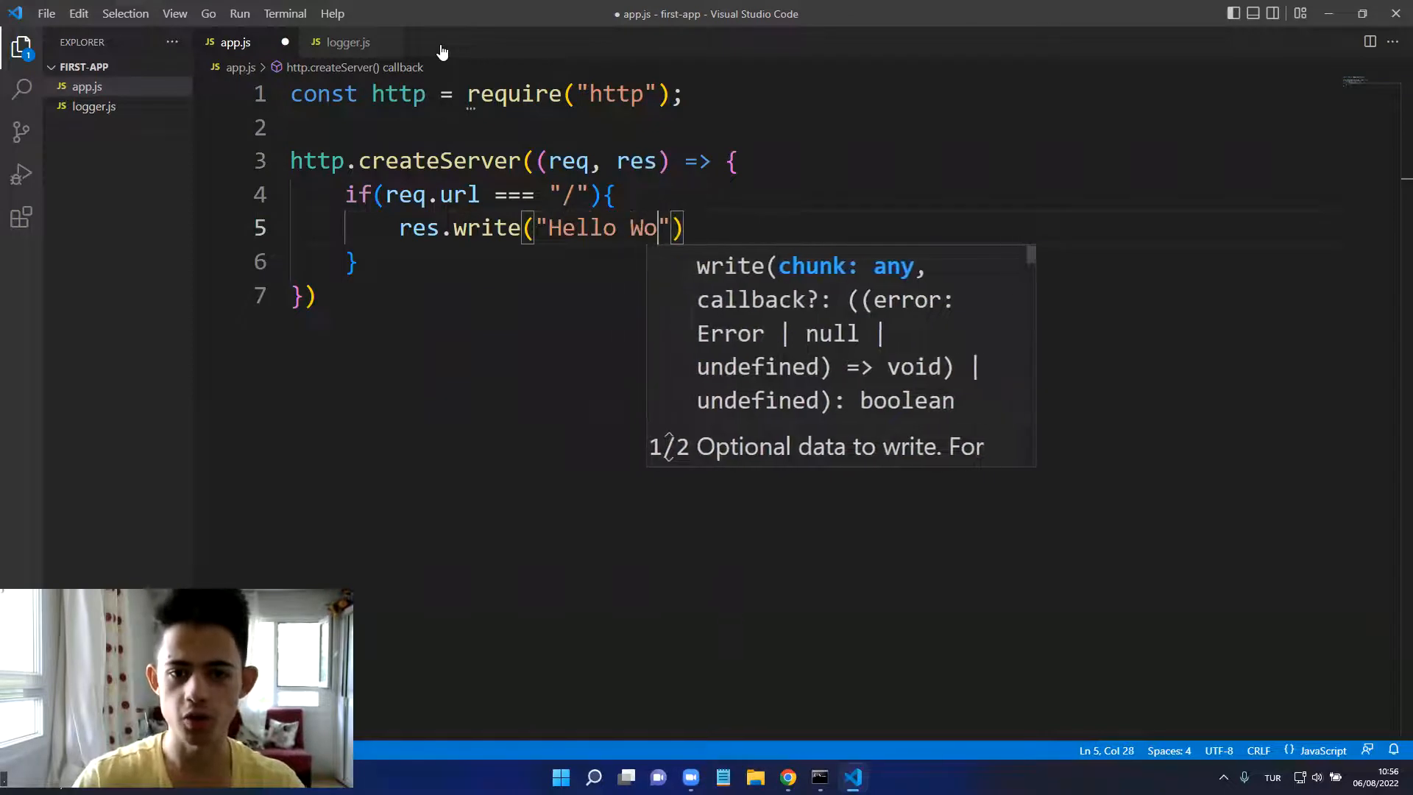
text(rld)
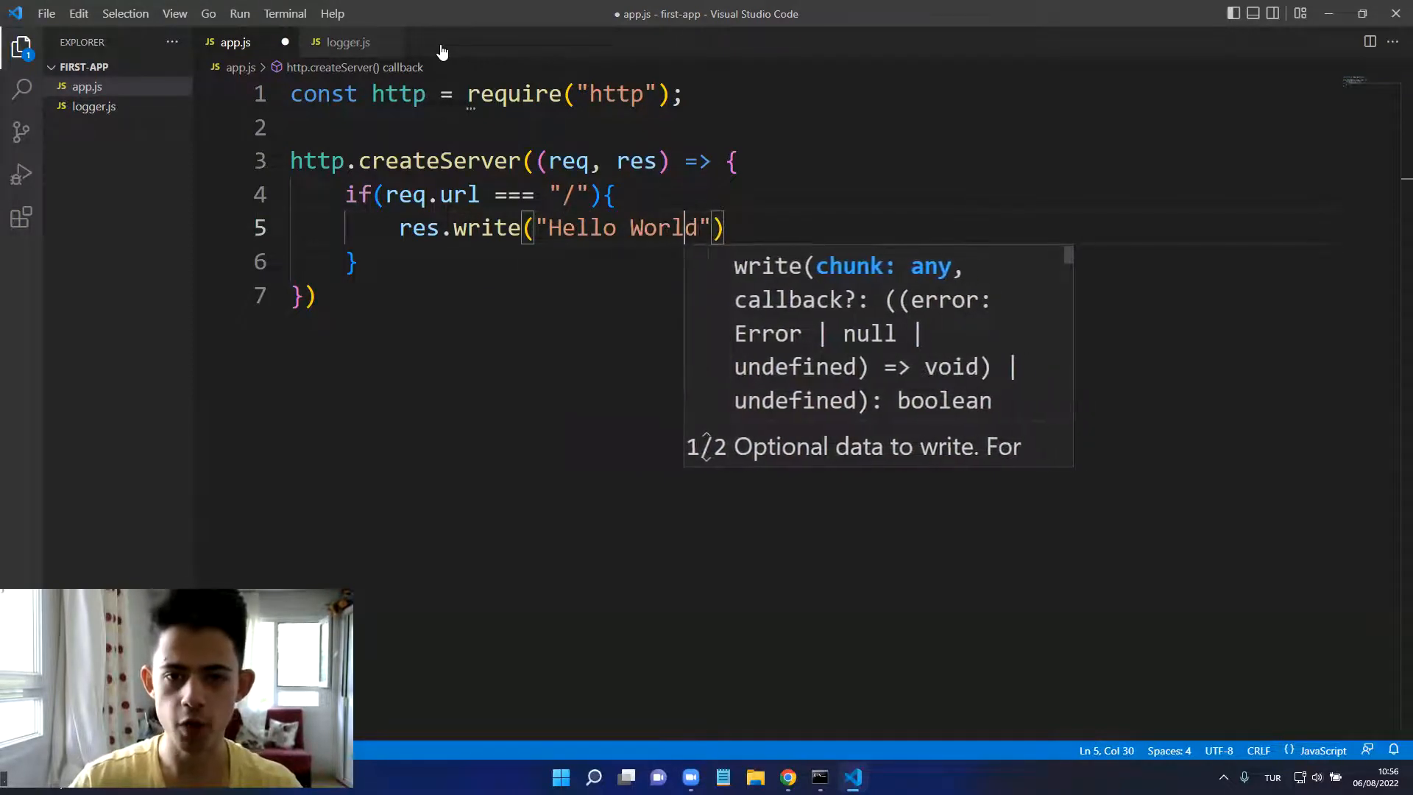
key(Backspace)
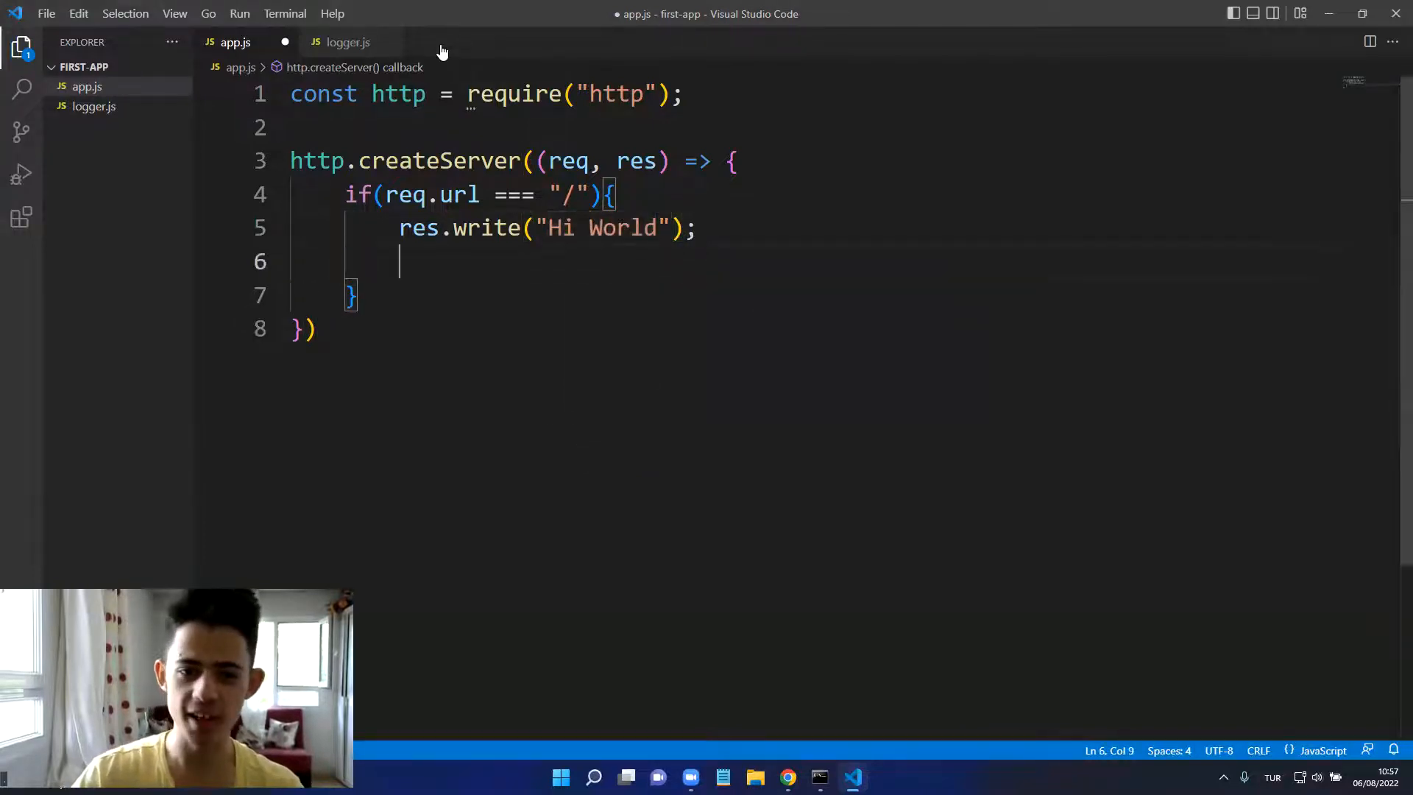
Step: End the response and make the server listen on port 3000
text(res.enmd)
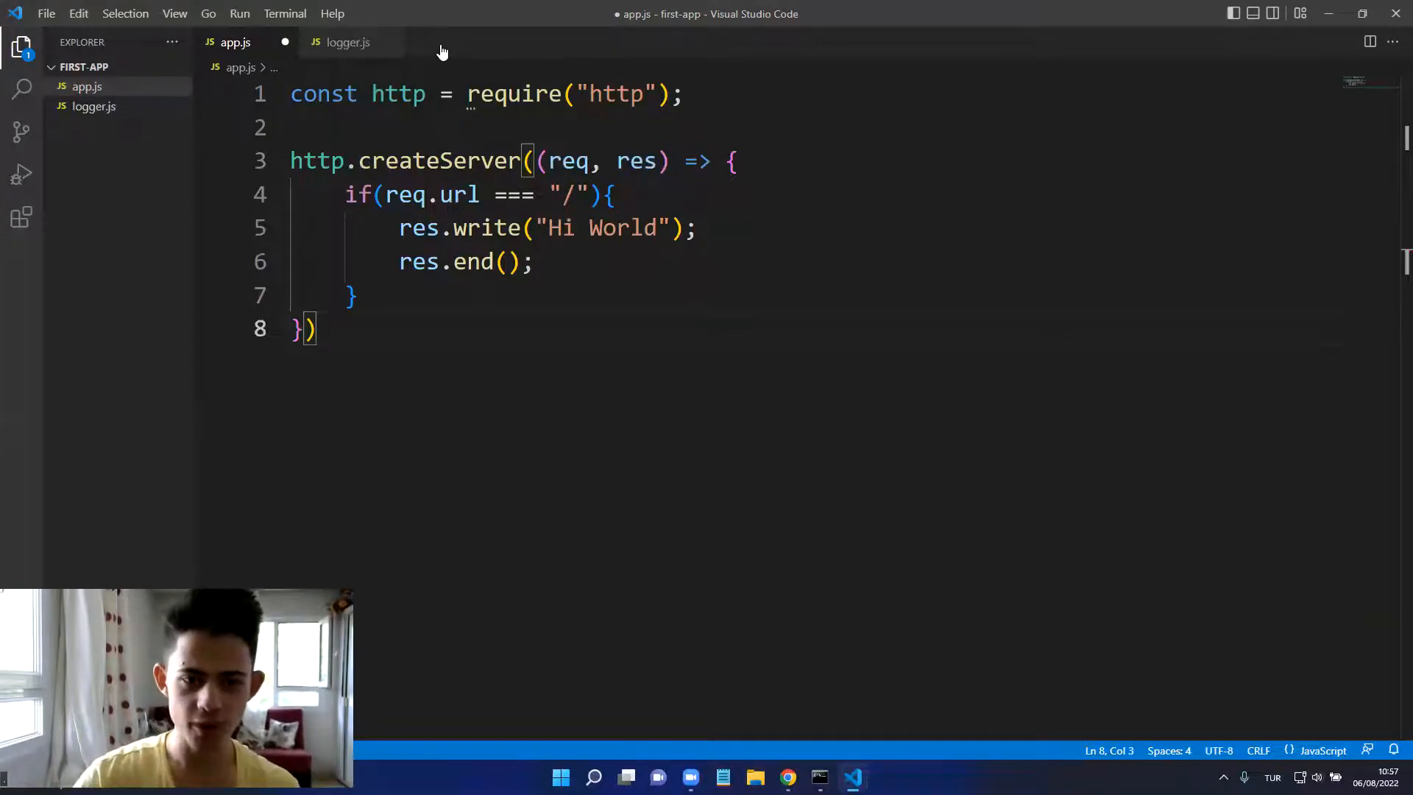
click(317, 161)
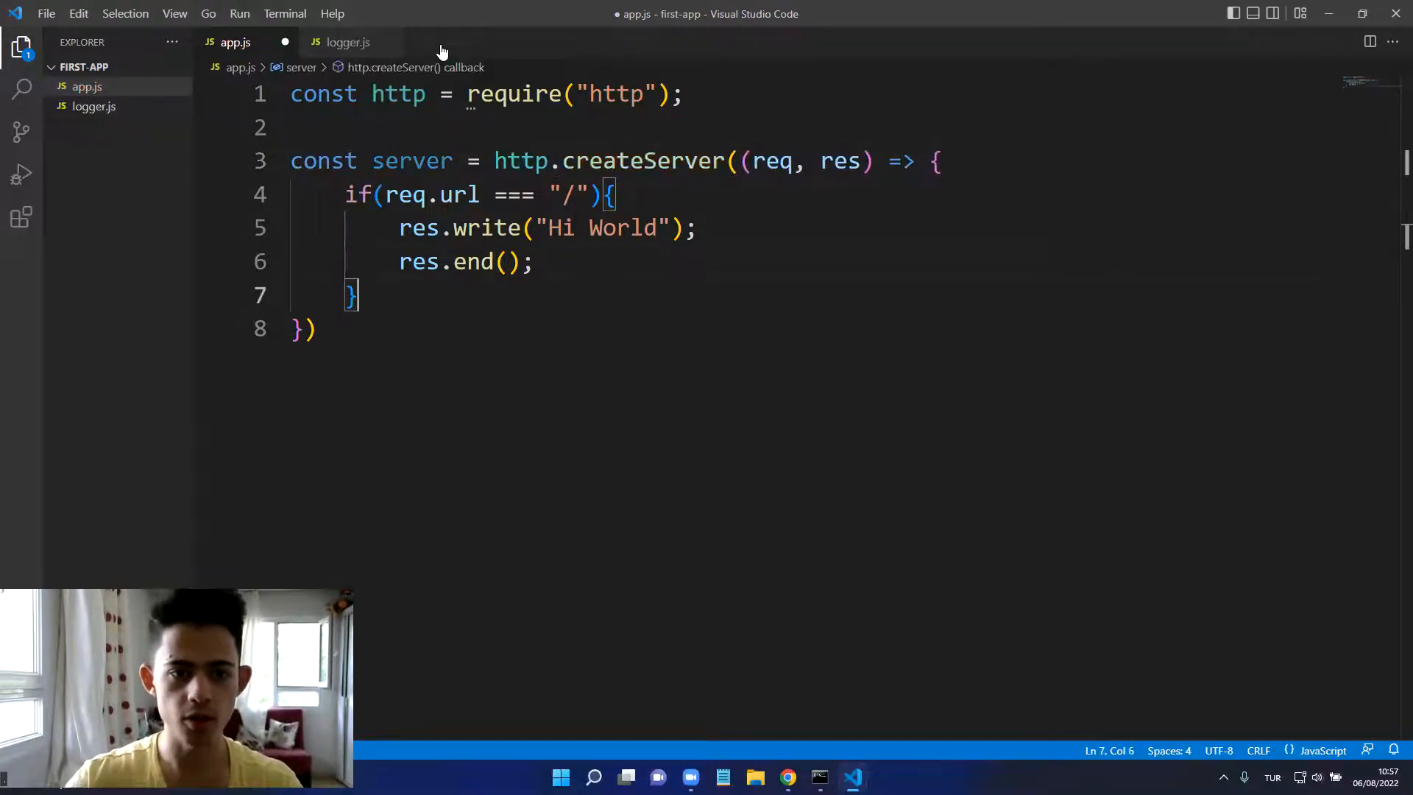
text(server.listen)
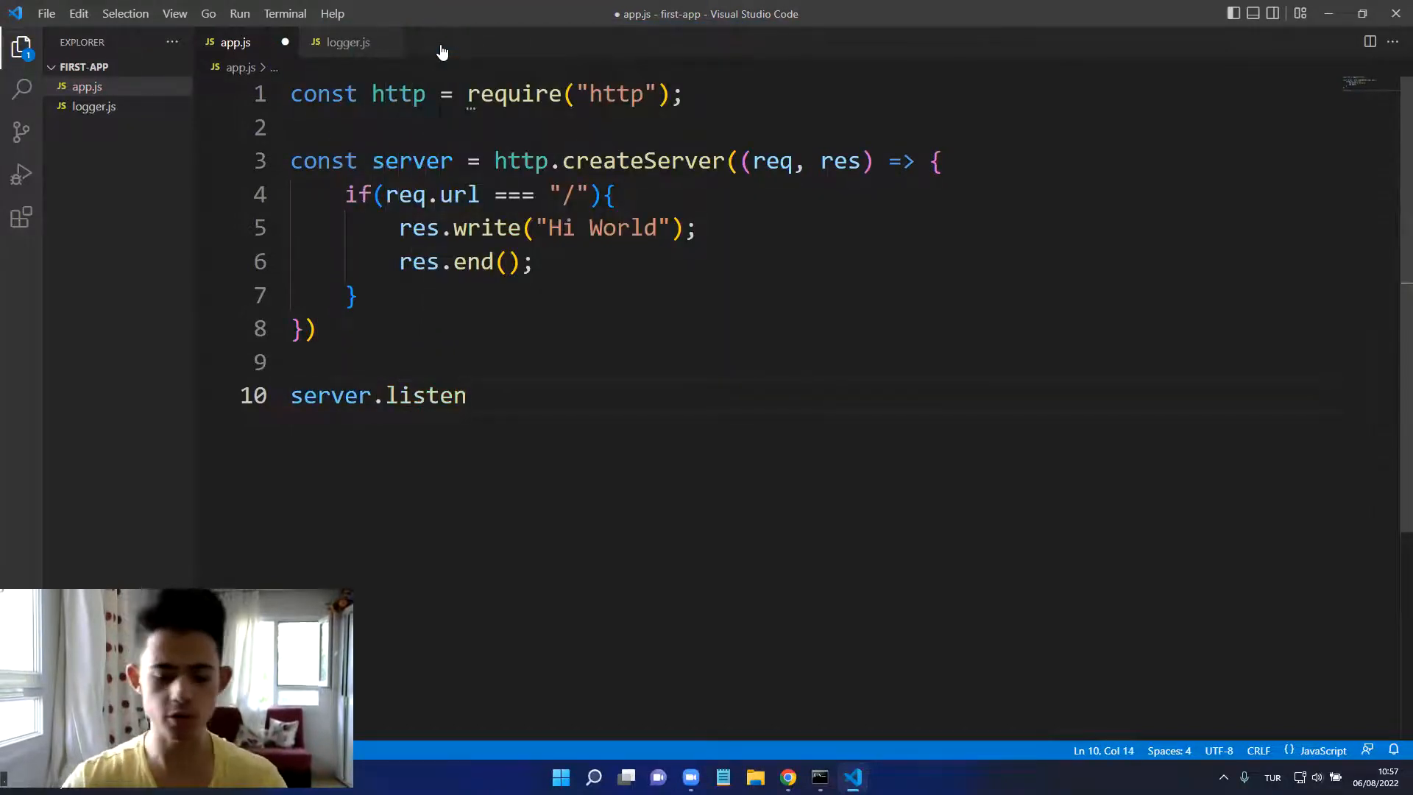
text(()
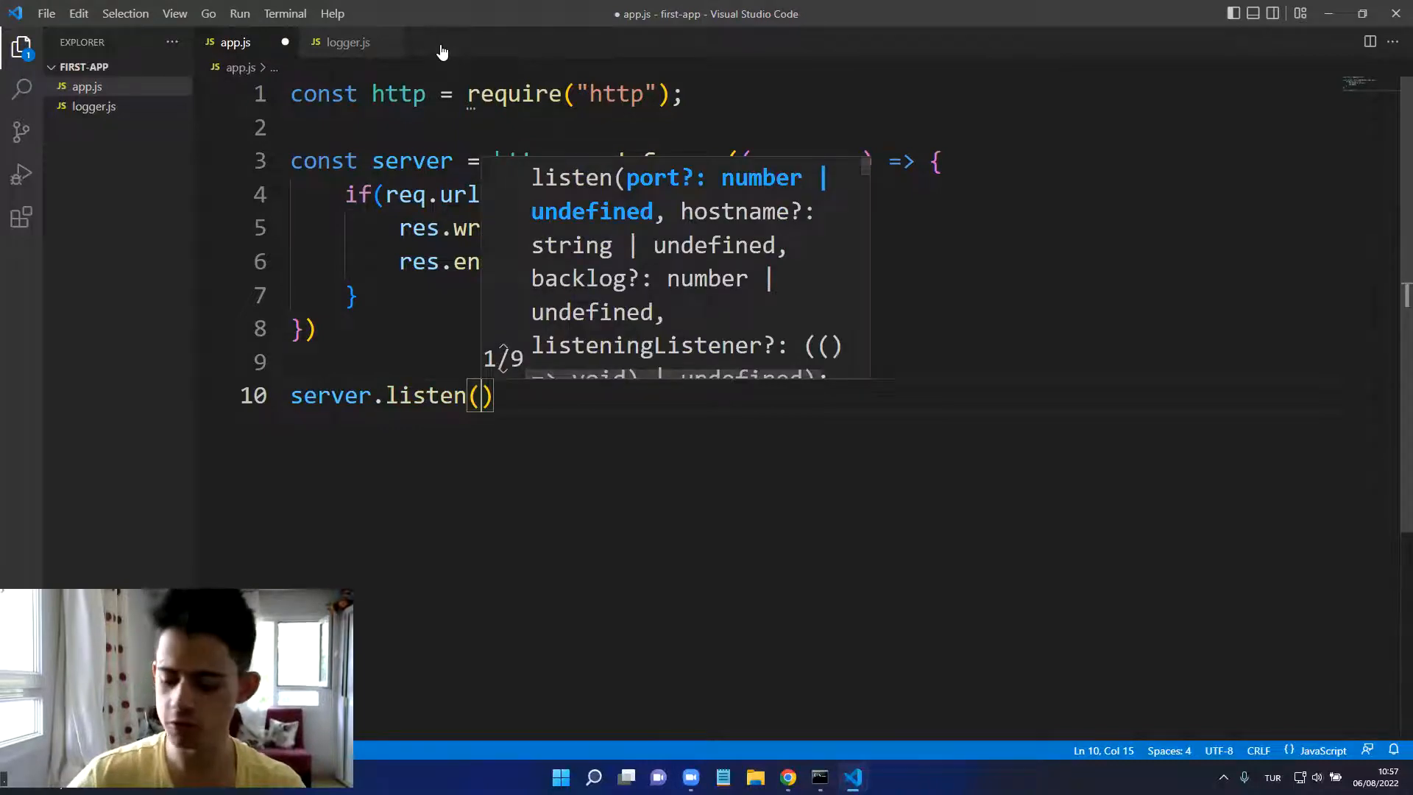
text(3)
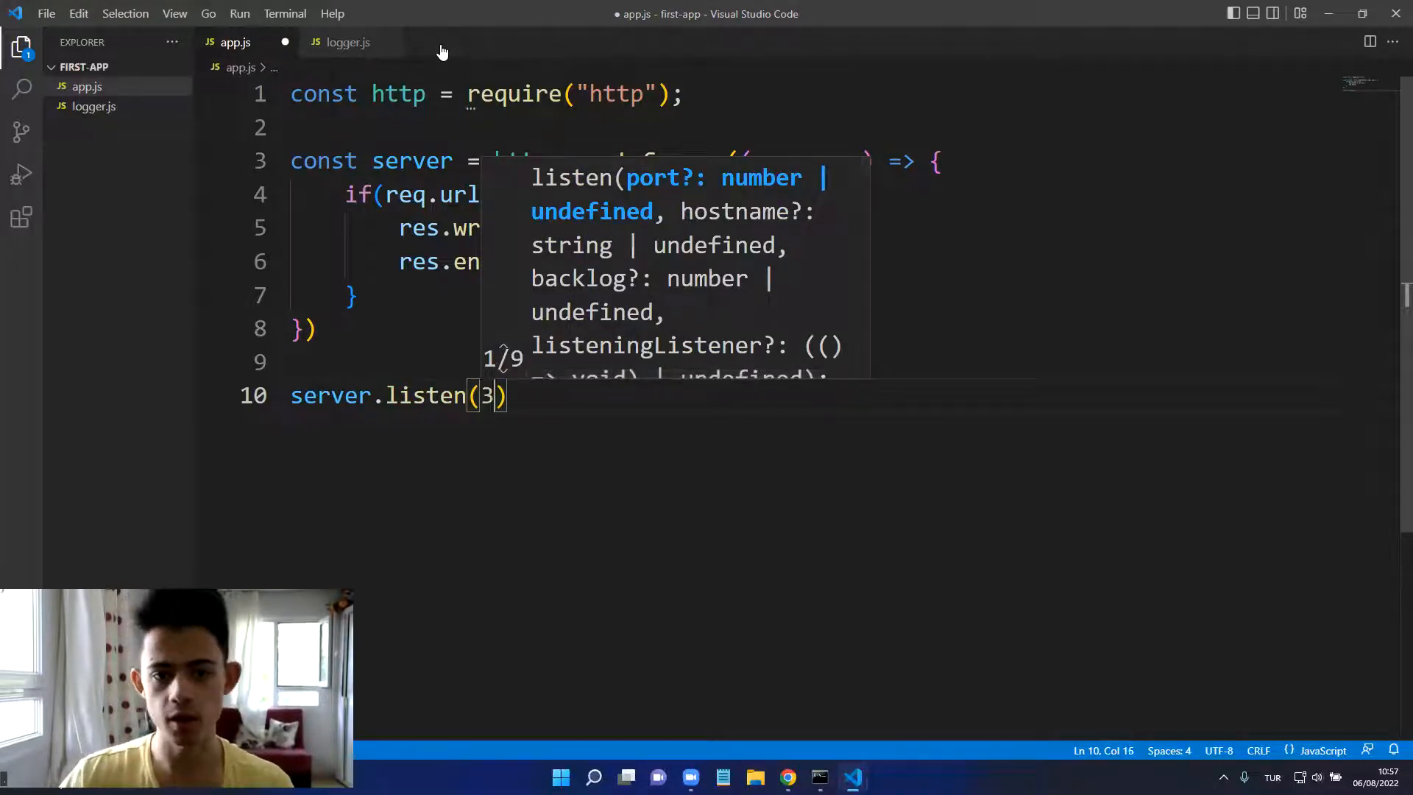
text(000)
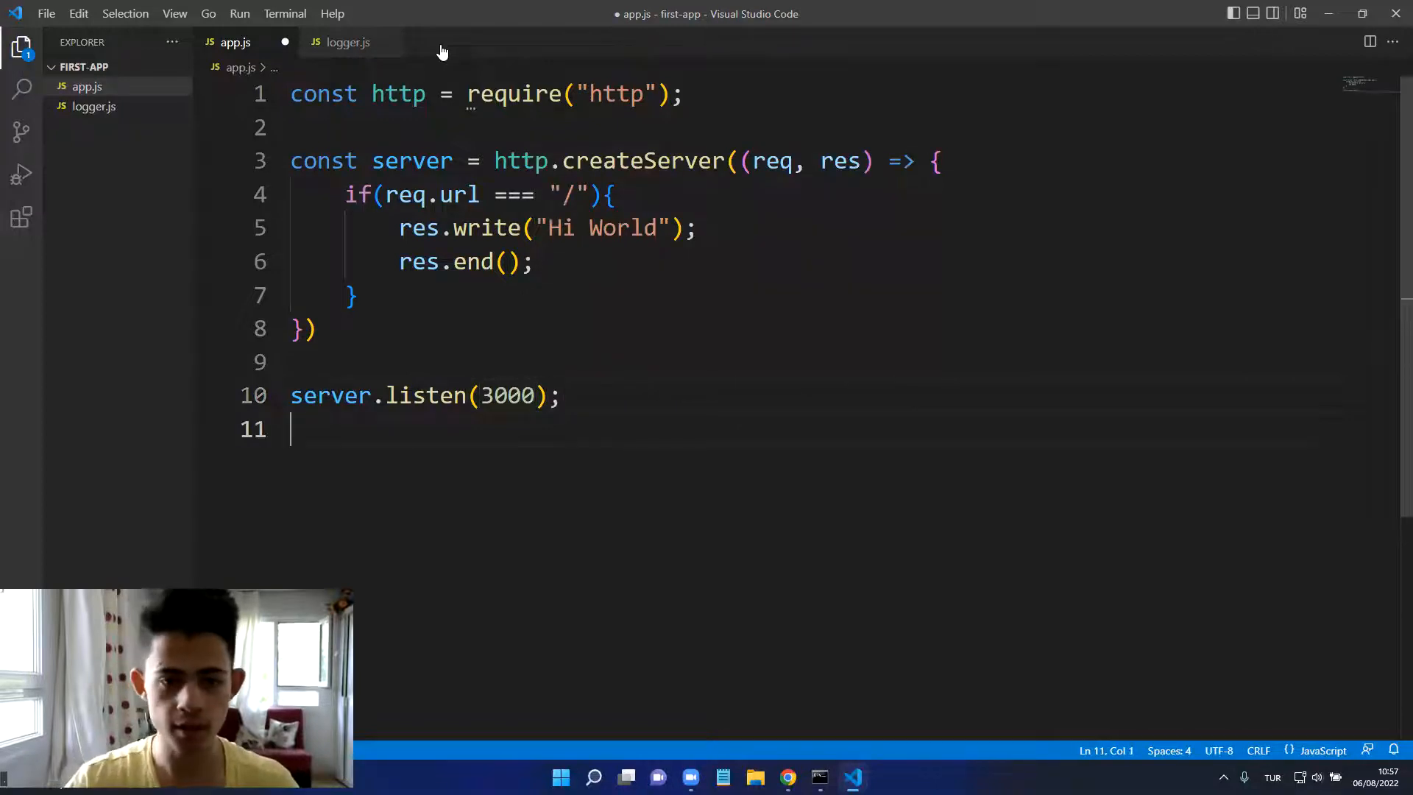
Step: Log "Listening on port 3000..." on a new line after the listen call
key(Enter)
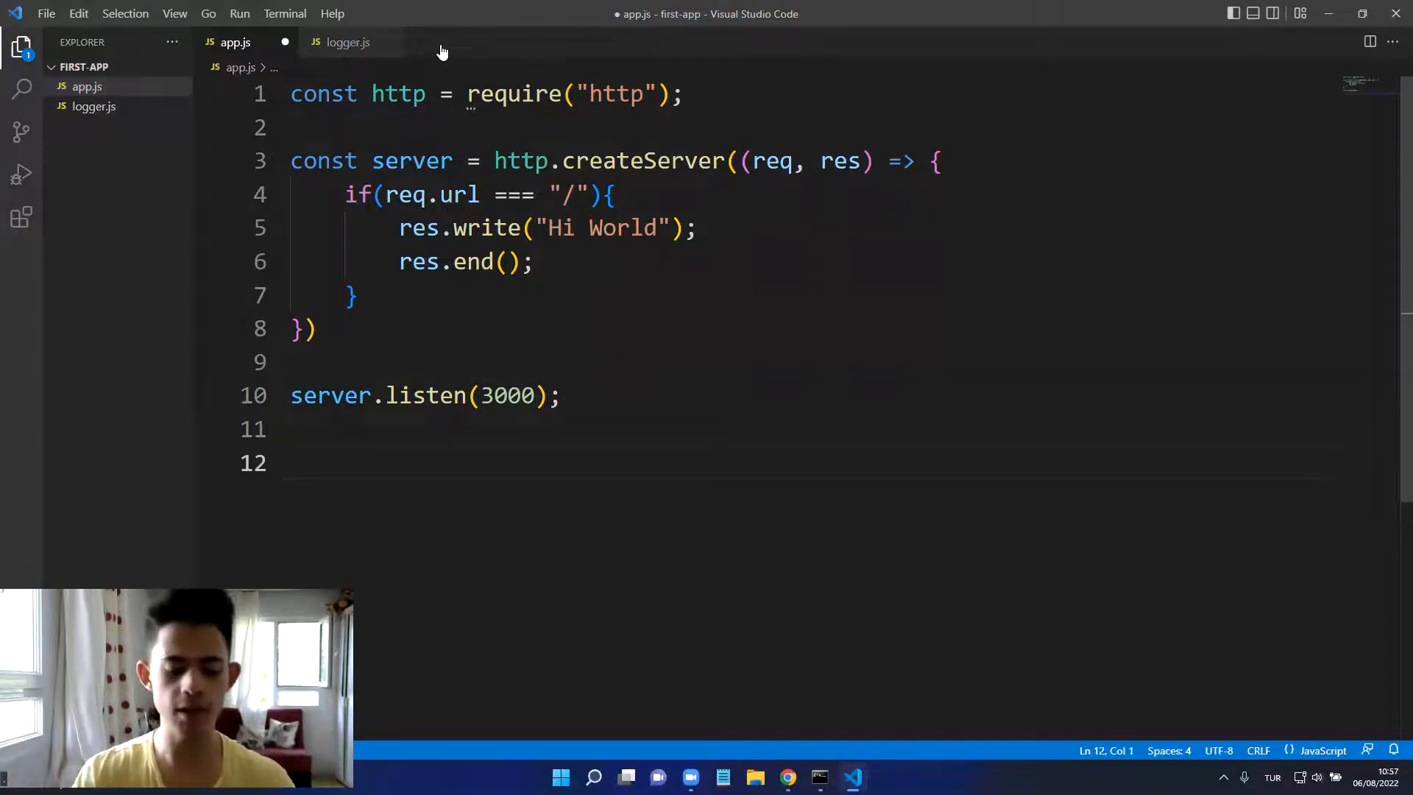
text(console.log(")
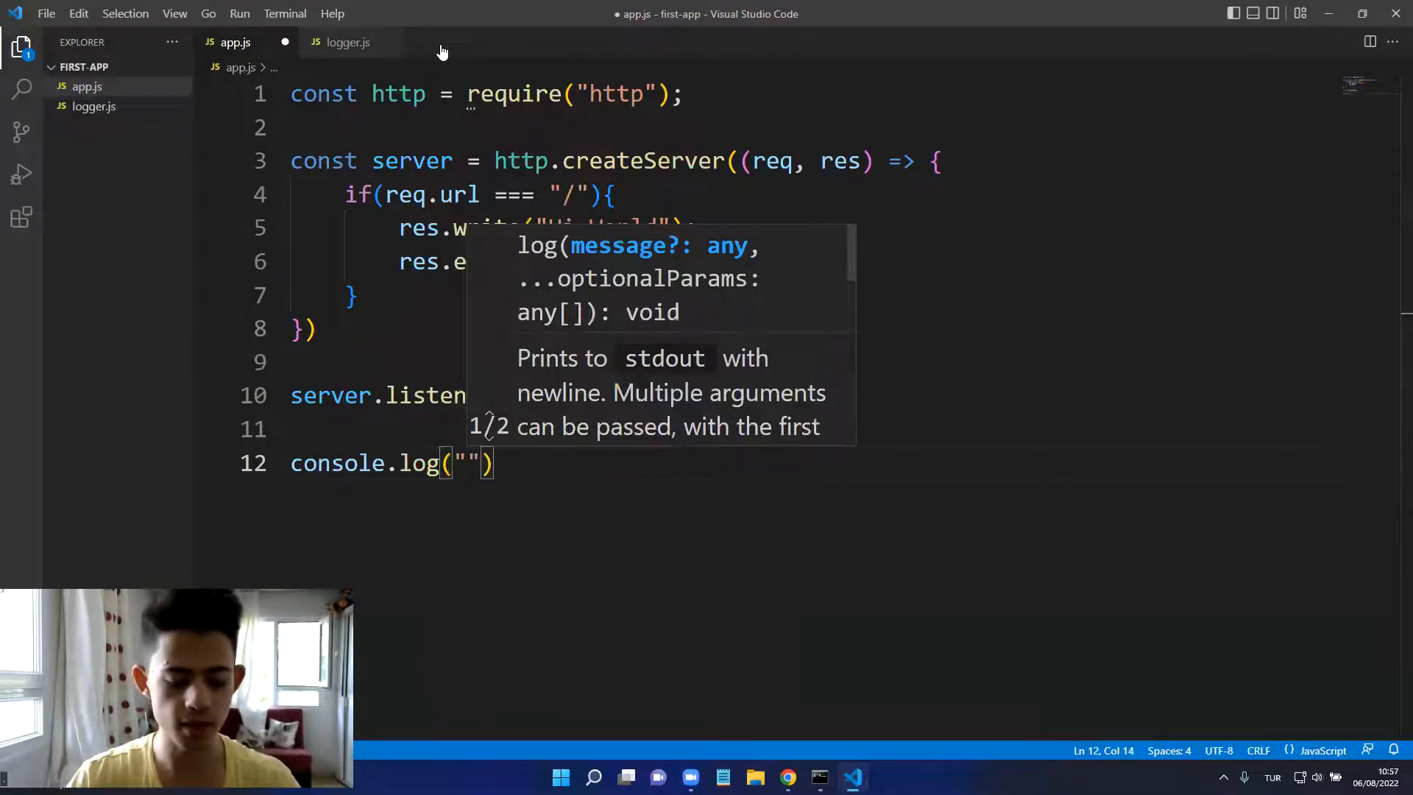
text(Listen)
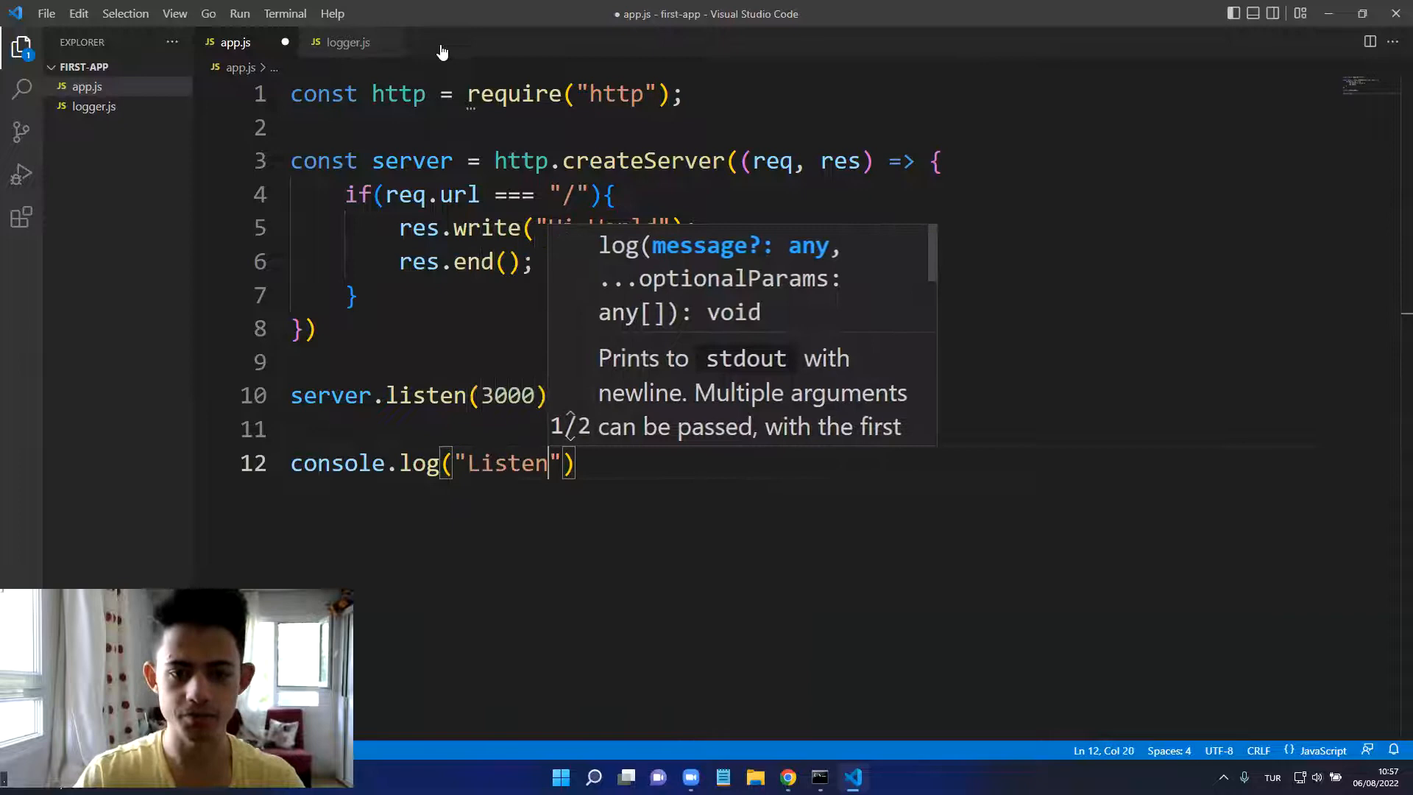
text(ing p)
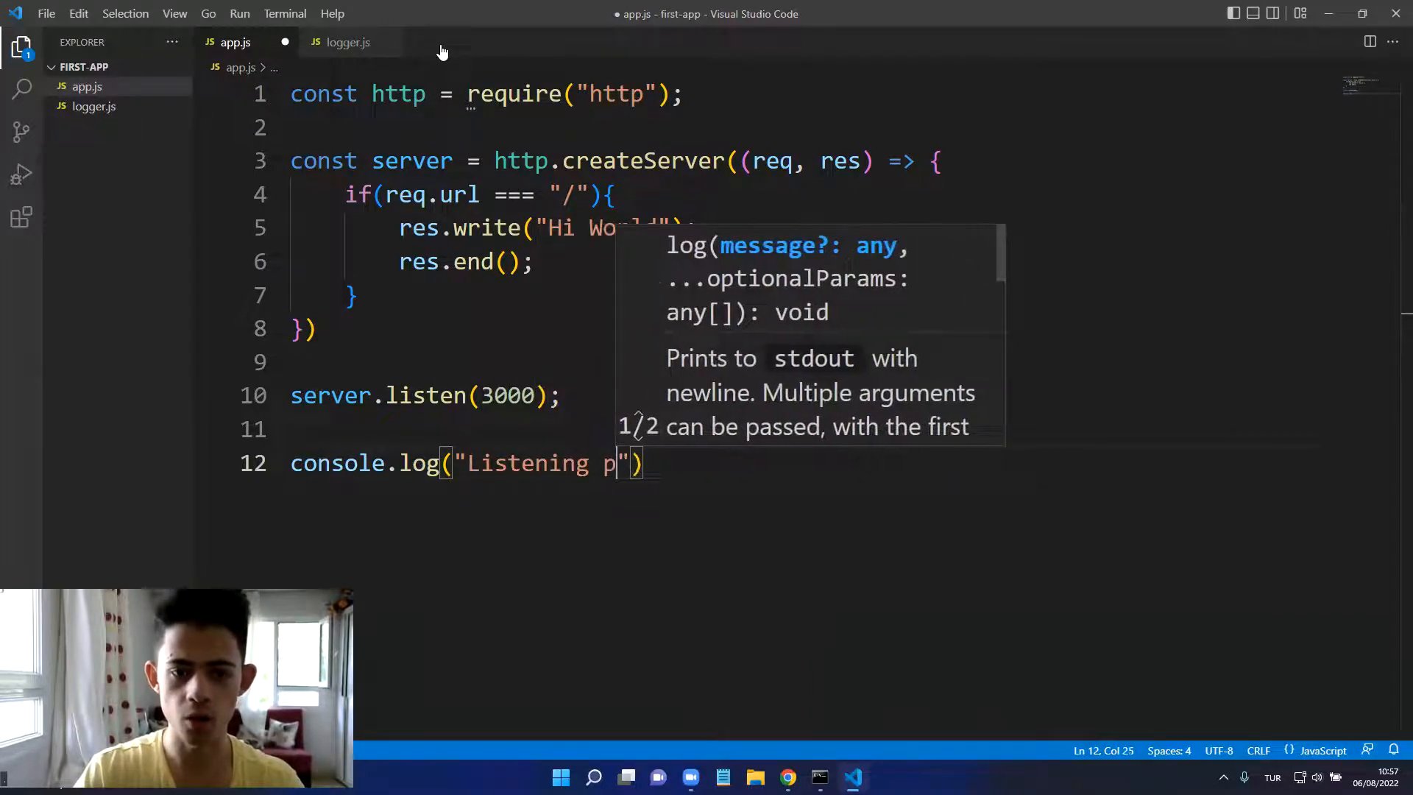
text(on port)
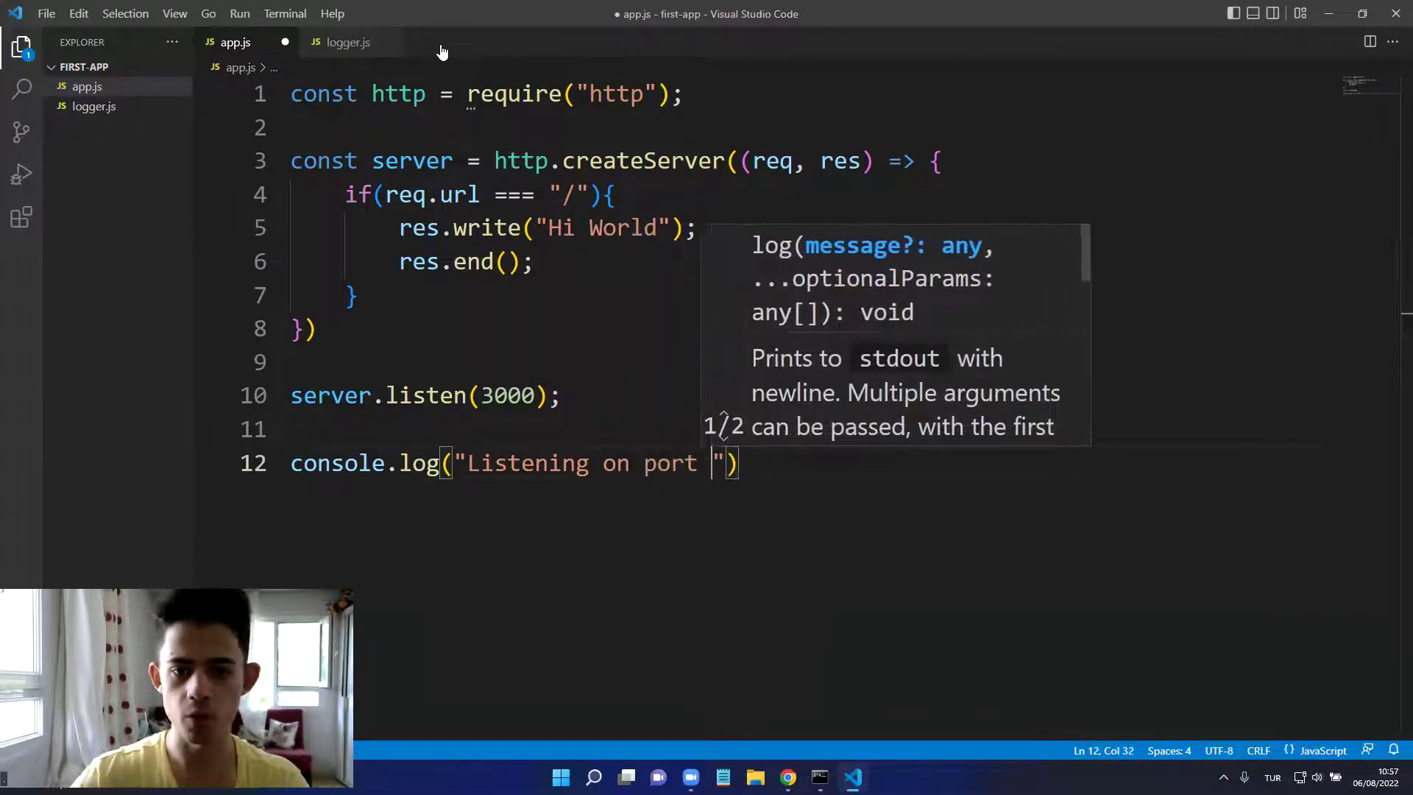
text(3000...)
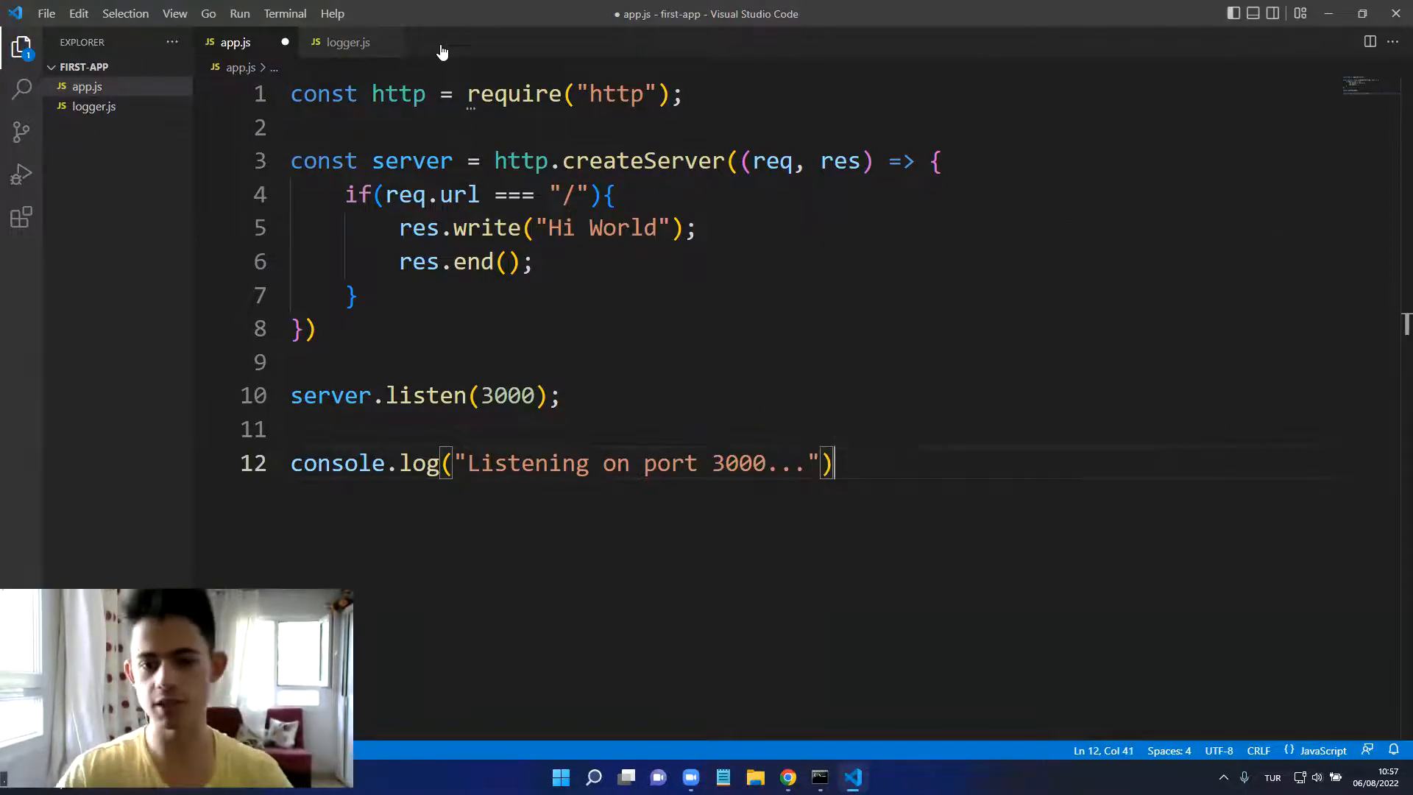
text(;)
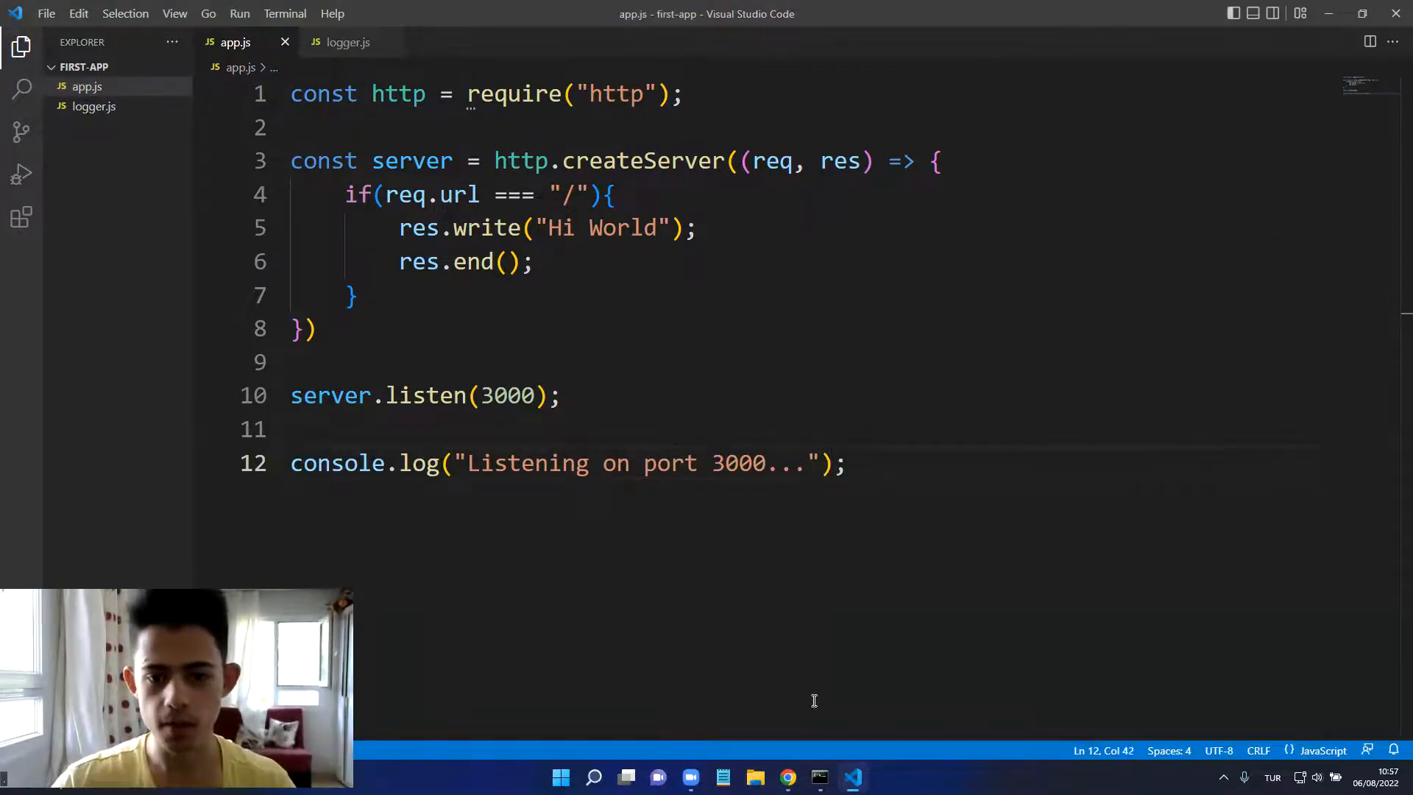
Step: Bring the Command Prompt window to the front to run node app.js
click(819, 778)
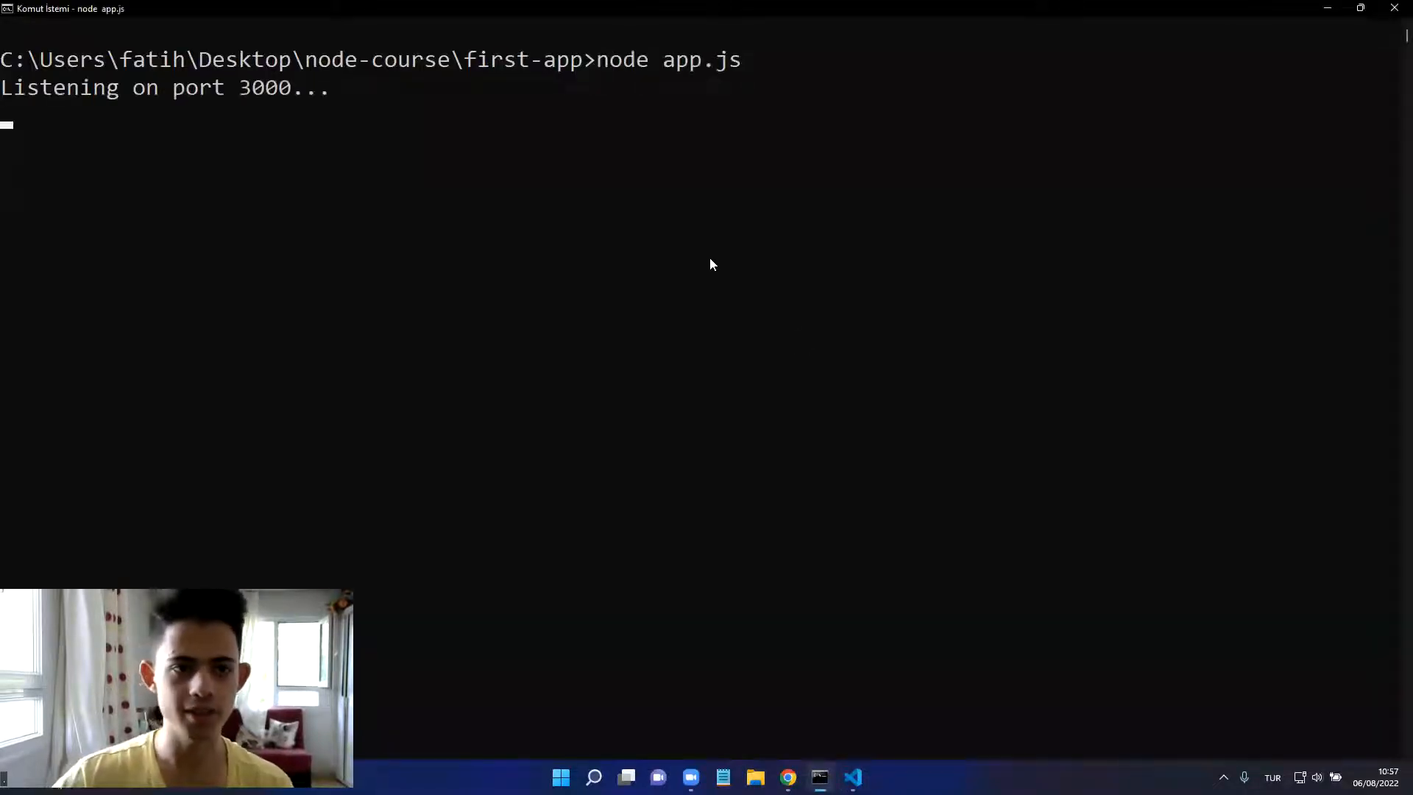
mouse_move(265, 142)
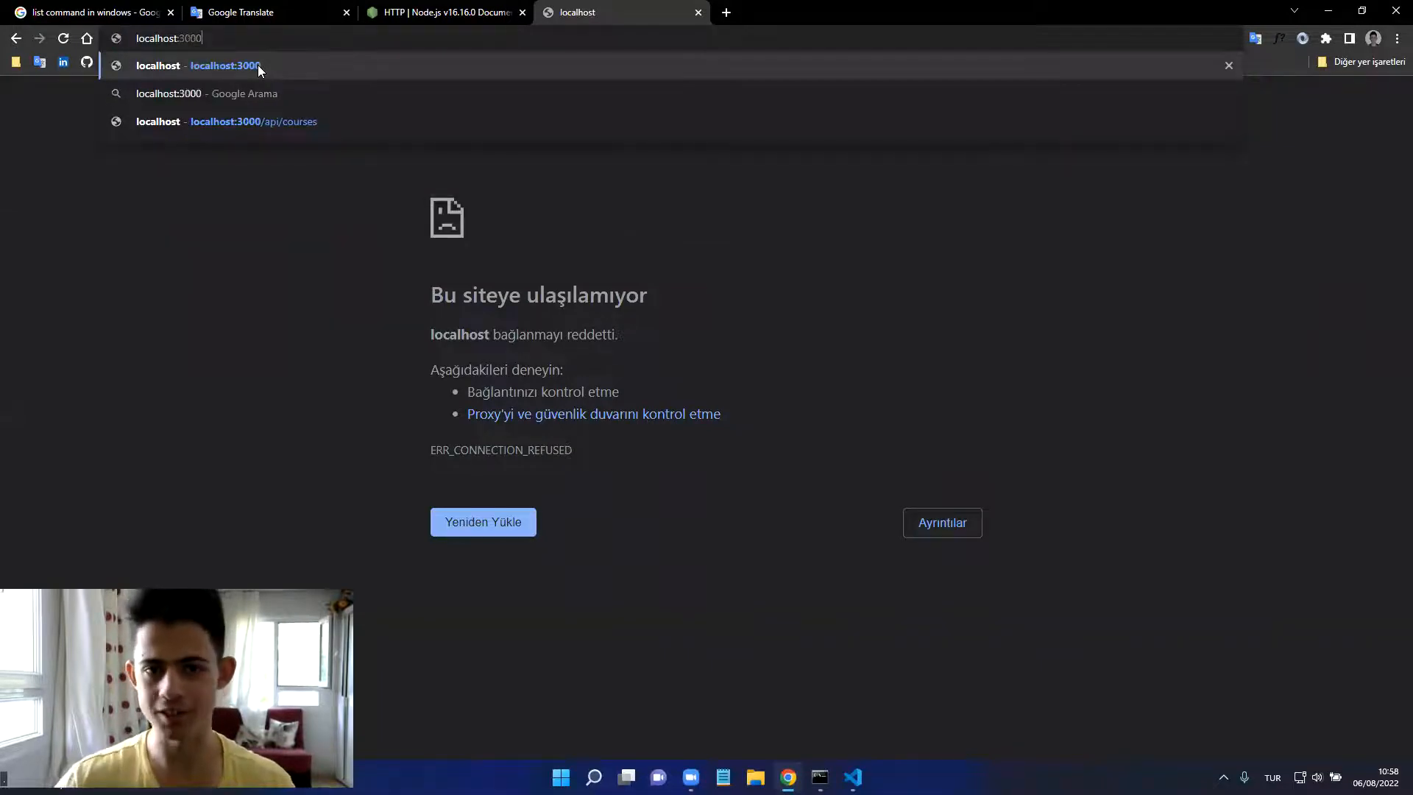
Step: Load localhost:3000 in Chrome and confirm the page shows Hi World
key(Return)
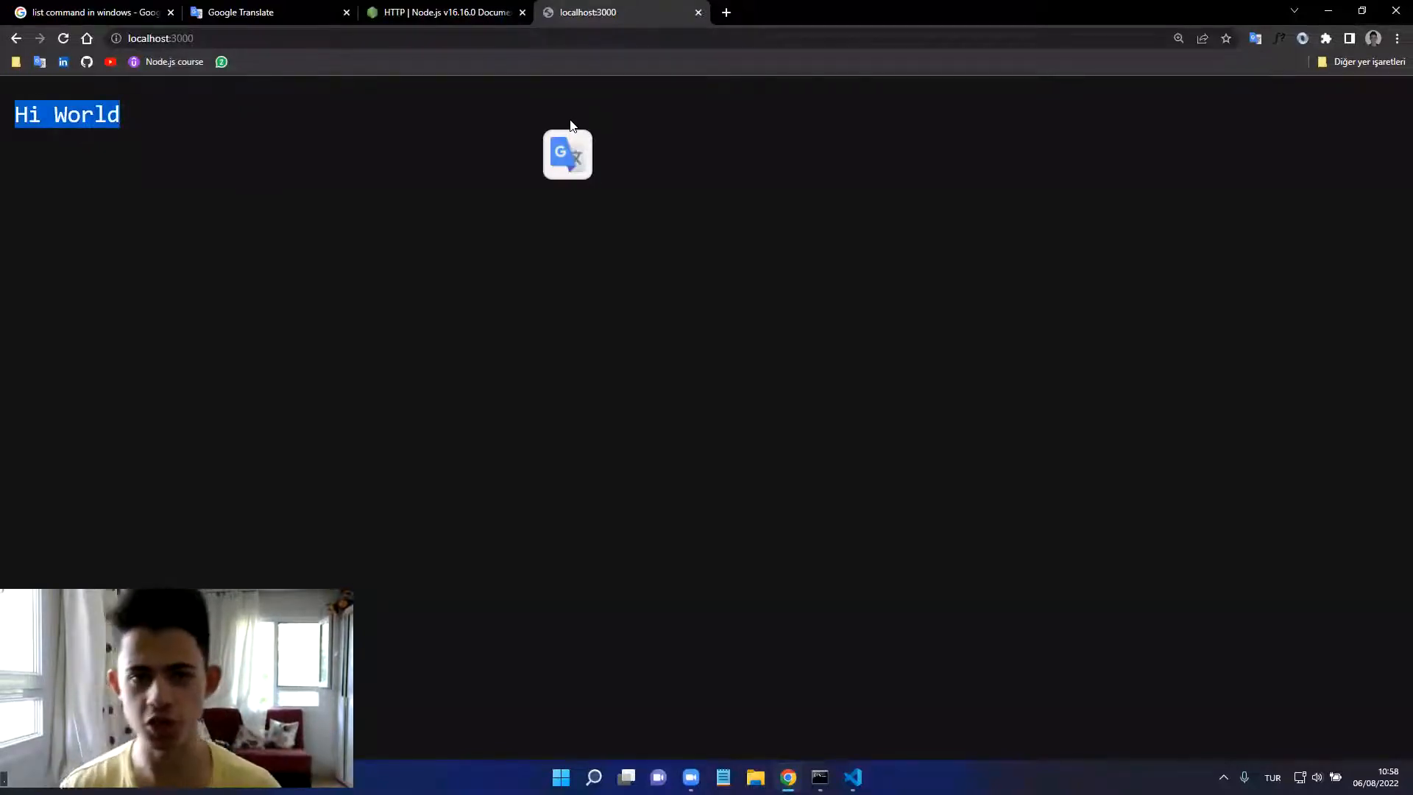
click(916, 508)
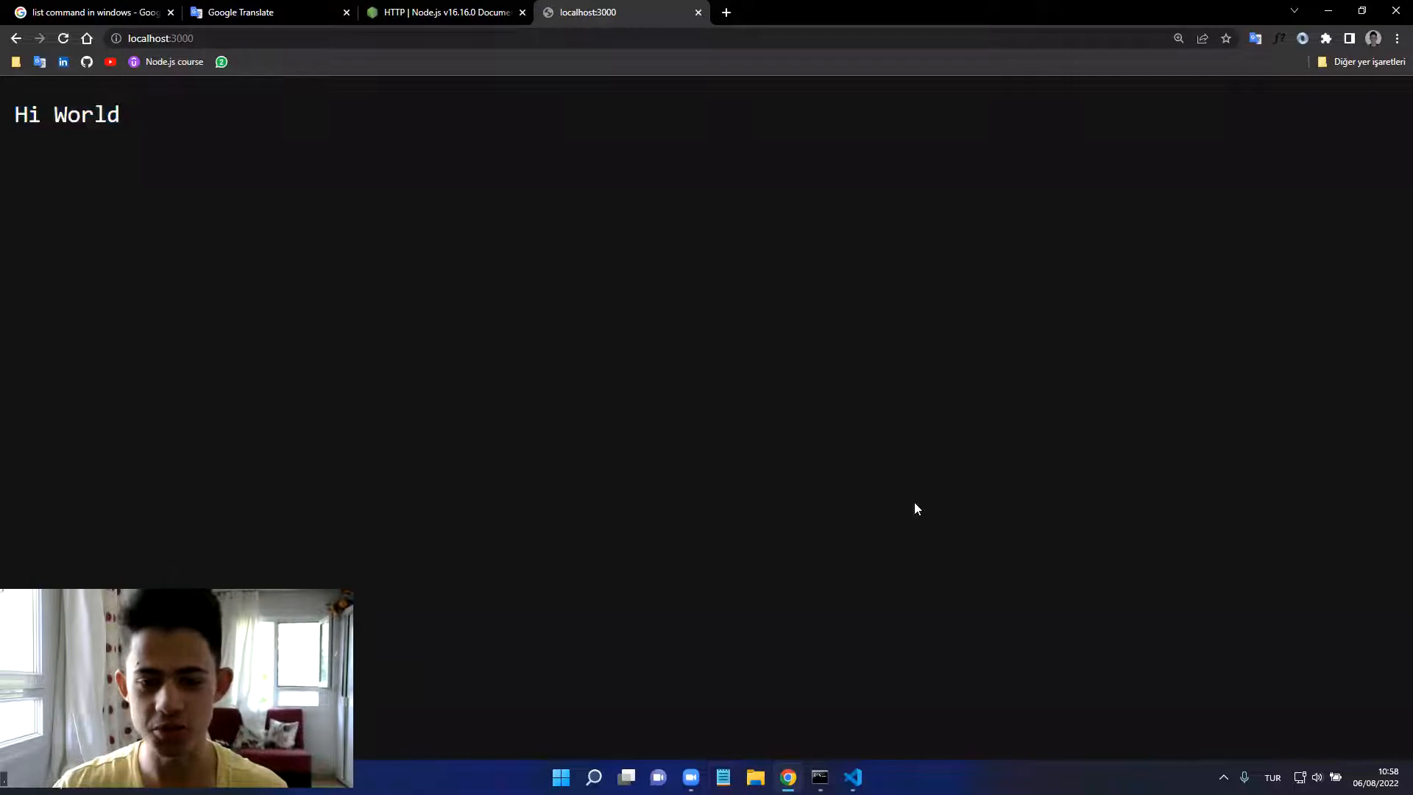
click(851, 777)
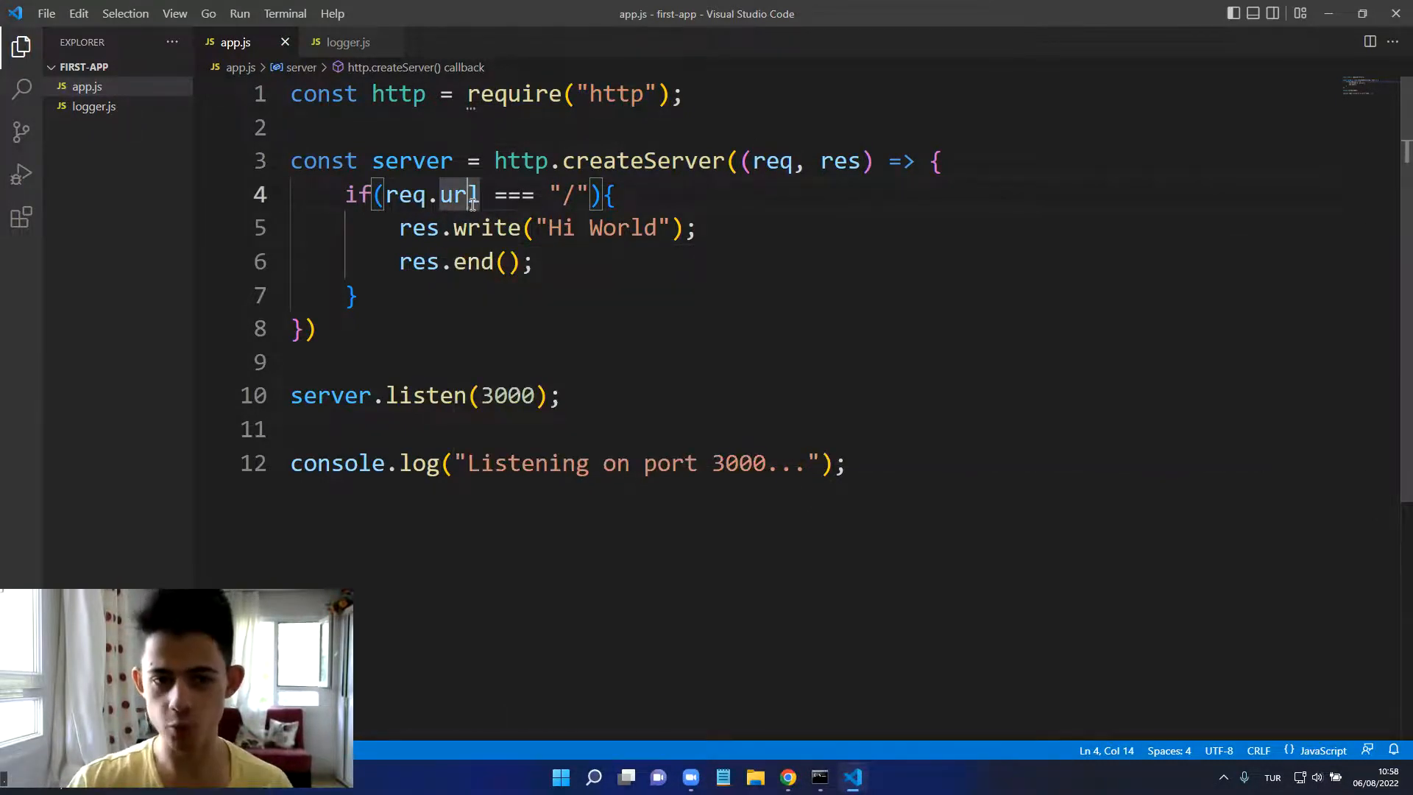
mouse_move(458, 194)
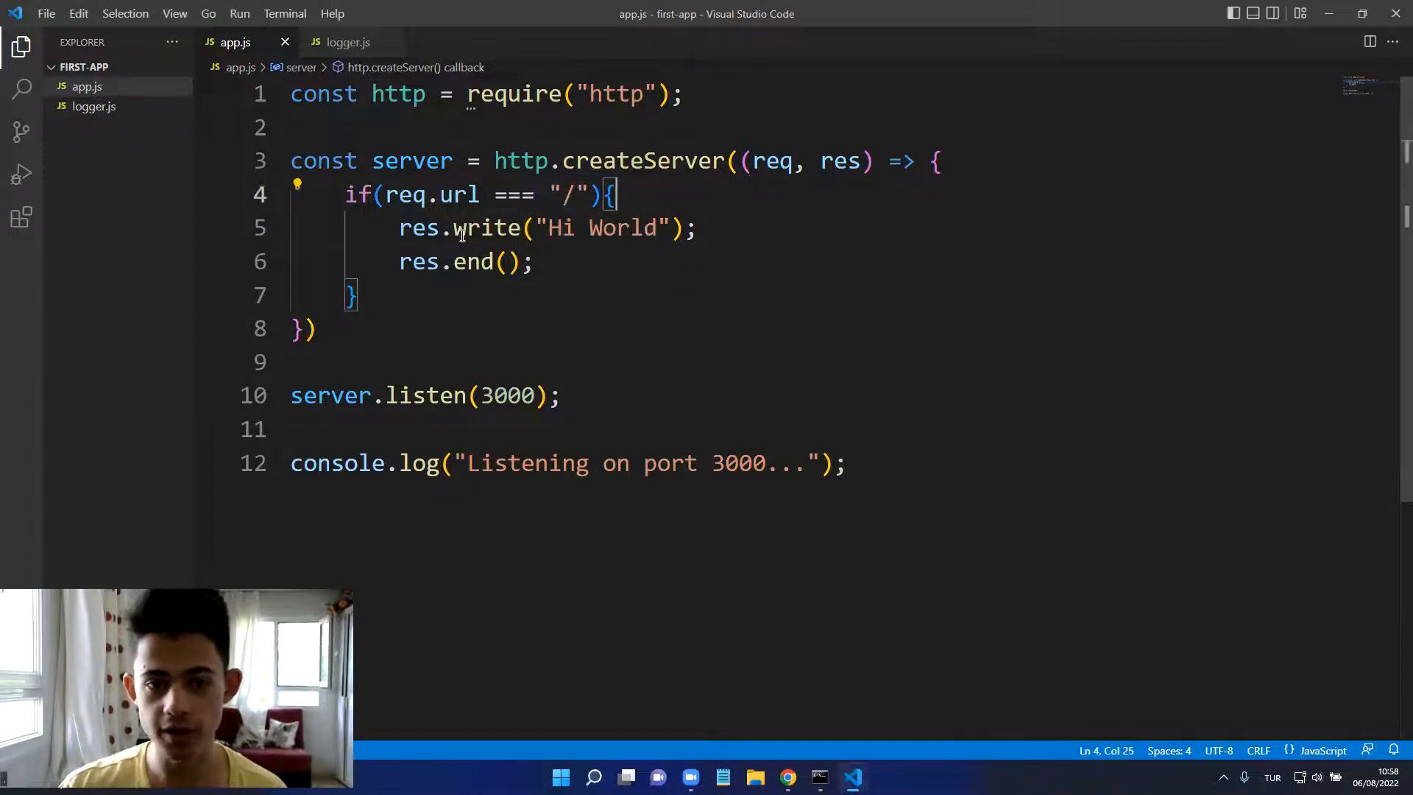
triple_click(547, 227)
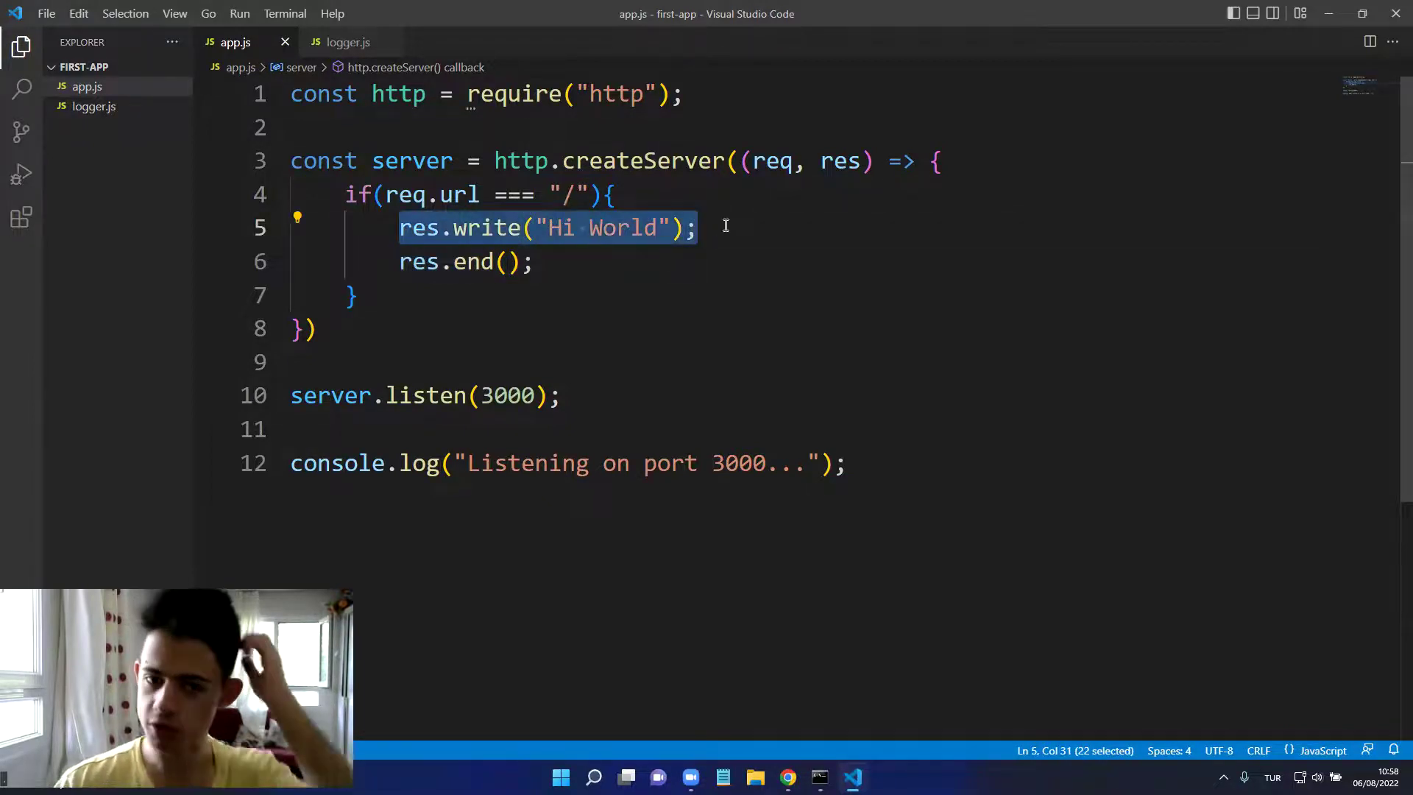
click(534, 262)
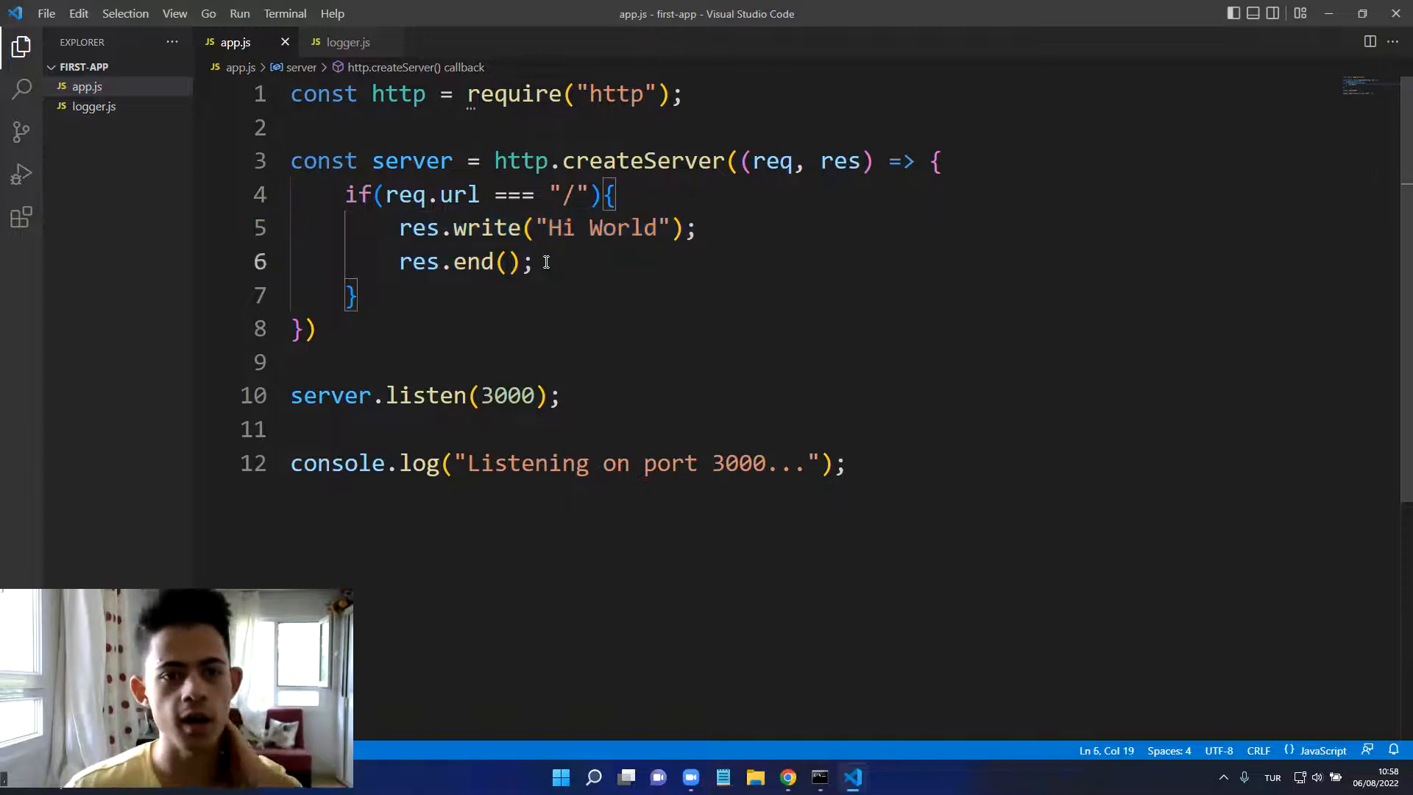
click(307, 361)
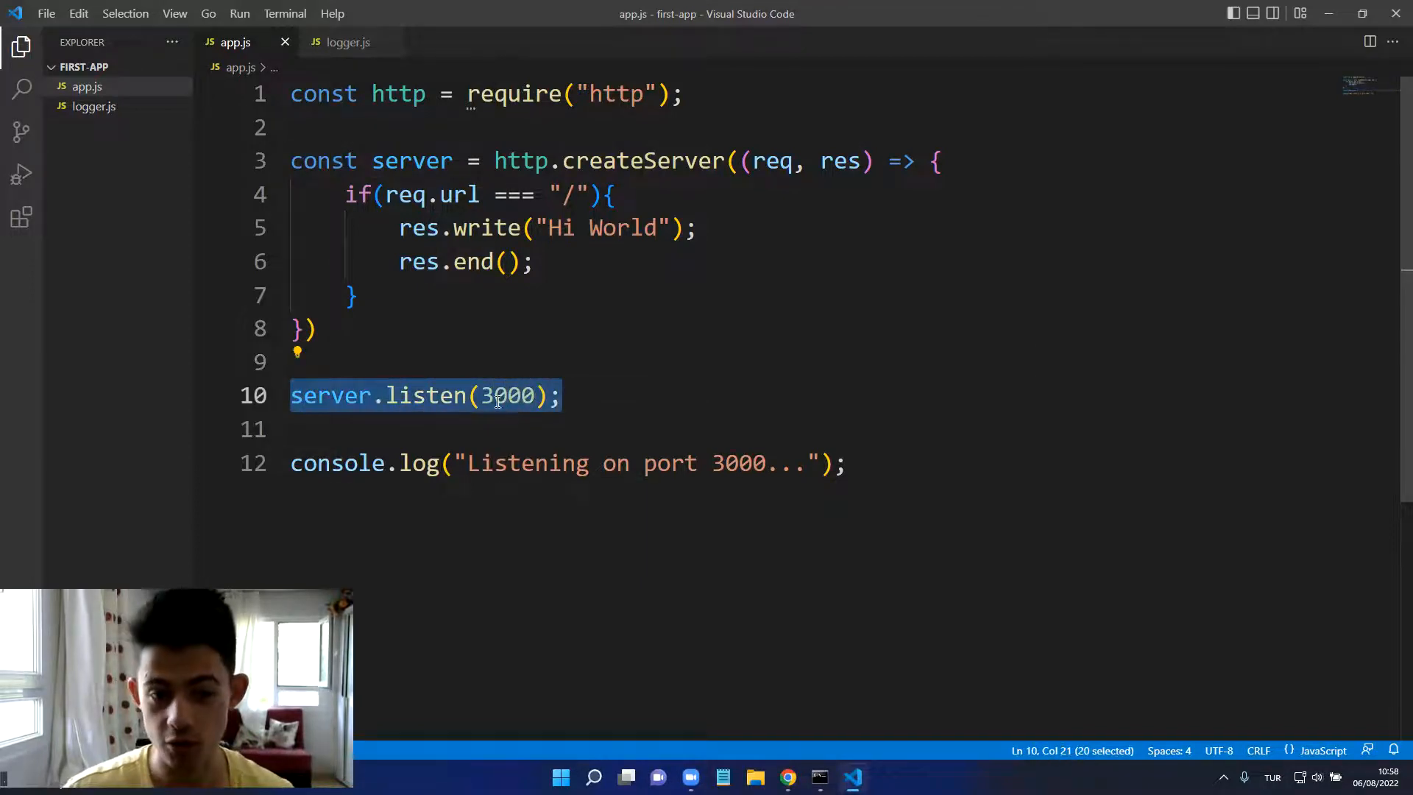
click(482, 394)
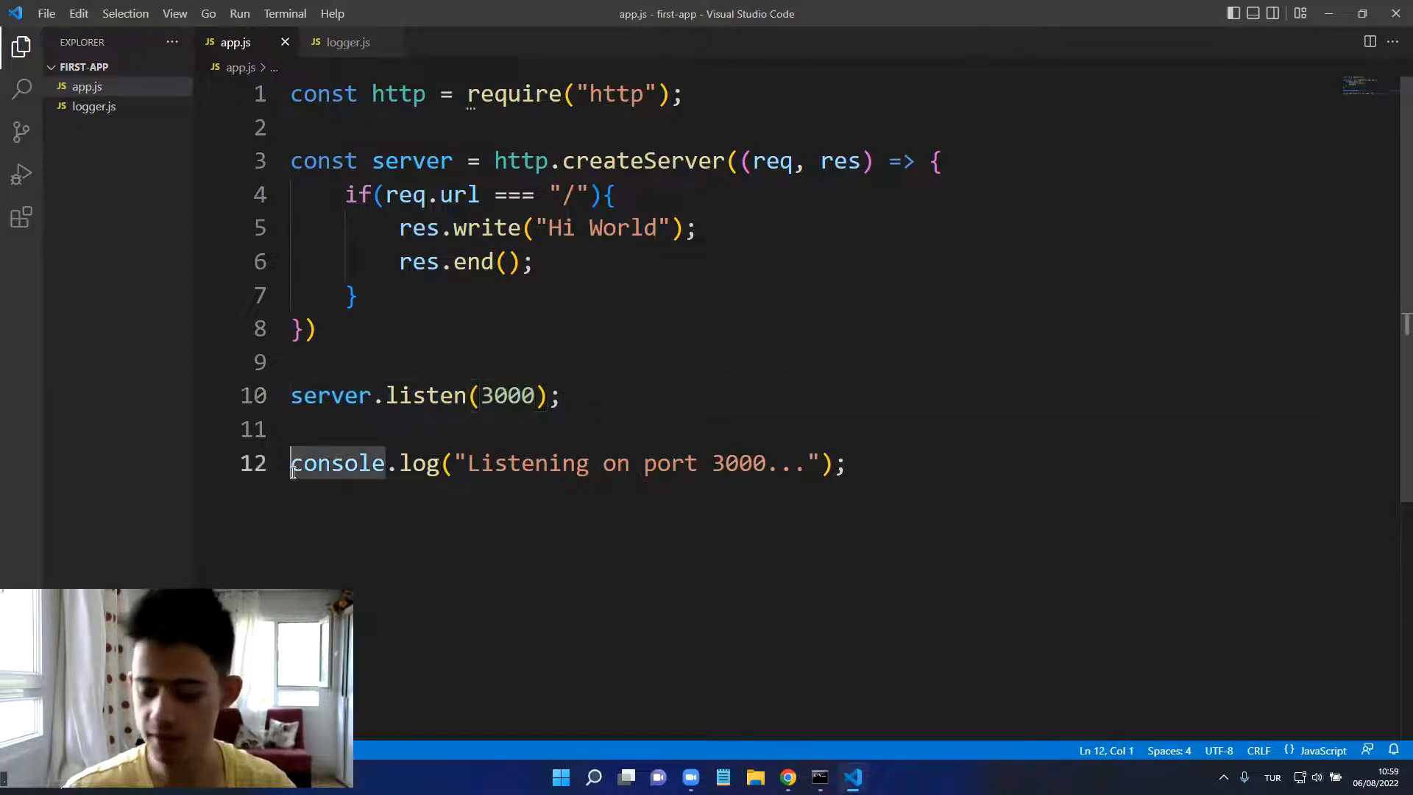
text(//)
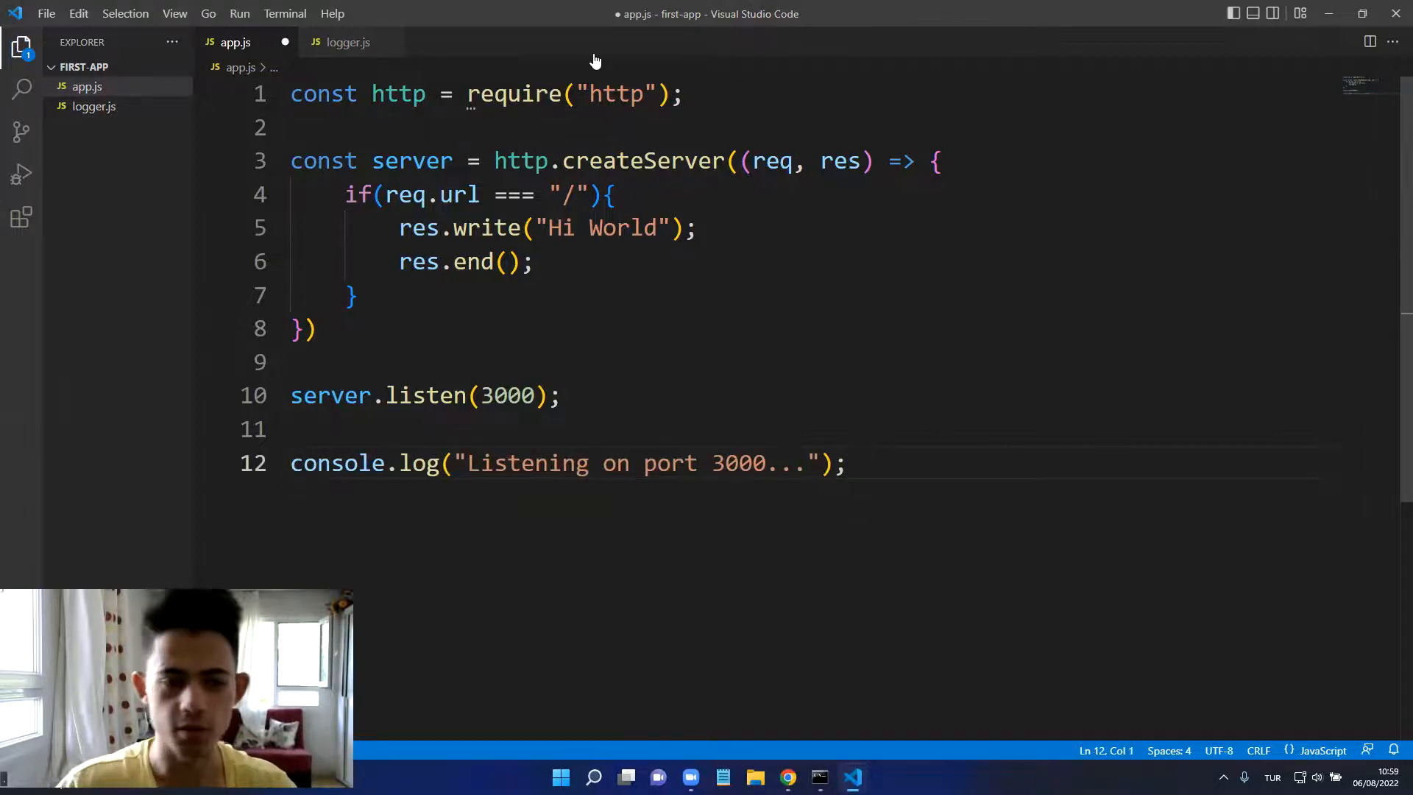
Step: Add an if block for req.url === "/api/courses" and start res.write() inside it
key(Enter)
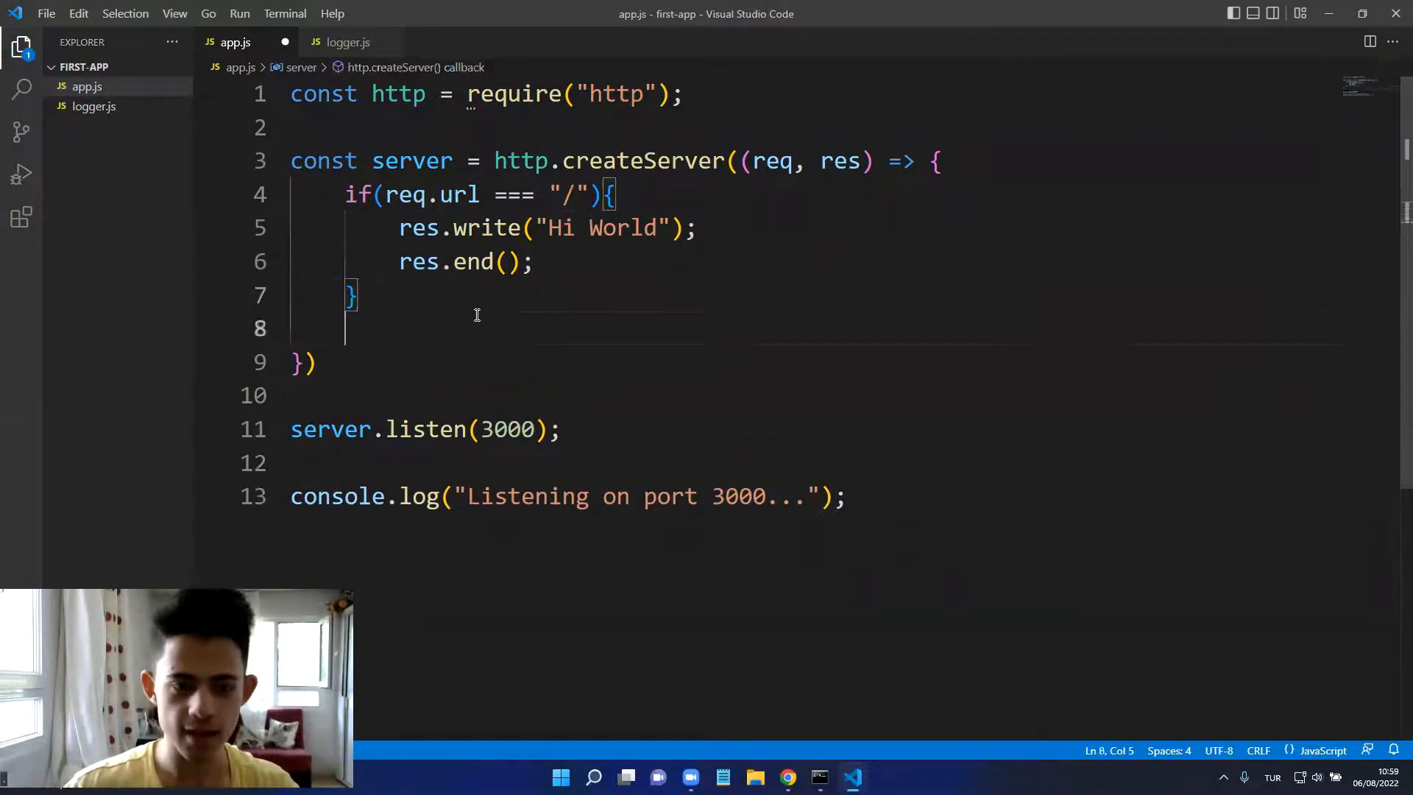
text(if())
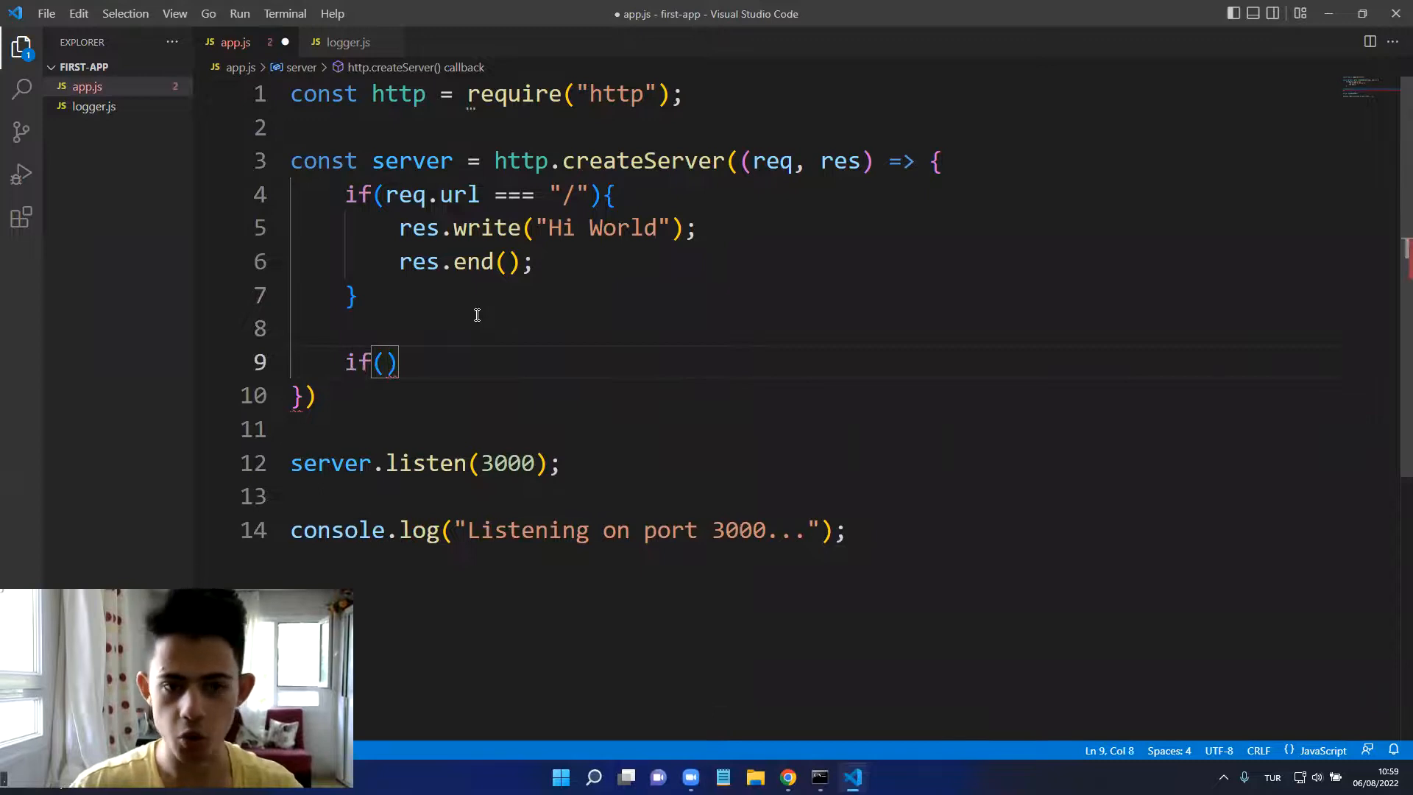
text(req.)
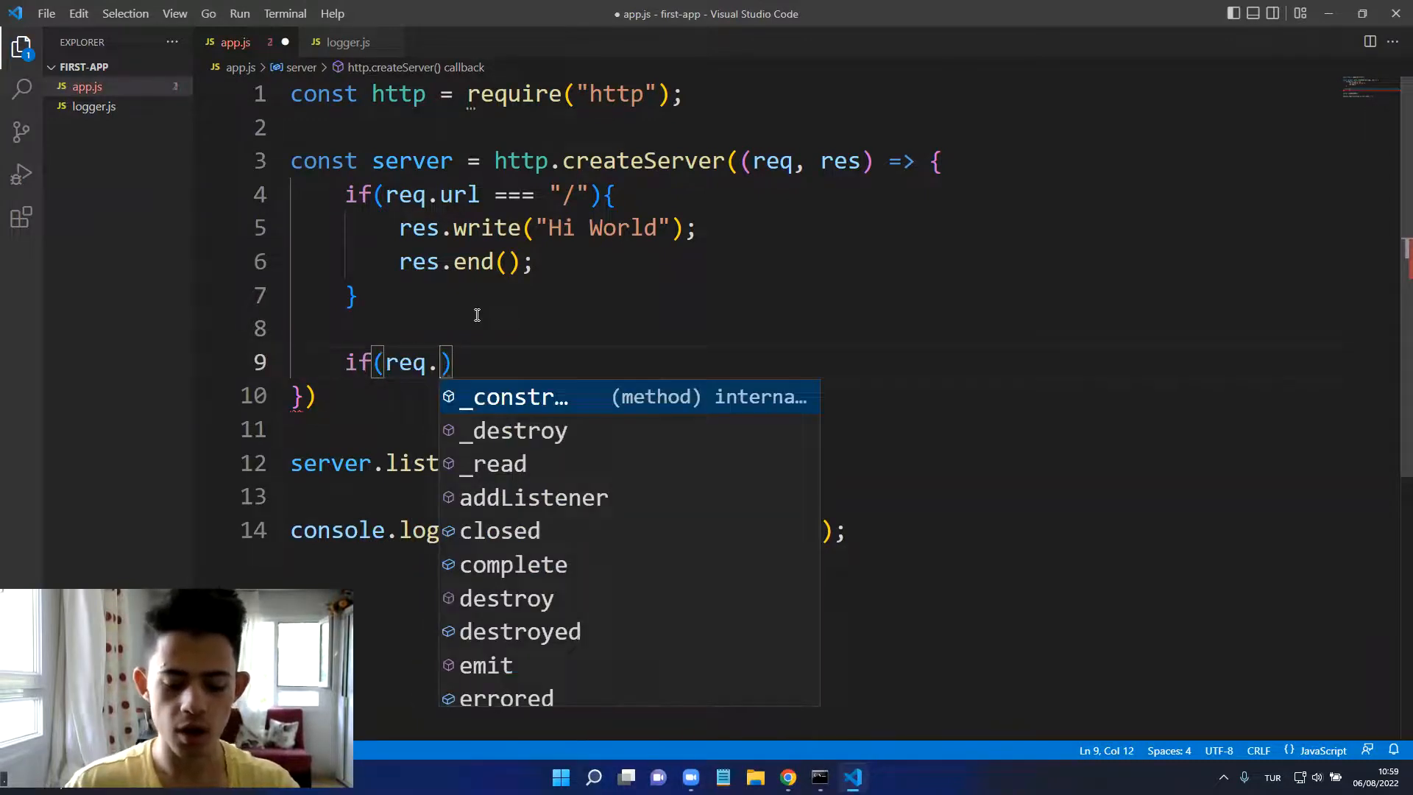
text(url =)
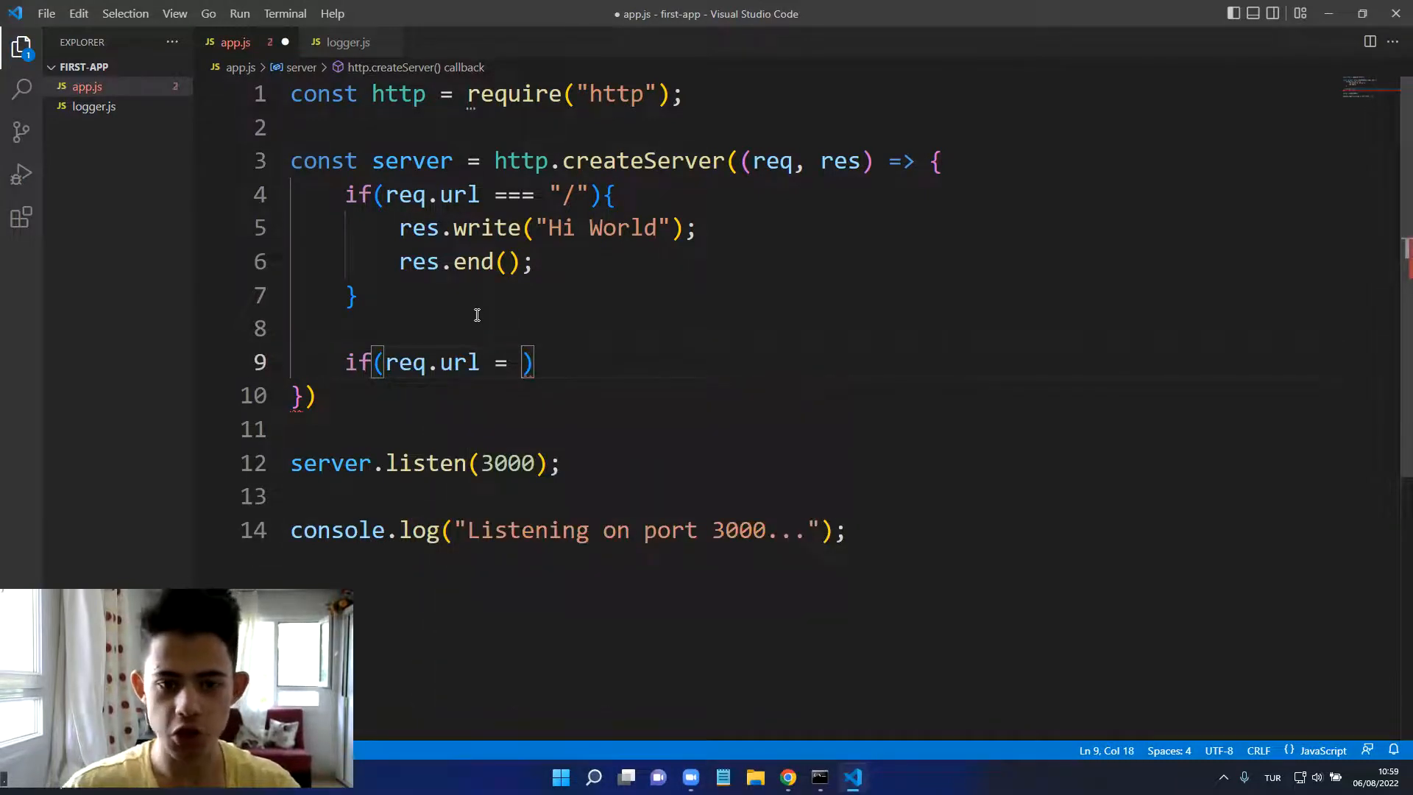
text(== "")
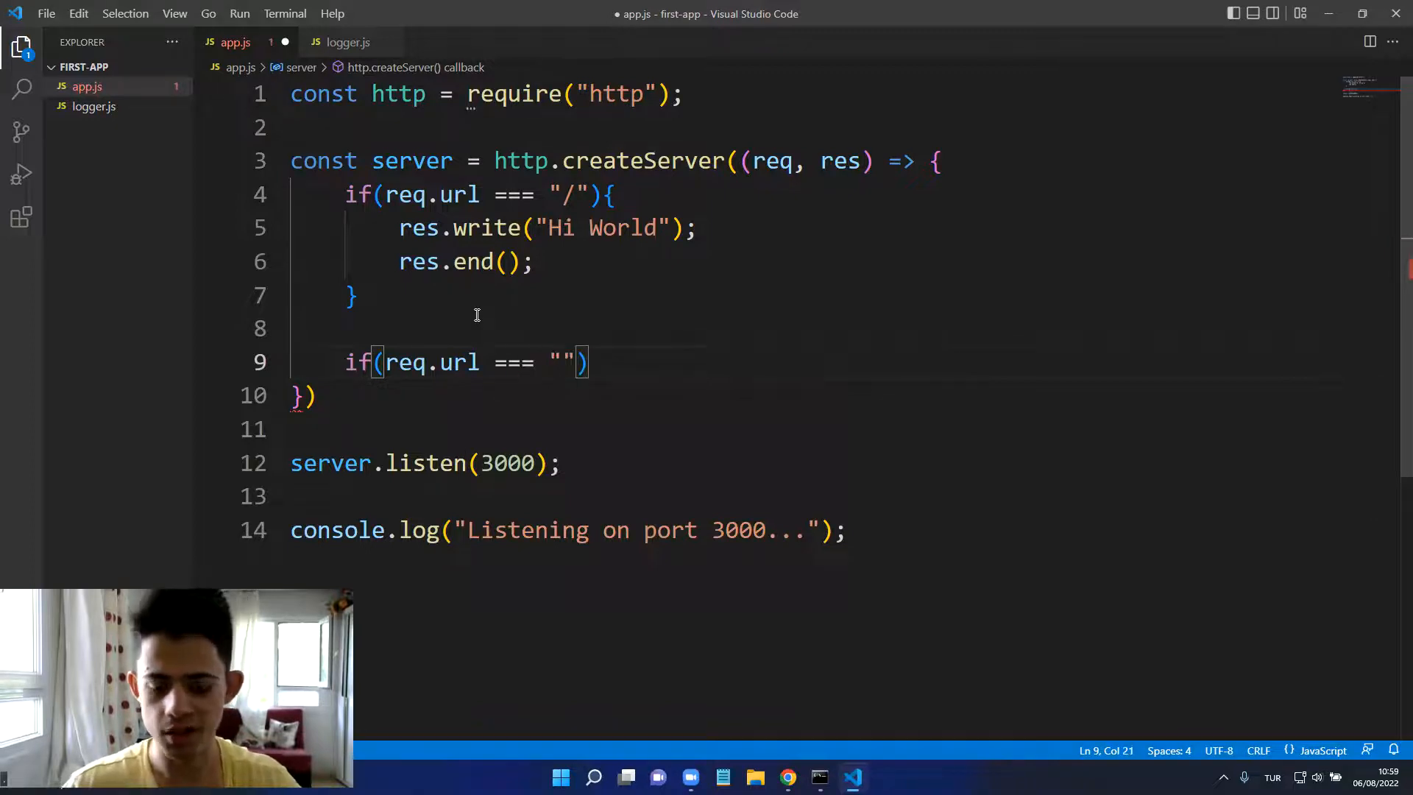
text(/api/)
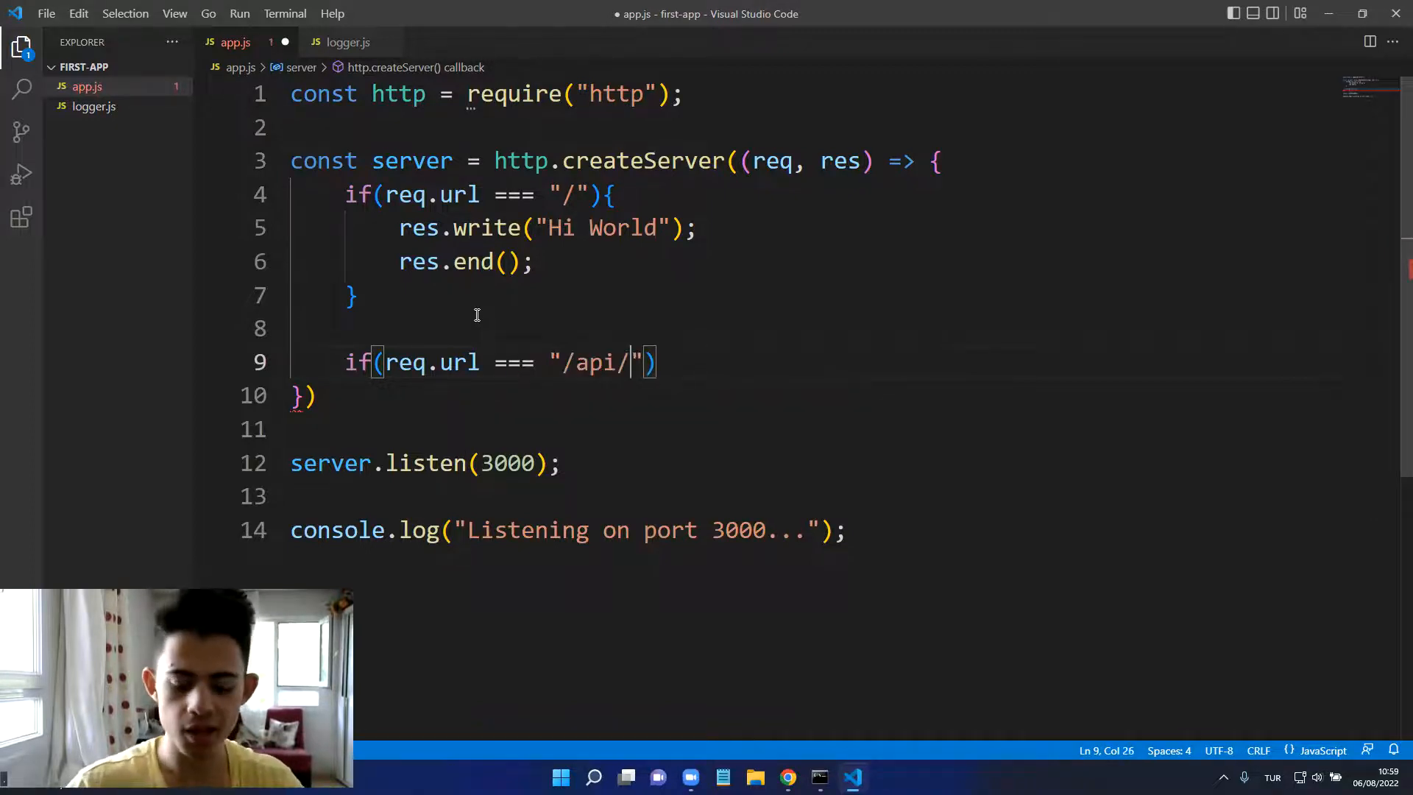
text(cou)
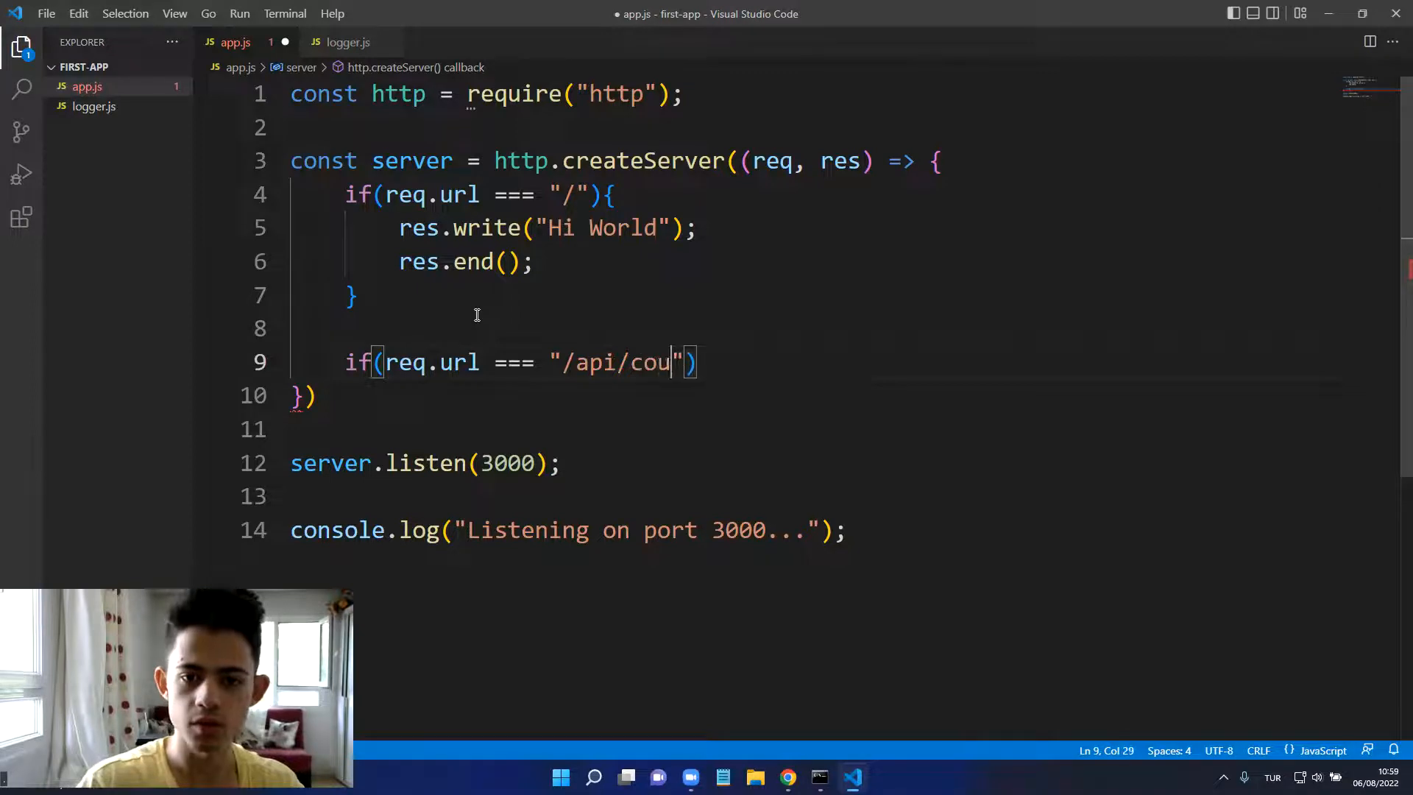
text(rses)
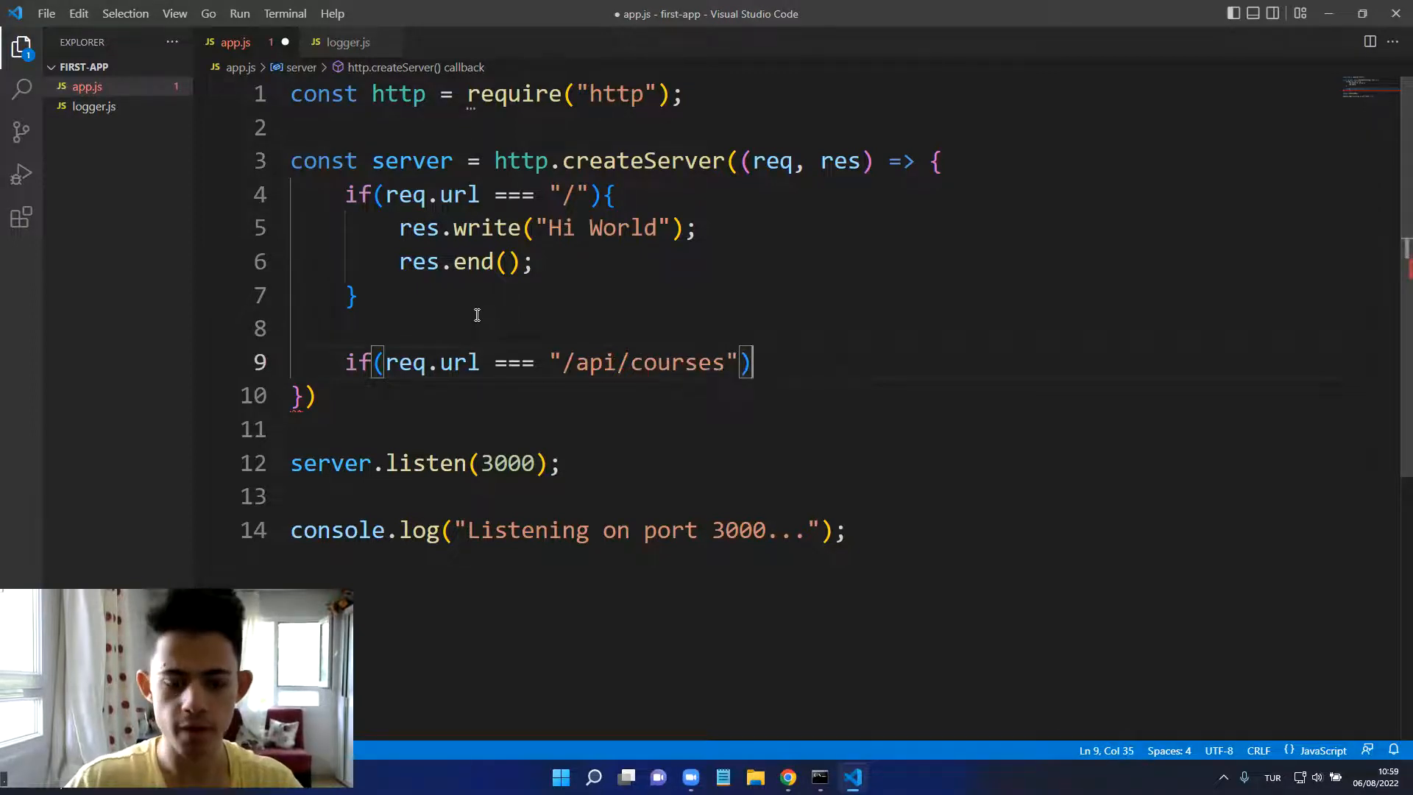
text(res)
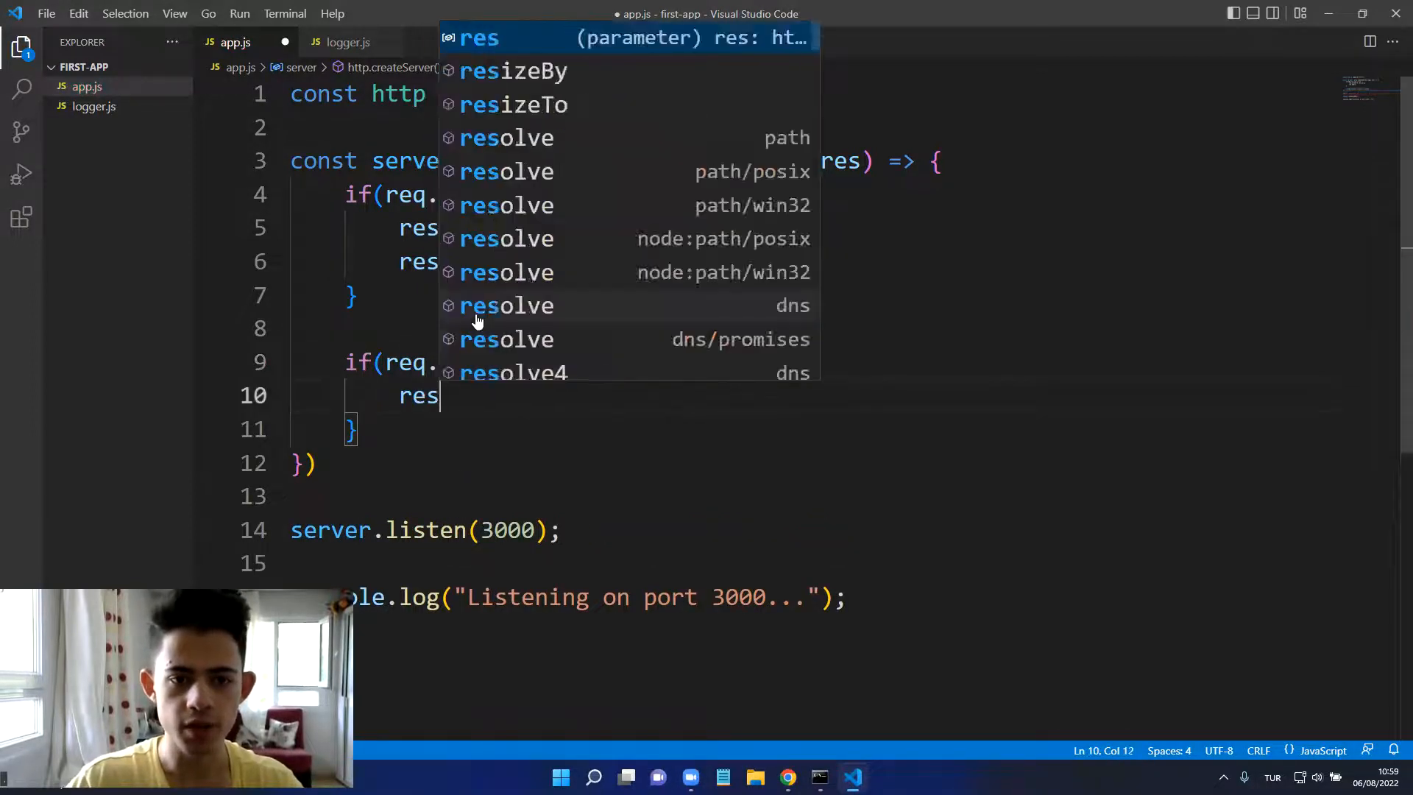
text(.w)
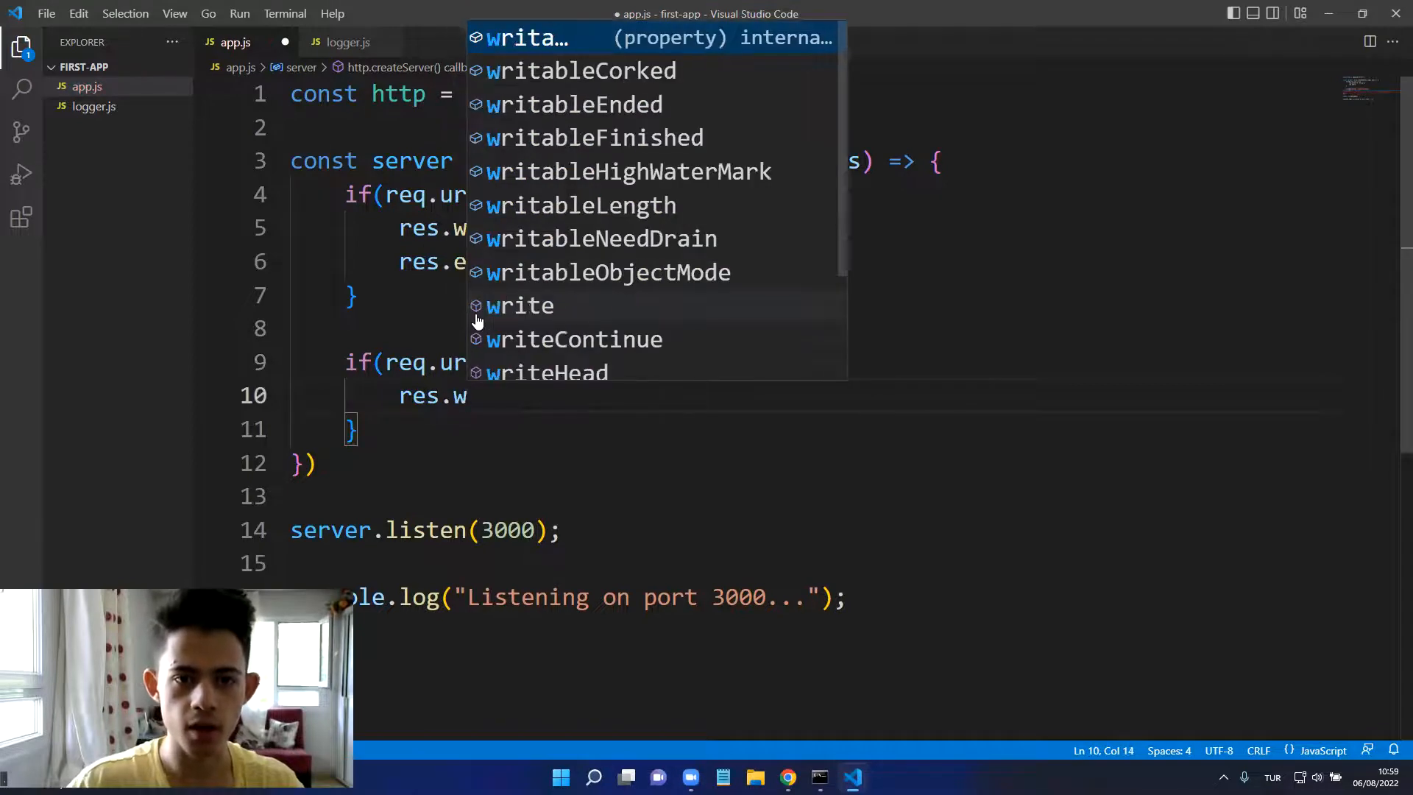
text(rite()
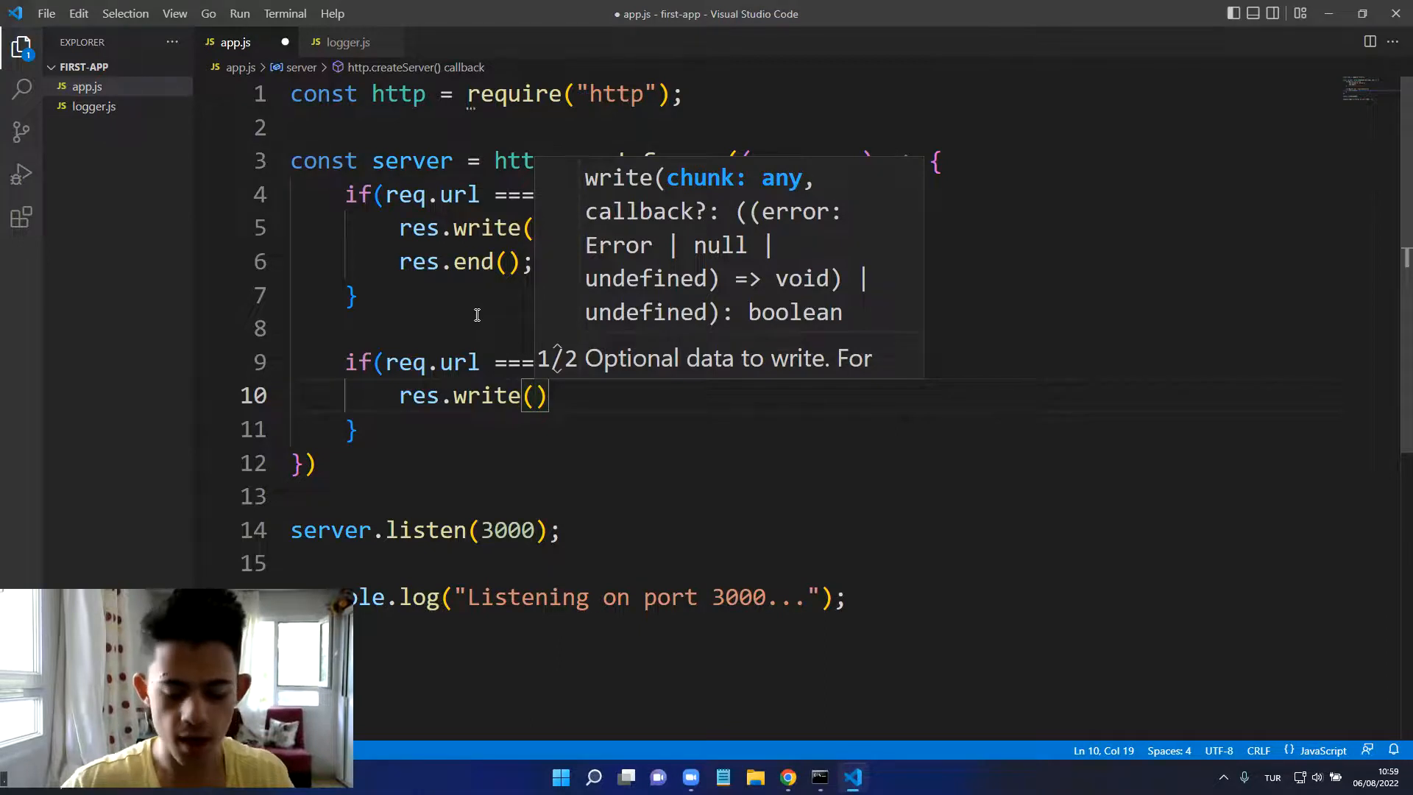
Step: Write JSON.stringify([1,2,3]) in res.write, then add res.end(); on the next line
text(JSON)
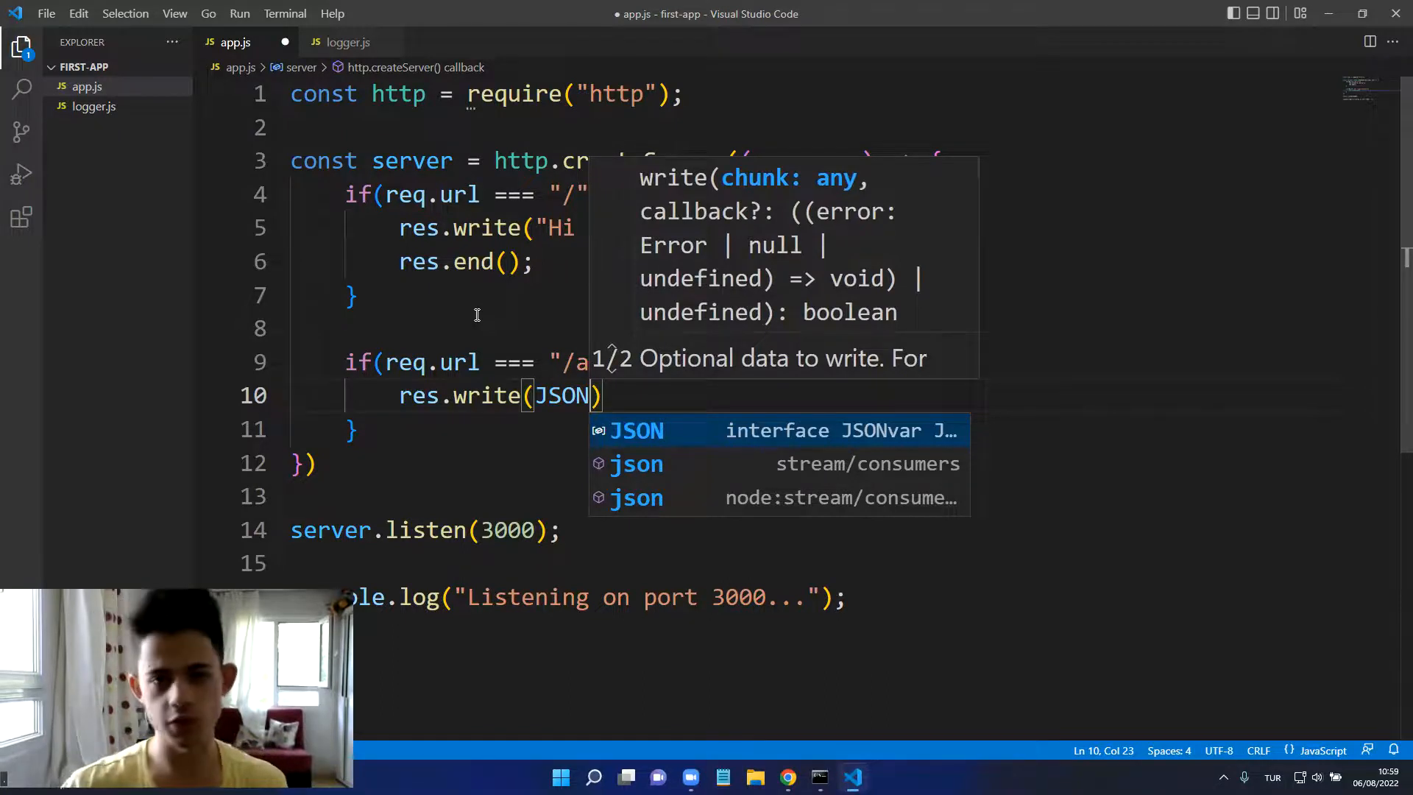
text(.a)
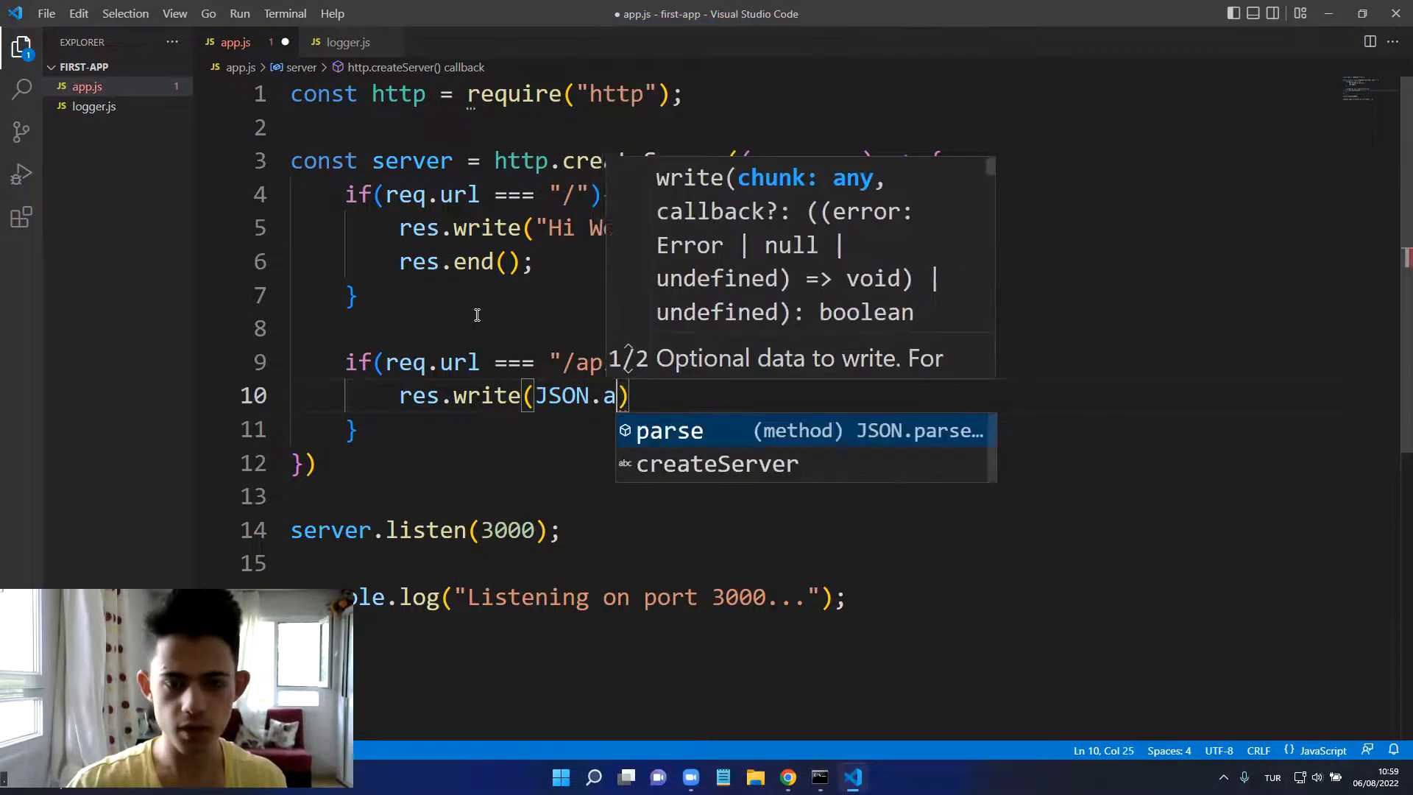
text(stringify()
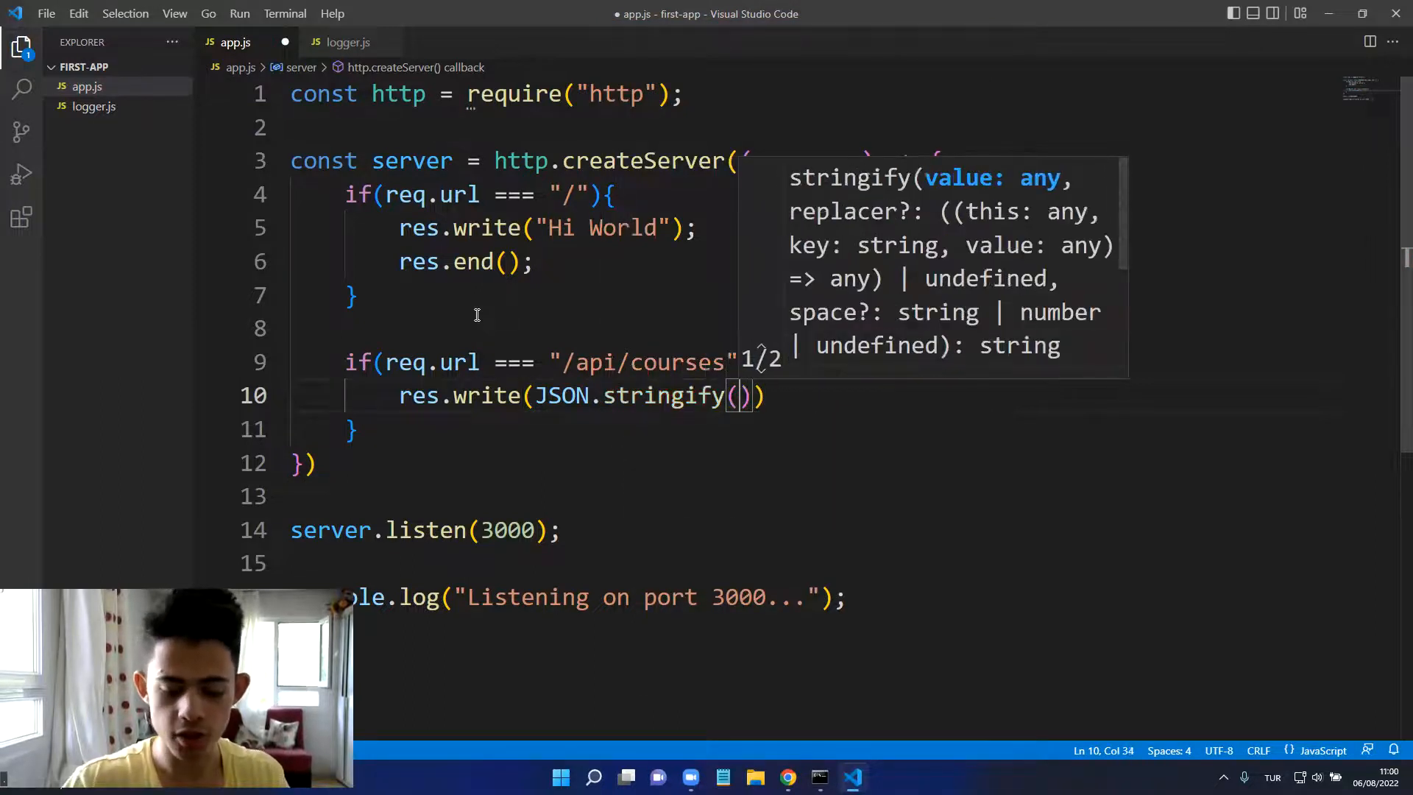
text([])
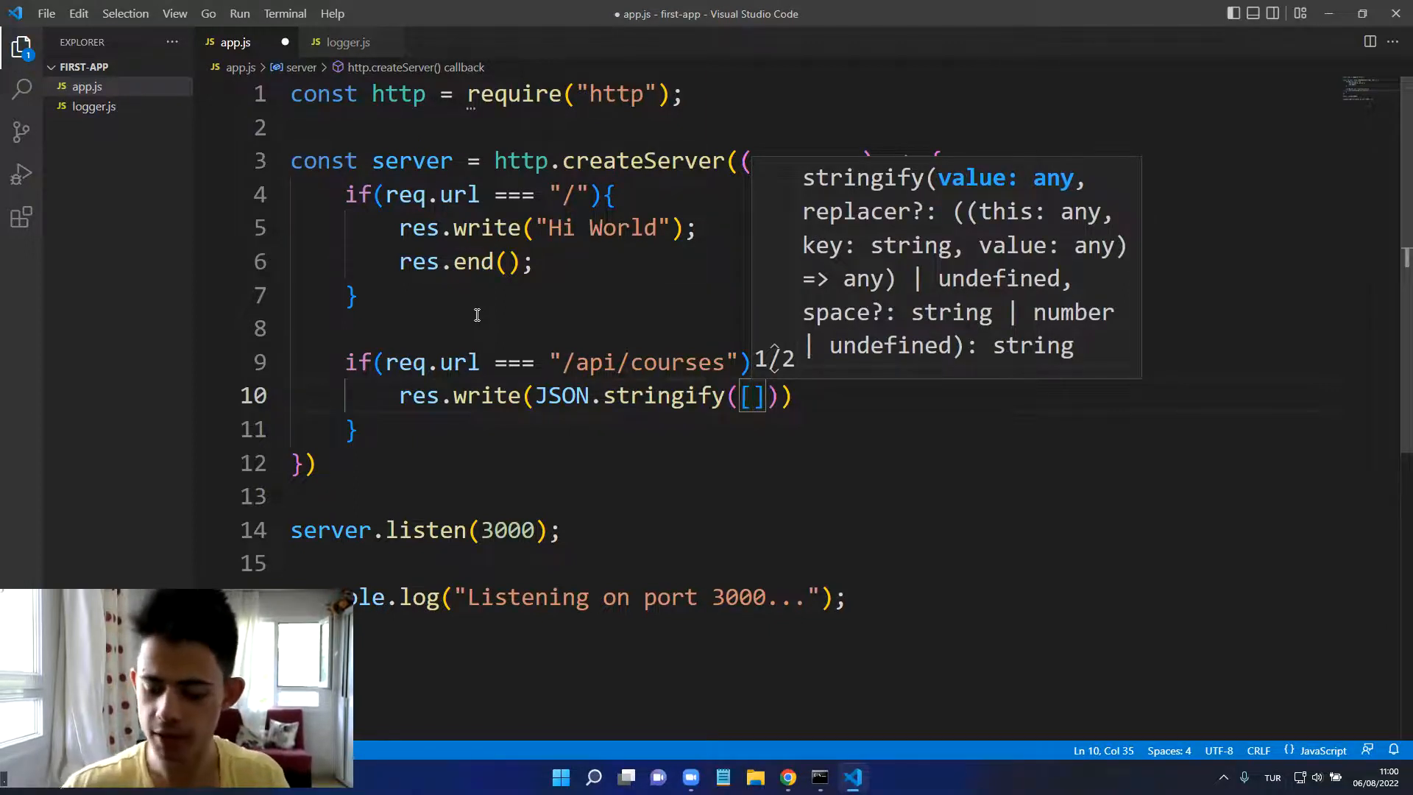
text(1,2,3)
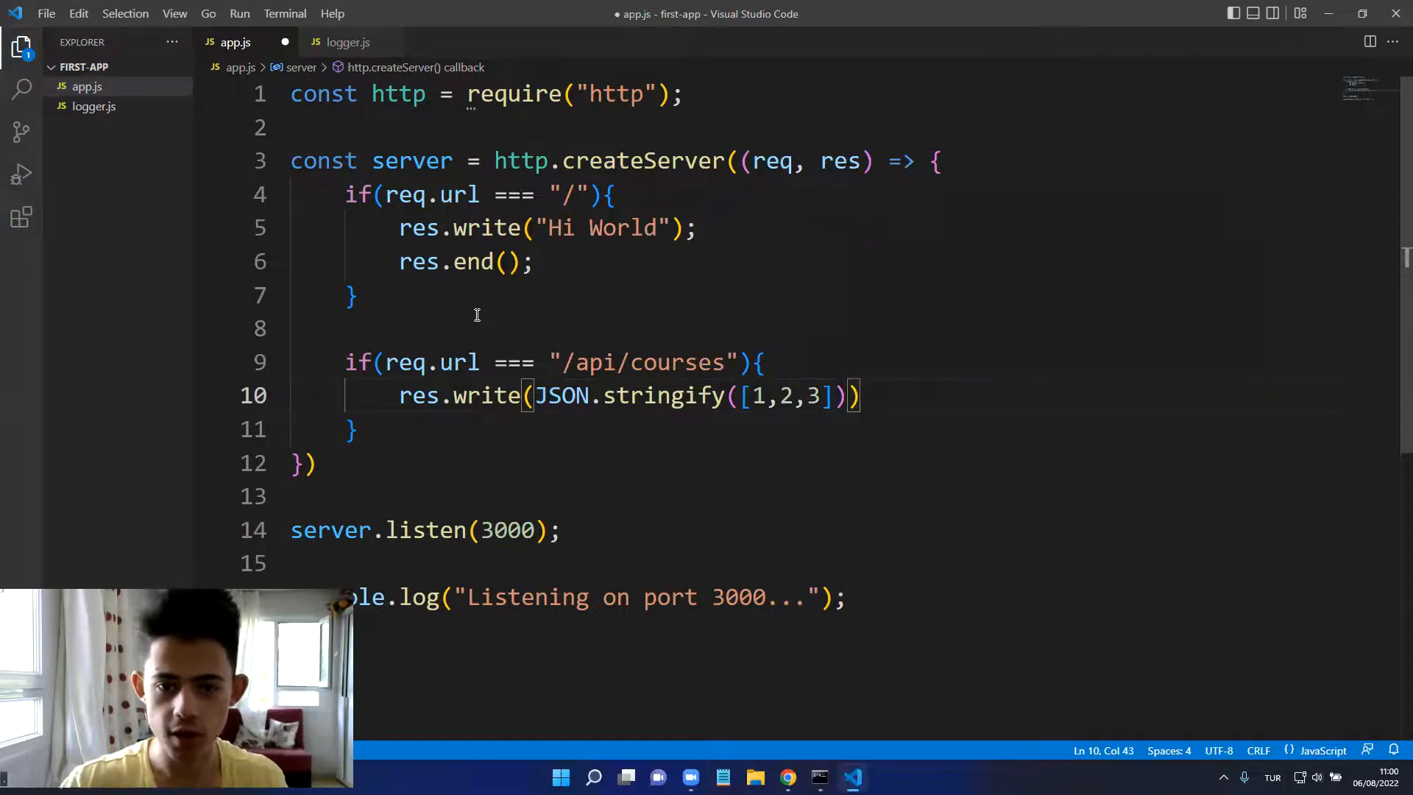
text(res)
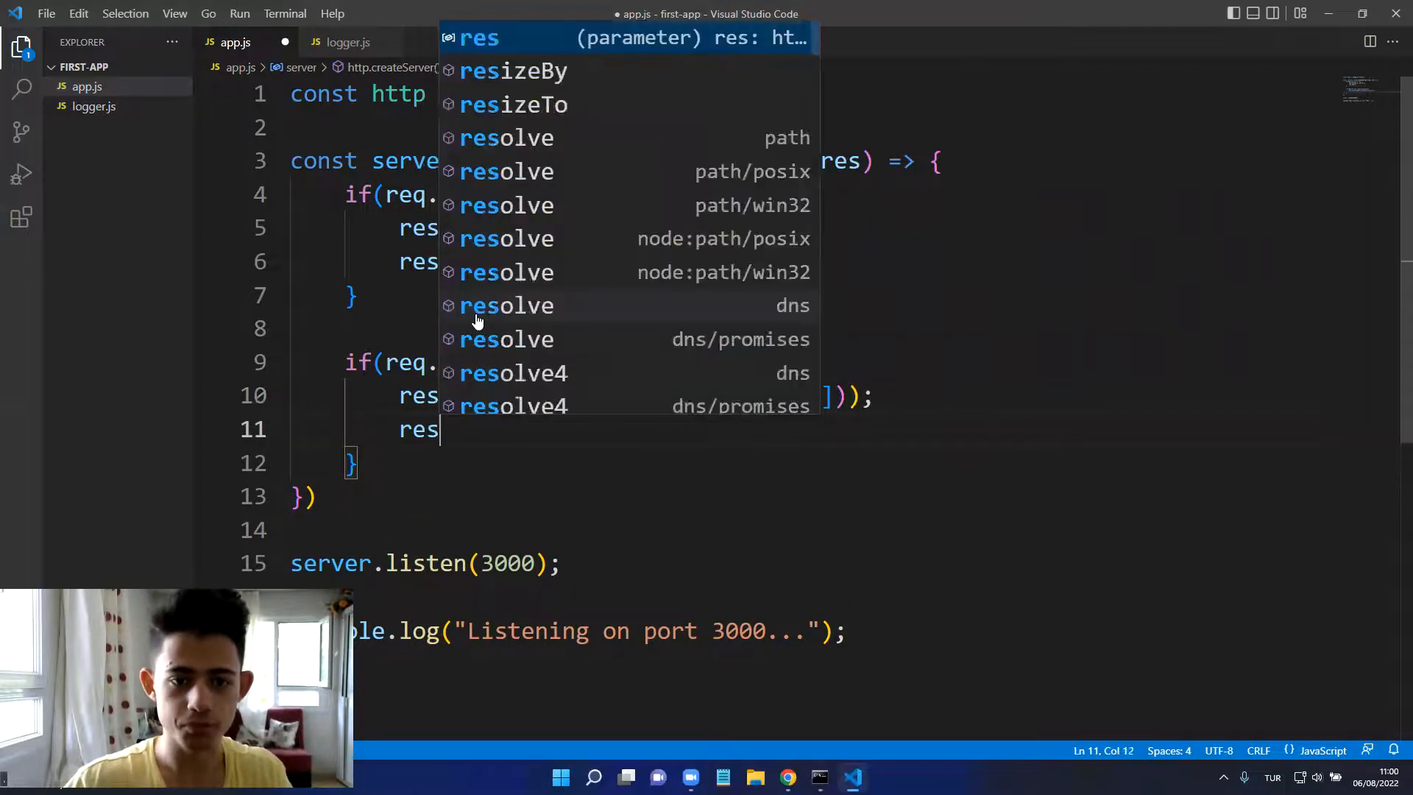
text(.end))
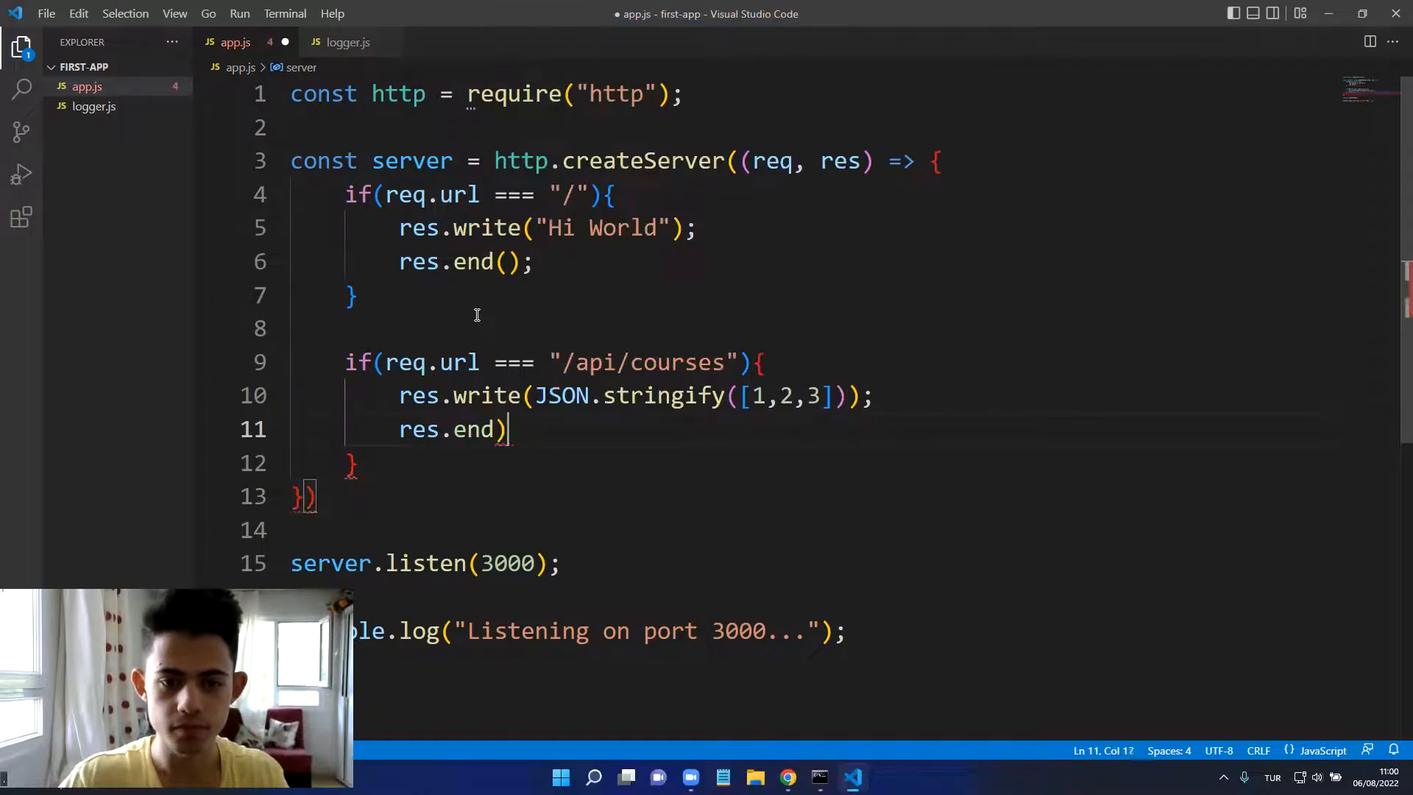
text(();)
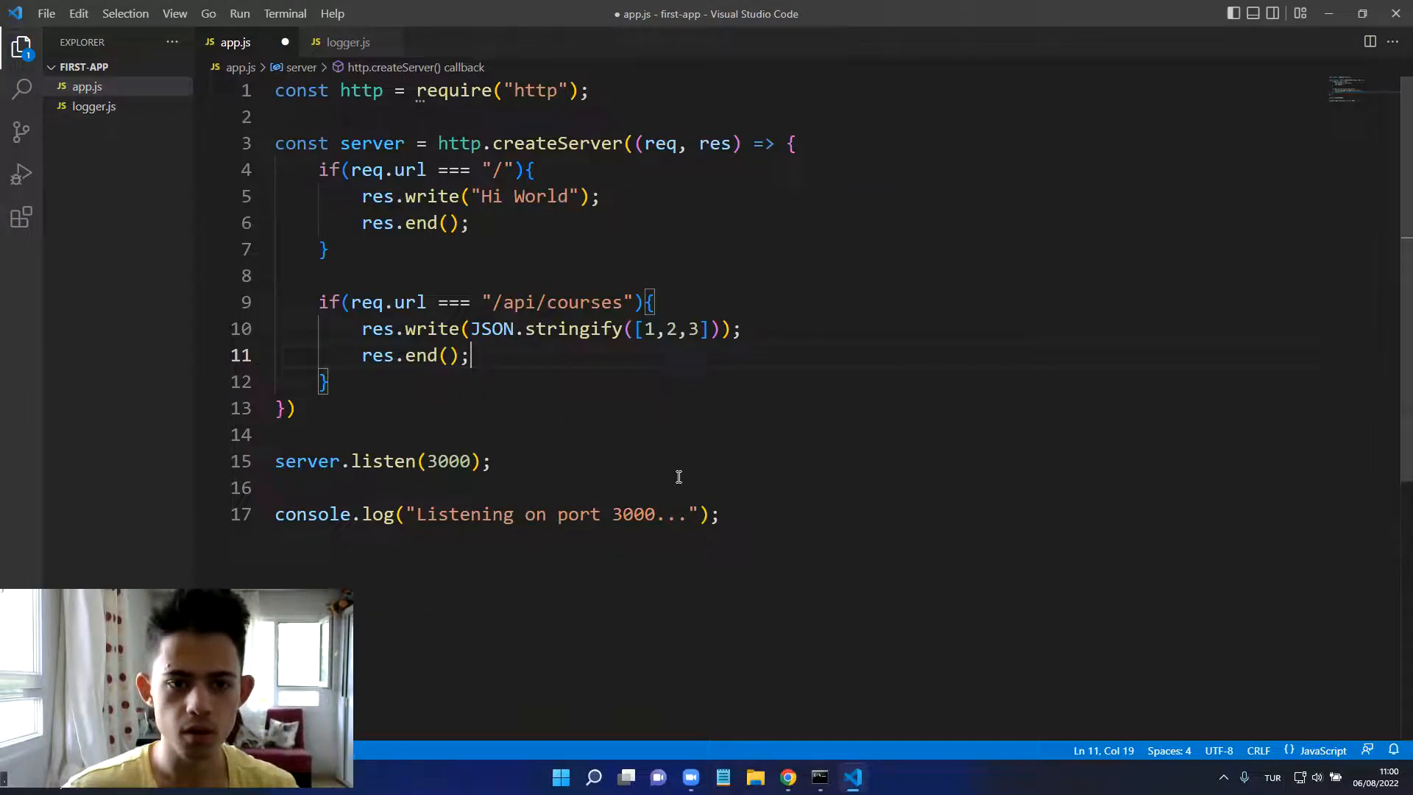
mouse_move(1230, 712)
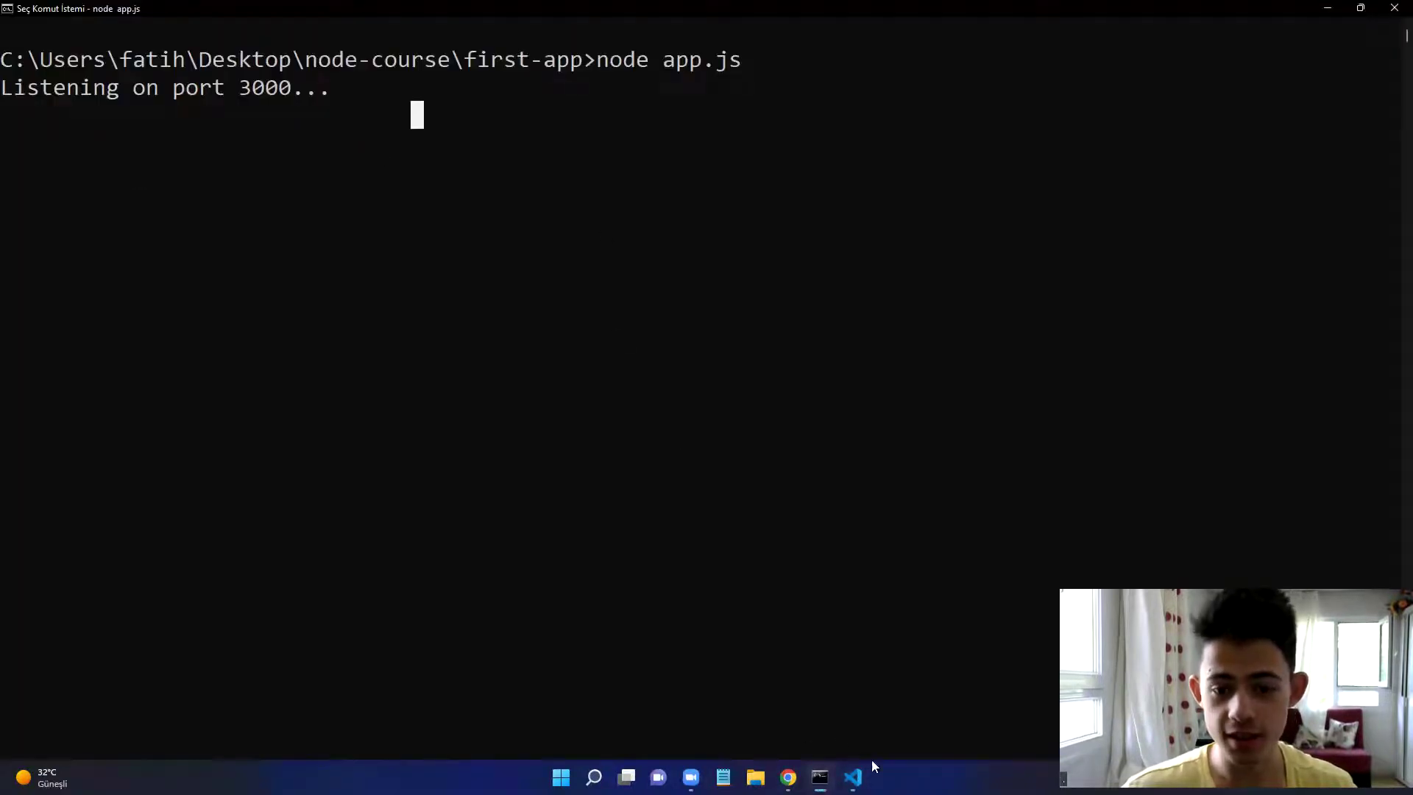
Step: Request localhost:3000/api/courses in Chrome, then return to app.js in VS Code
click(786, 777)
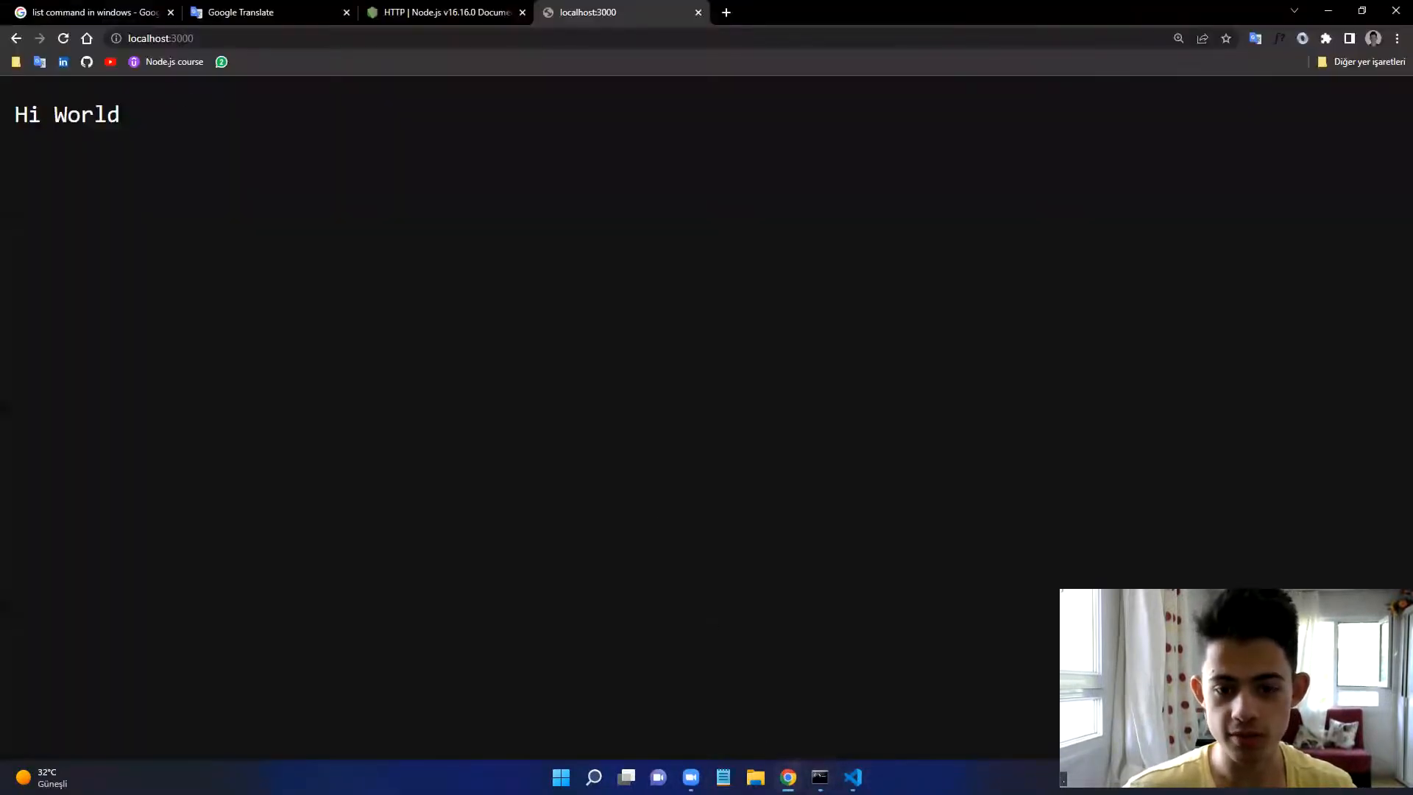
click(180, 37)
text(/api/courses)
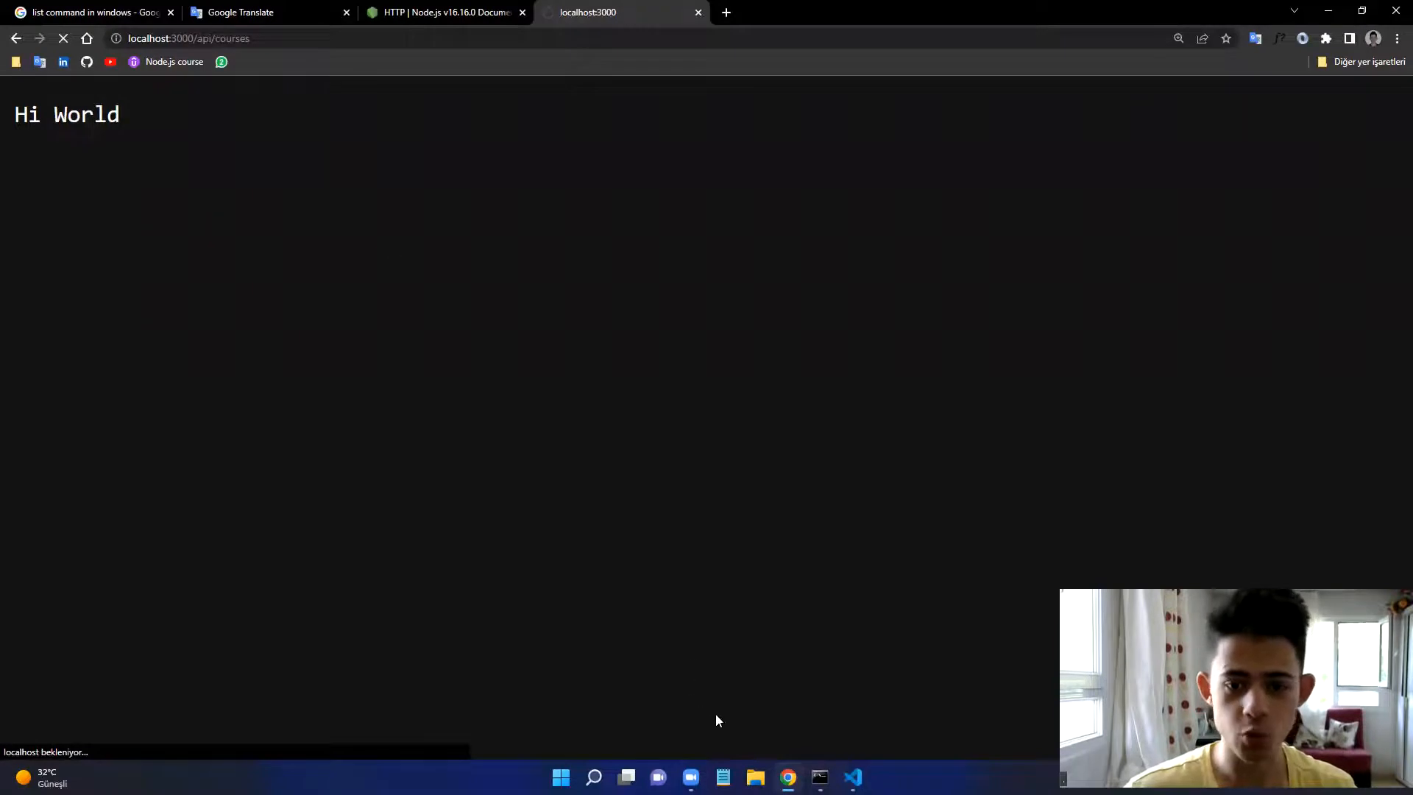
mouse_move(852, 777)
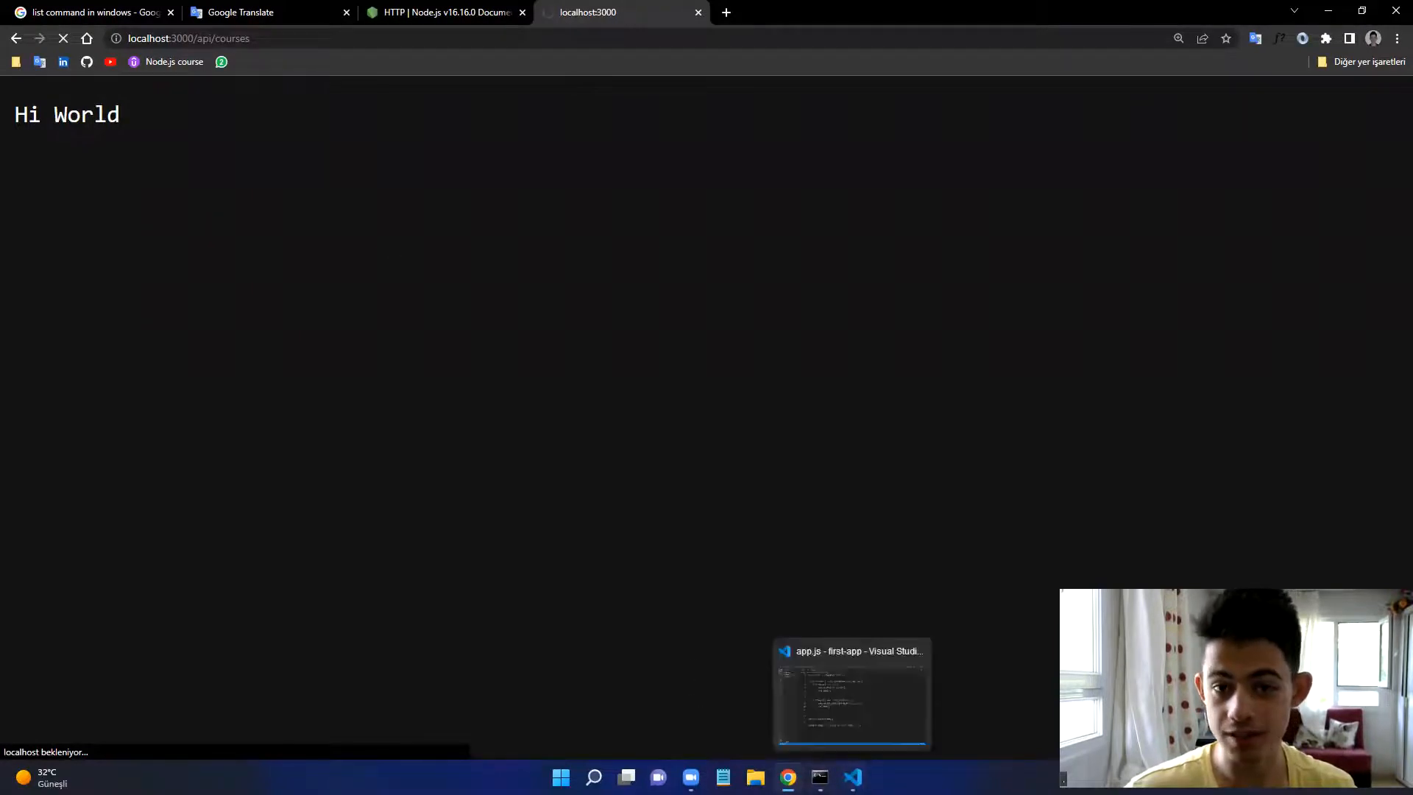
click(851, 694)
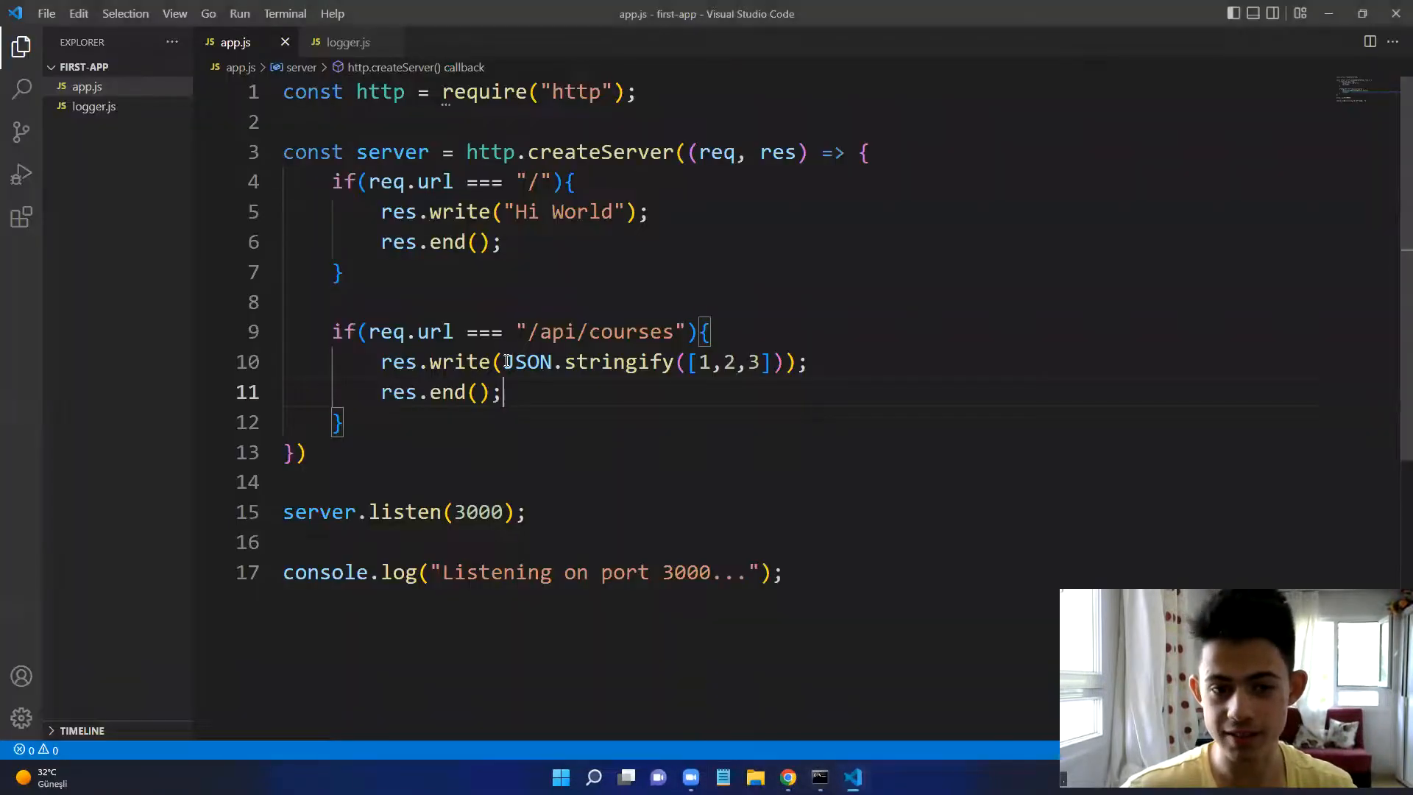
Step: Switch to the Command Prompt window where the server is running
click(787, 777)
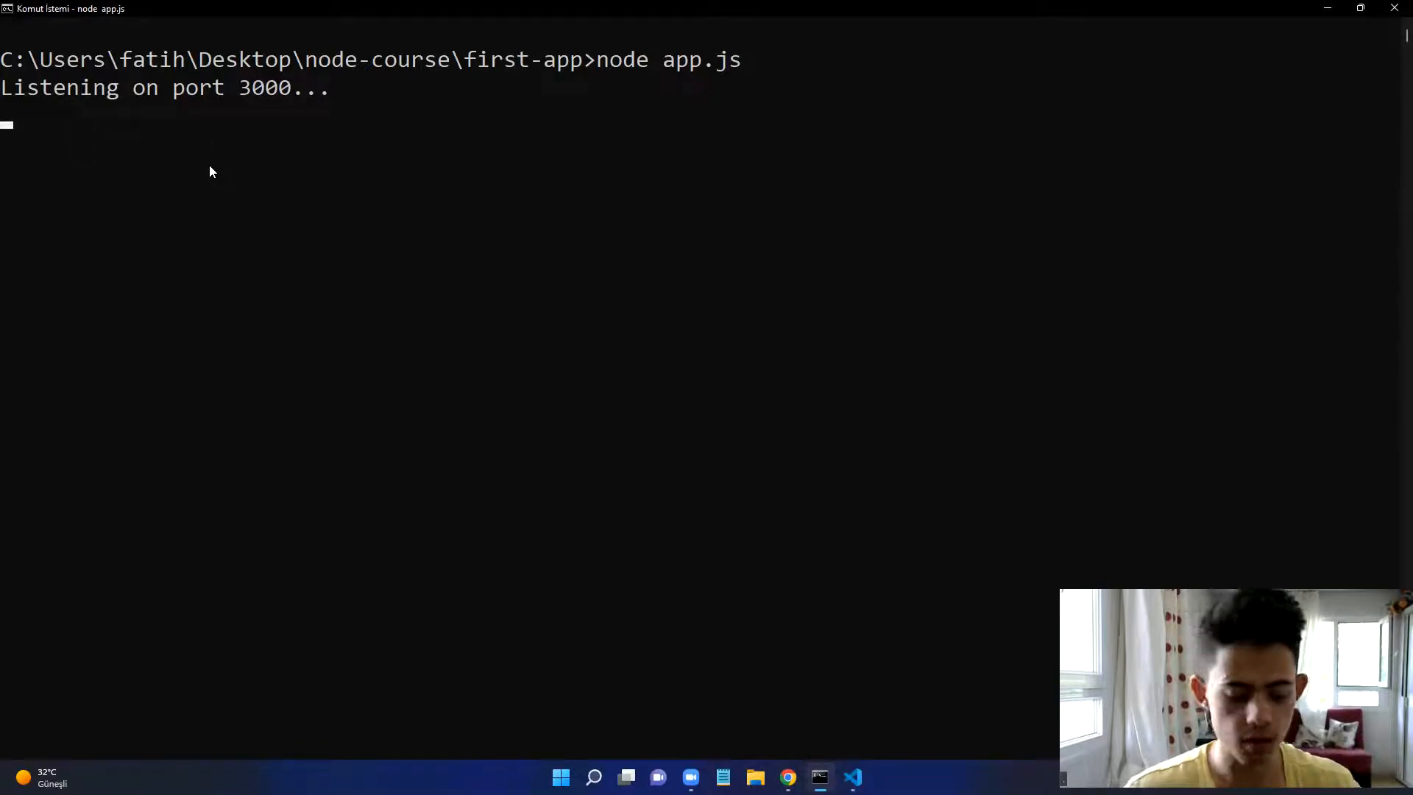
Step: Stop the running server with Ctrl+C and restart it with node app.js
key(ctrl+c)
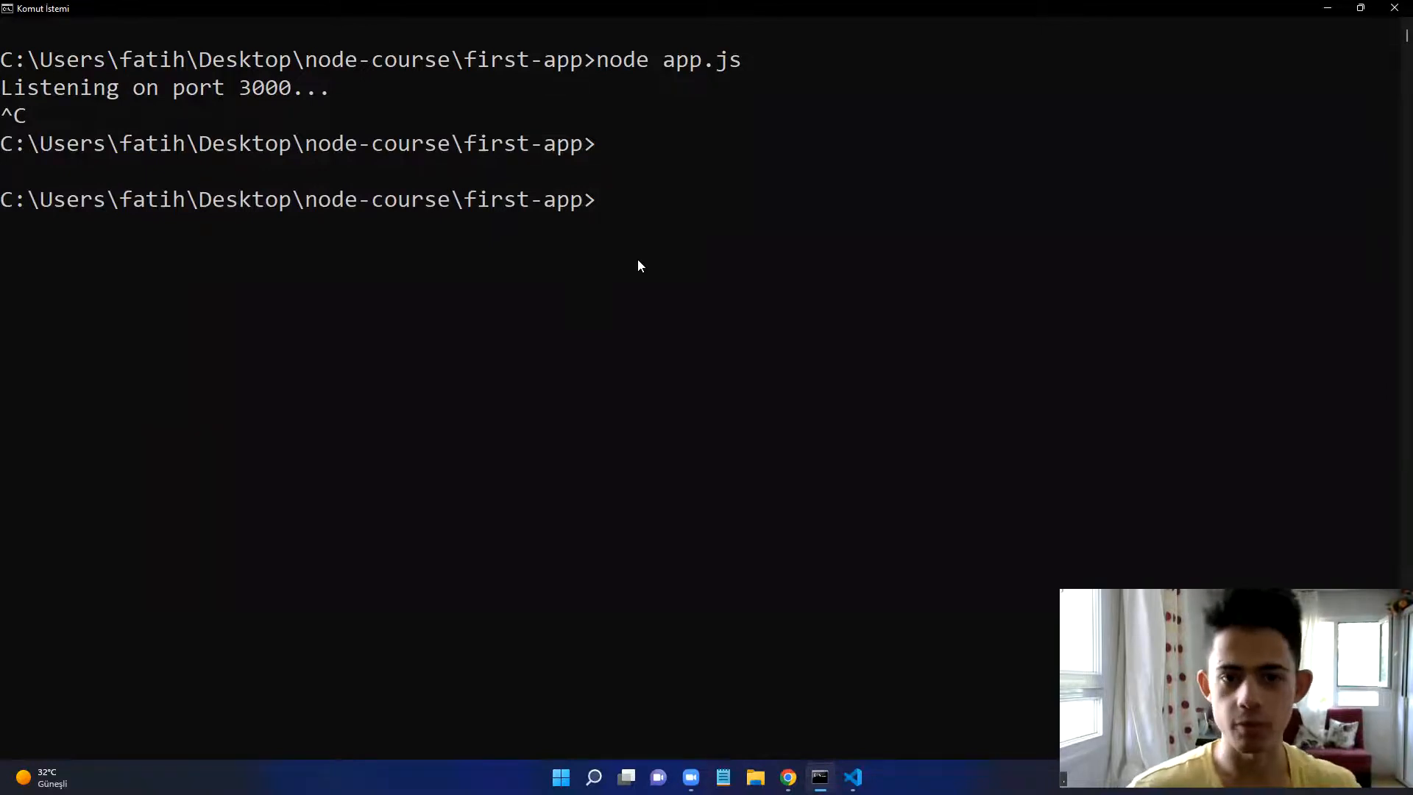
text(node app.js)
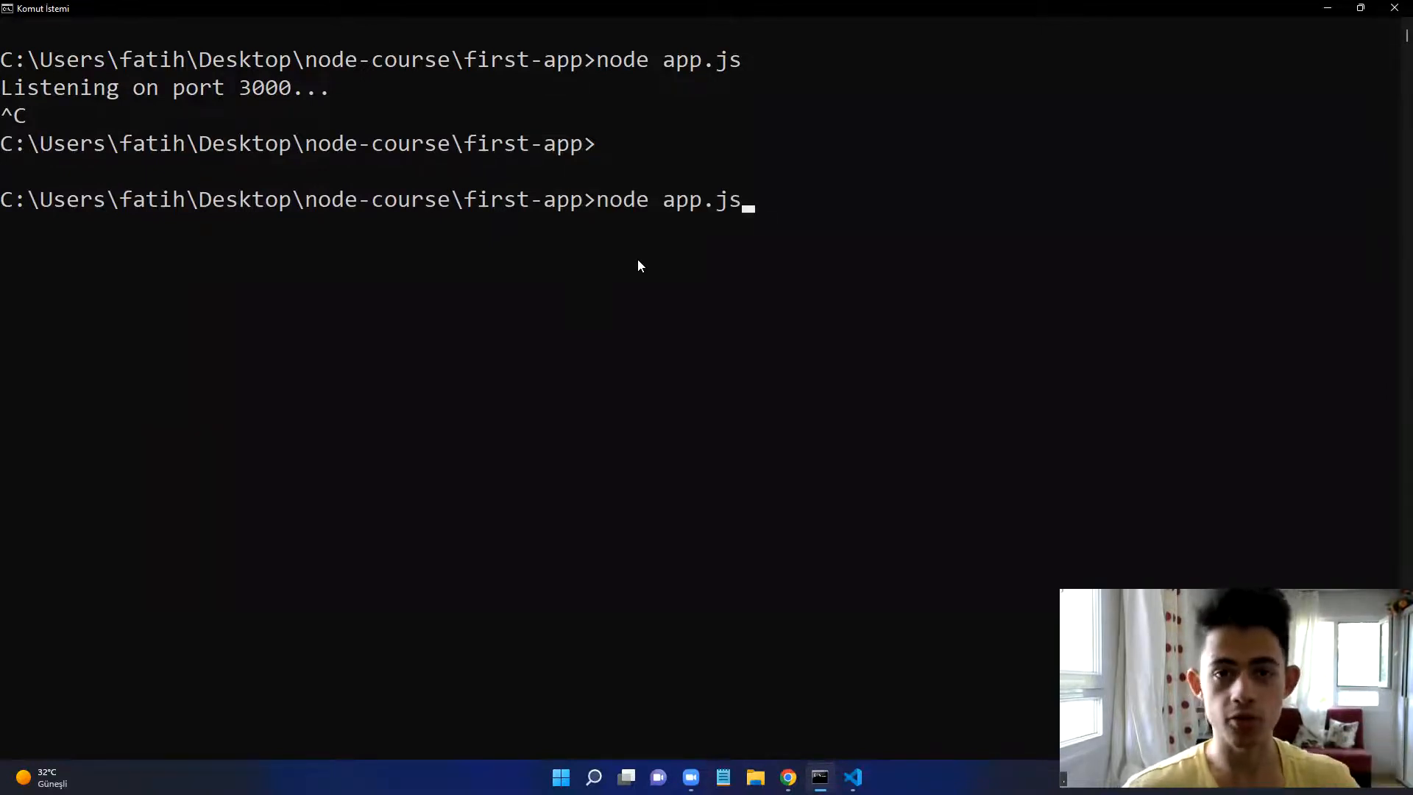
key(Return)
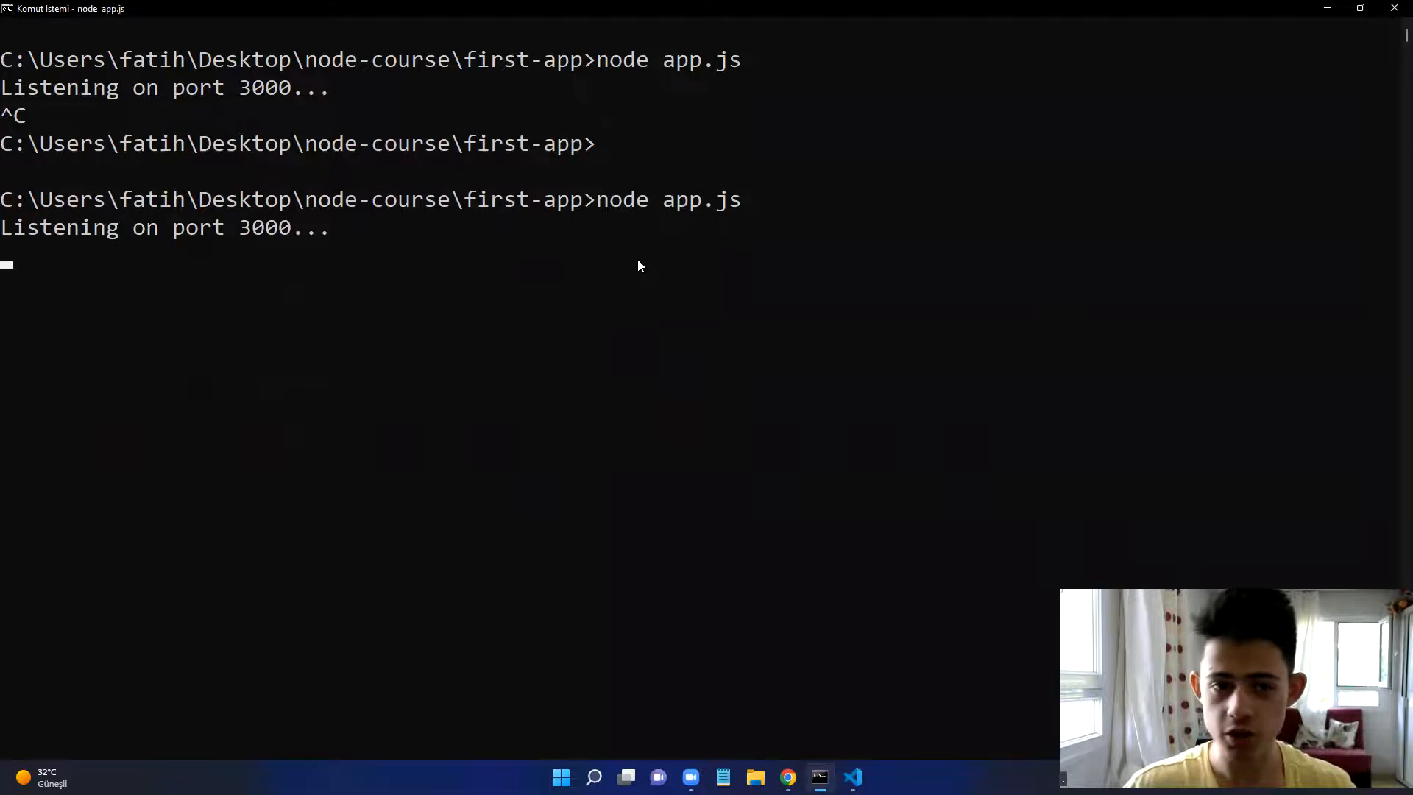
Step: Reload localhost:3000/api/courses in Chrome to show [1, 2, 3], then return to app.js
click(786, 777)
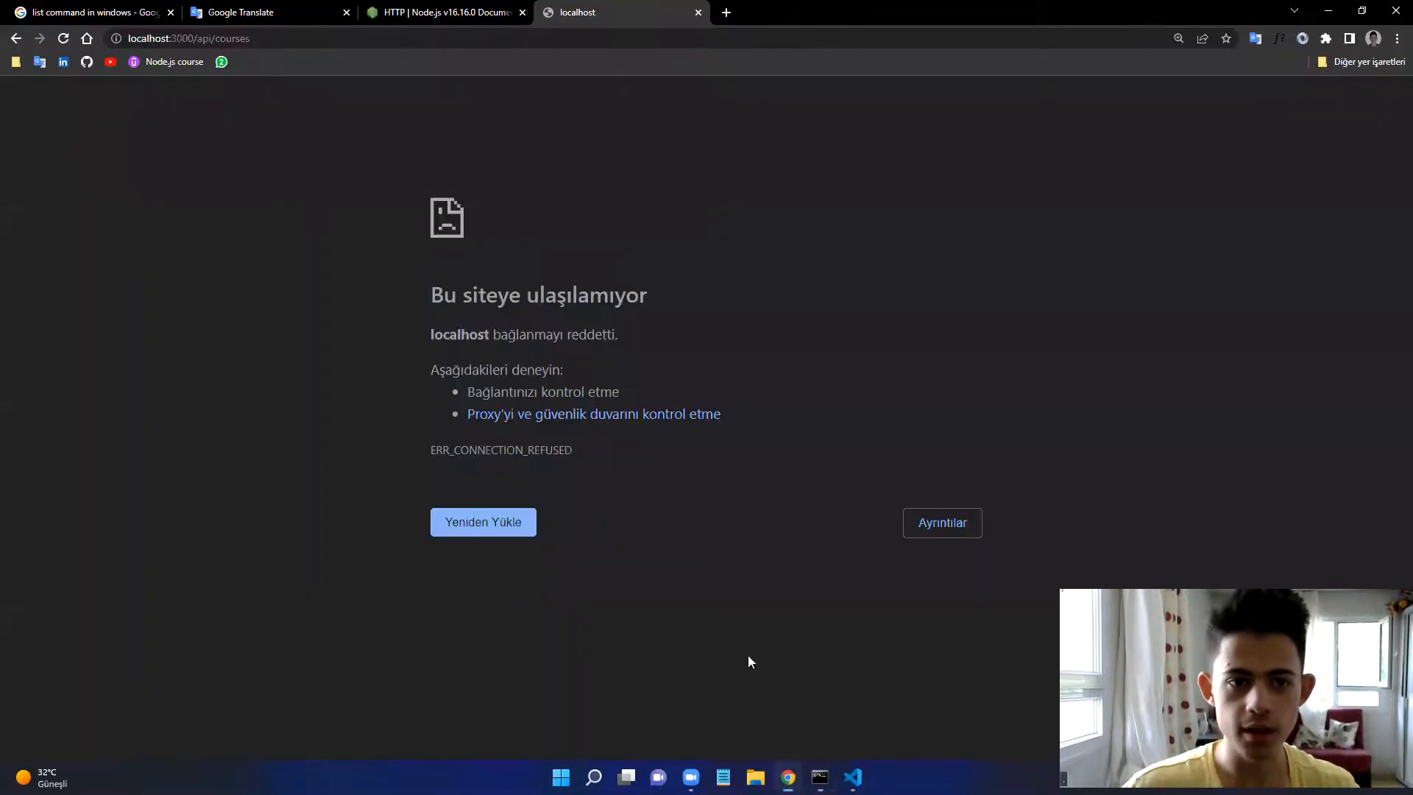
click(483, 522)
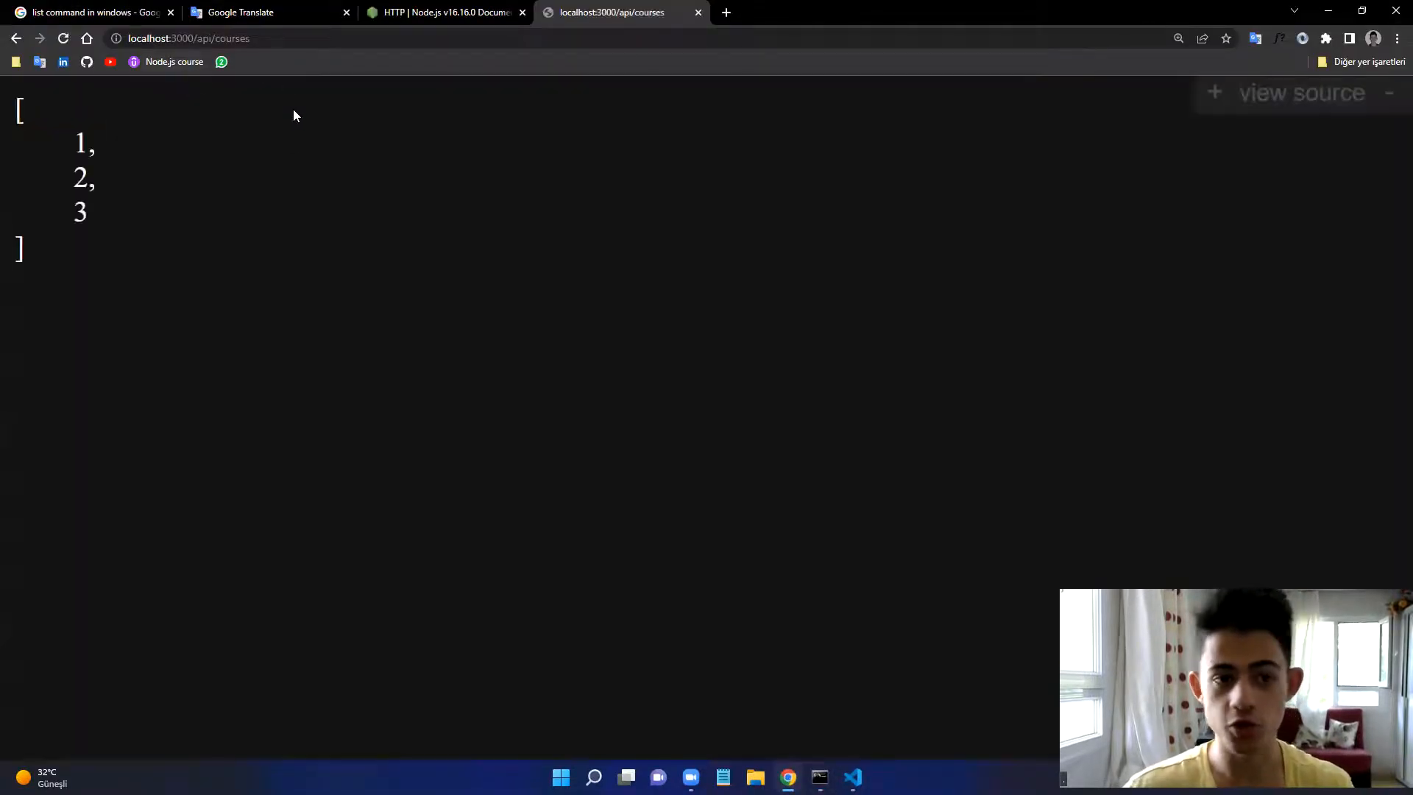
mouse_move(535, 293)
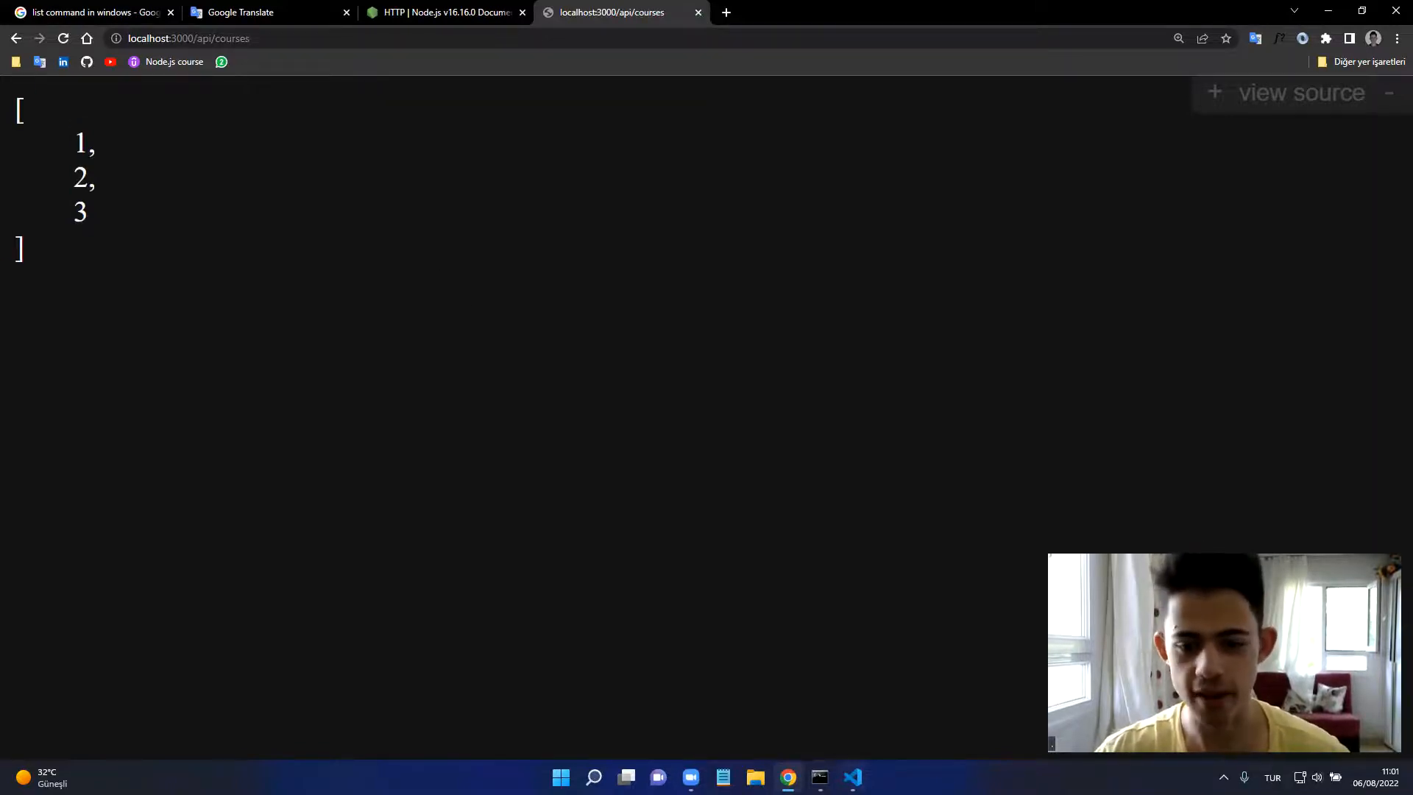
click(852, 777)
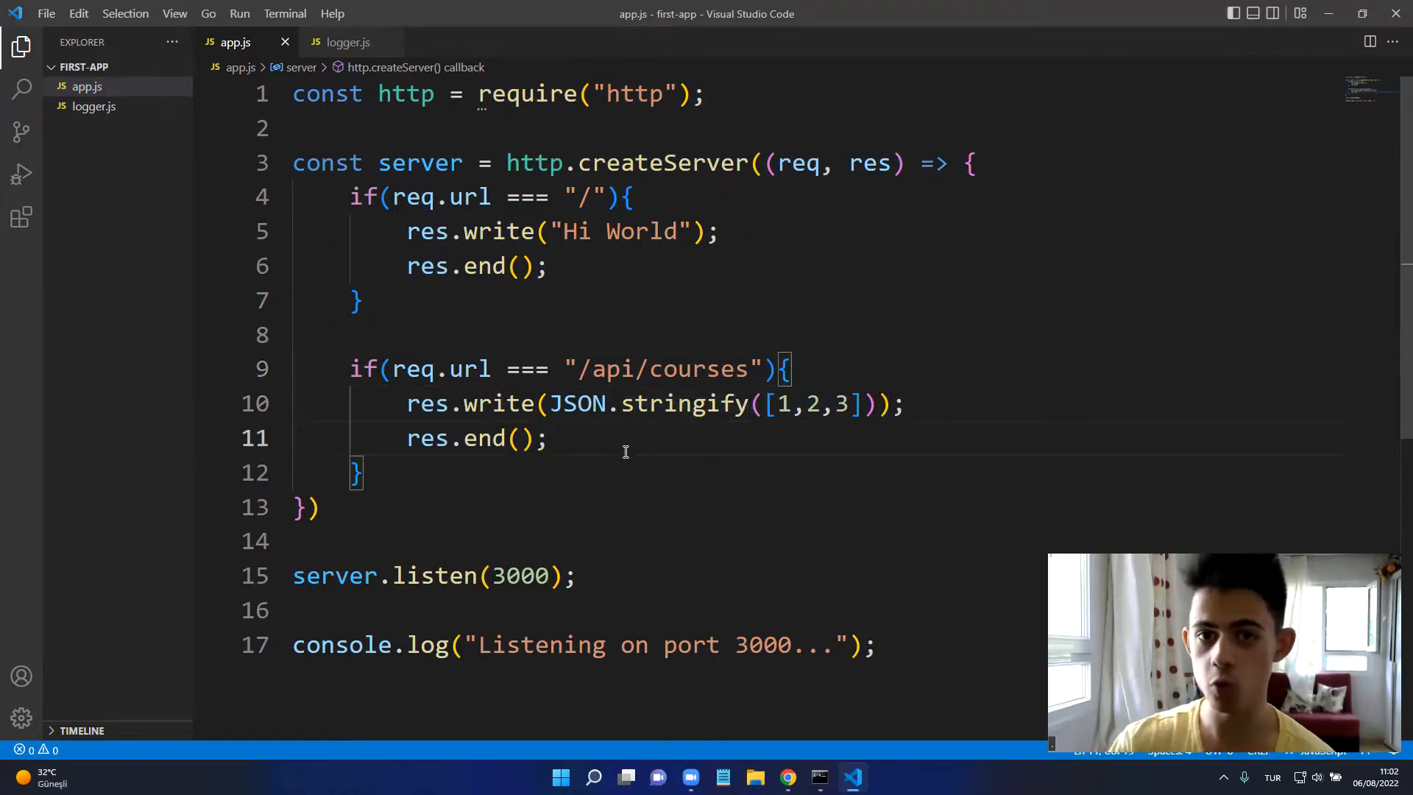
mouse_move(664, 296)
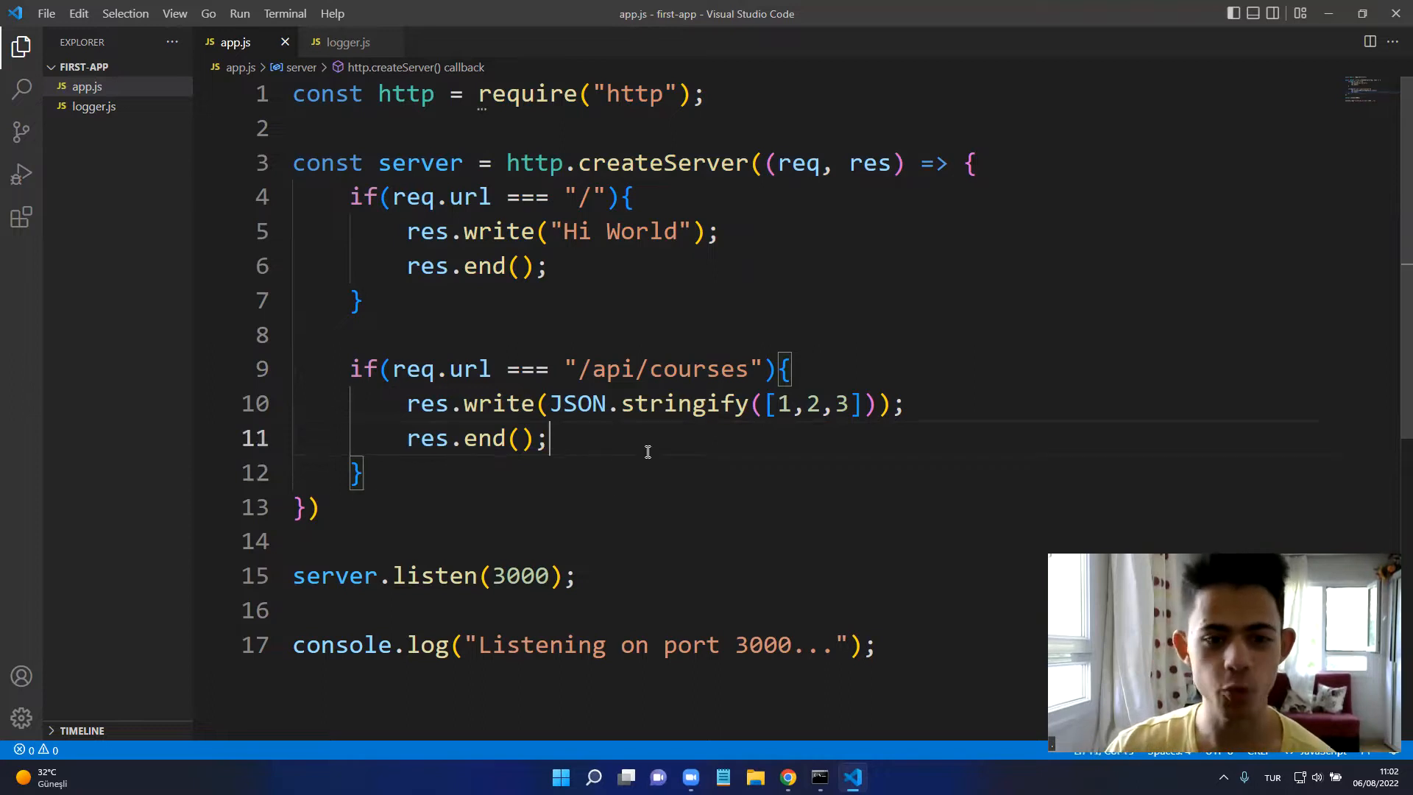
mouse_move(639, 458)
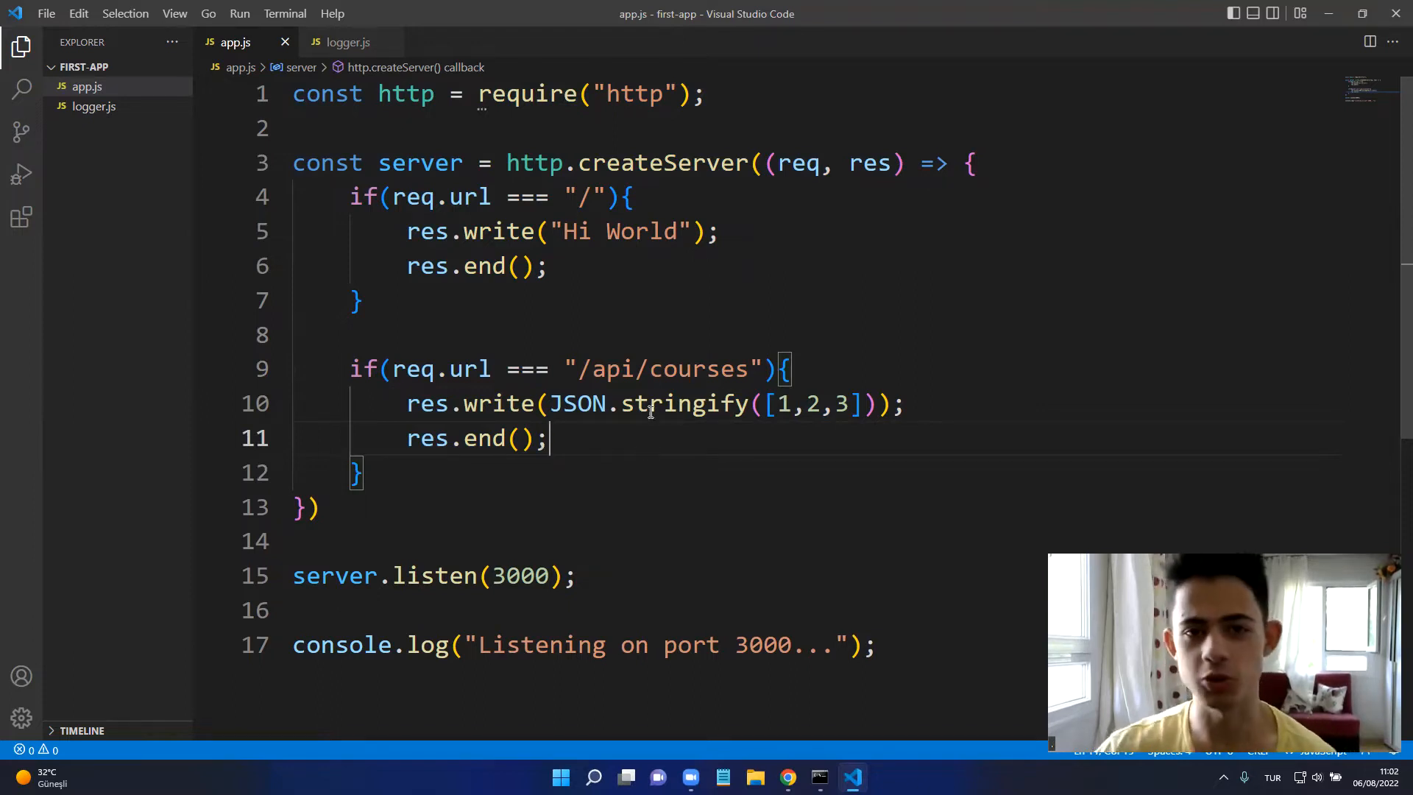
click(664, 403)
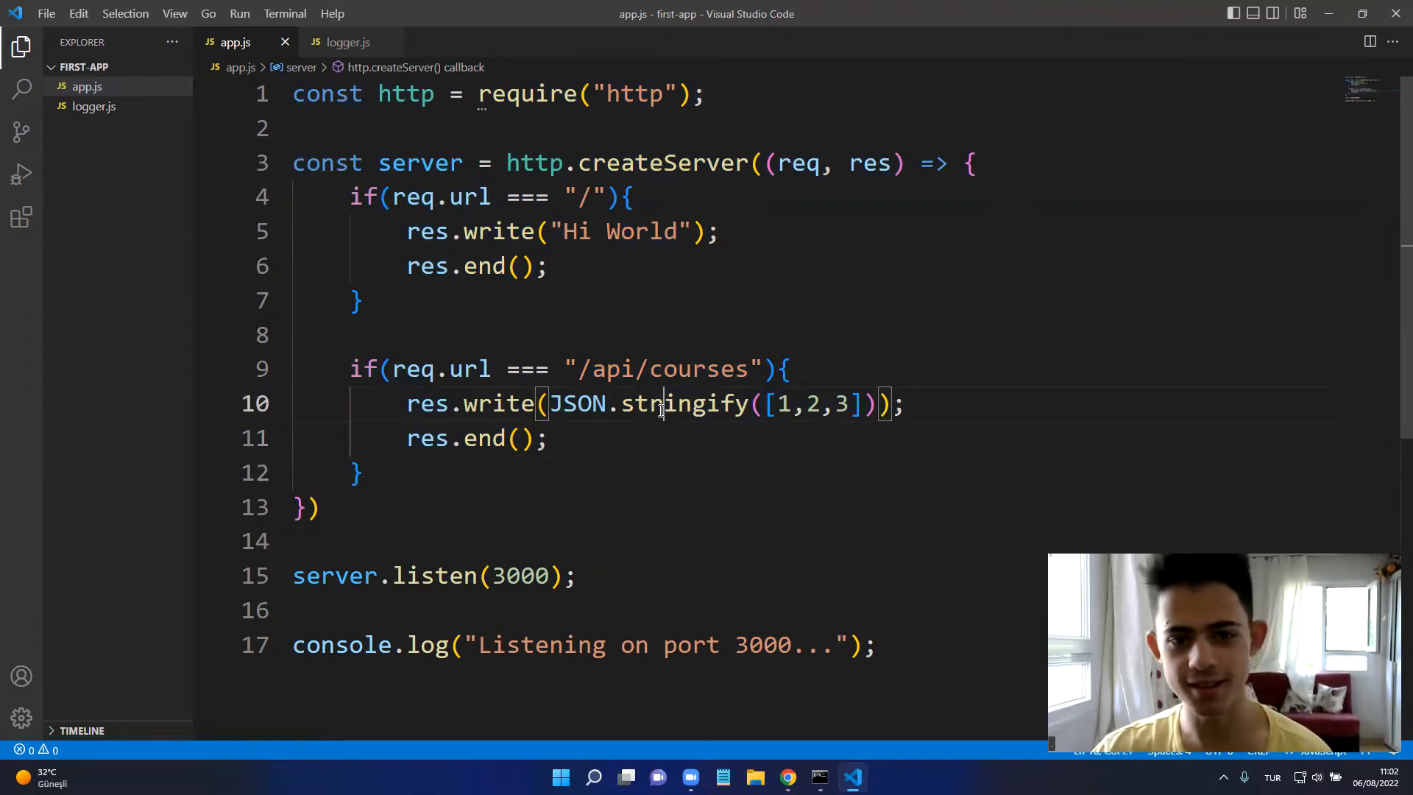